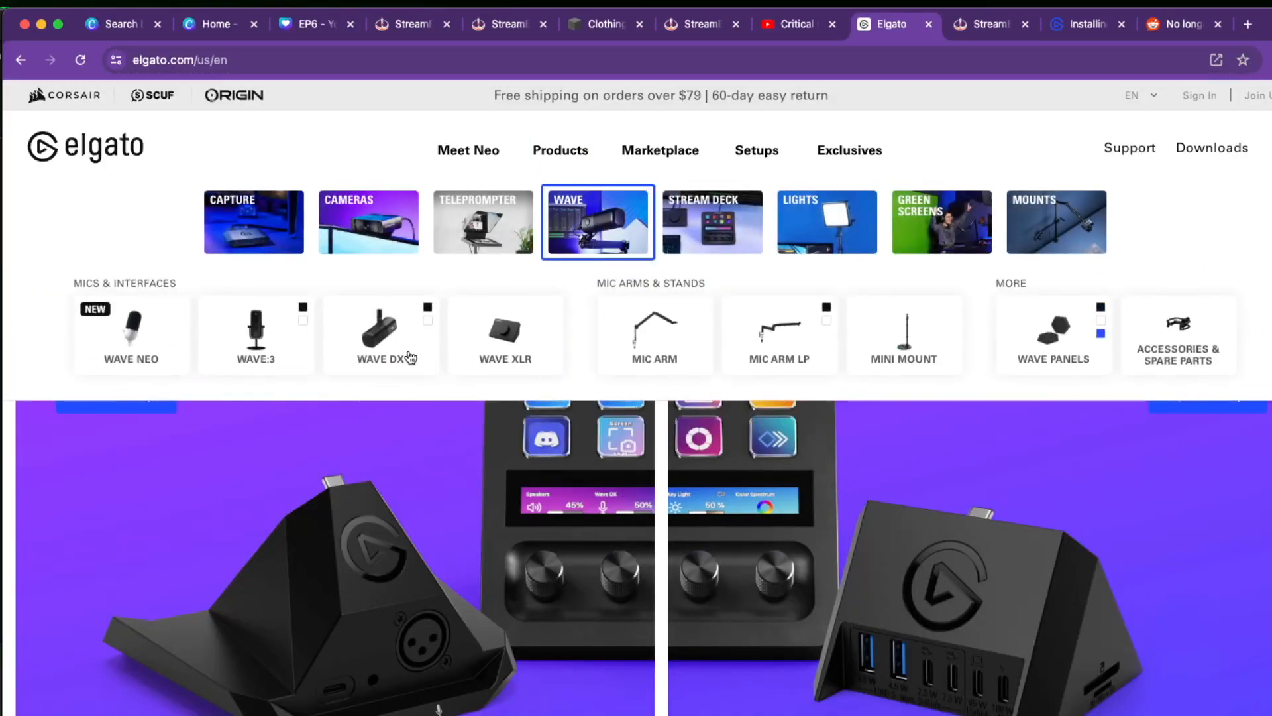
{"action": "mouse_move", "coordinate": [409, 346]}
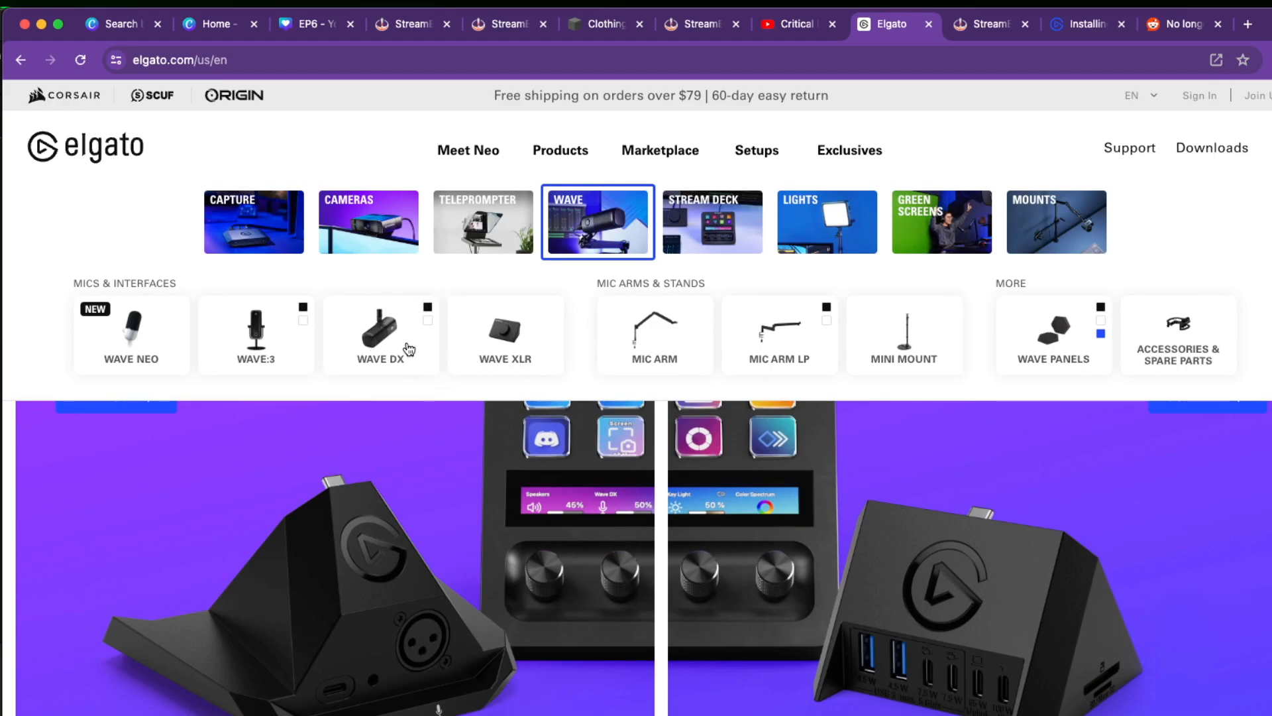
Navigate via Products > Stream Deck > Stream Deck + to the macOS software downloads page
{"action": "left_click", "coordinate": [710, 222]}
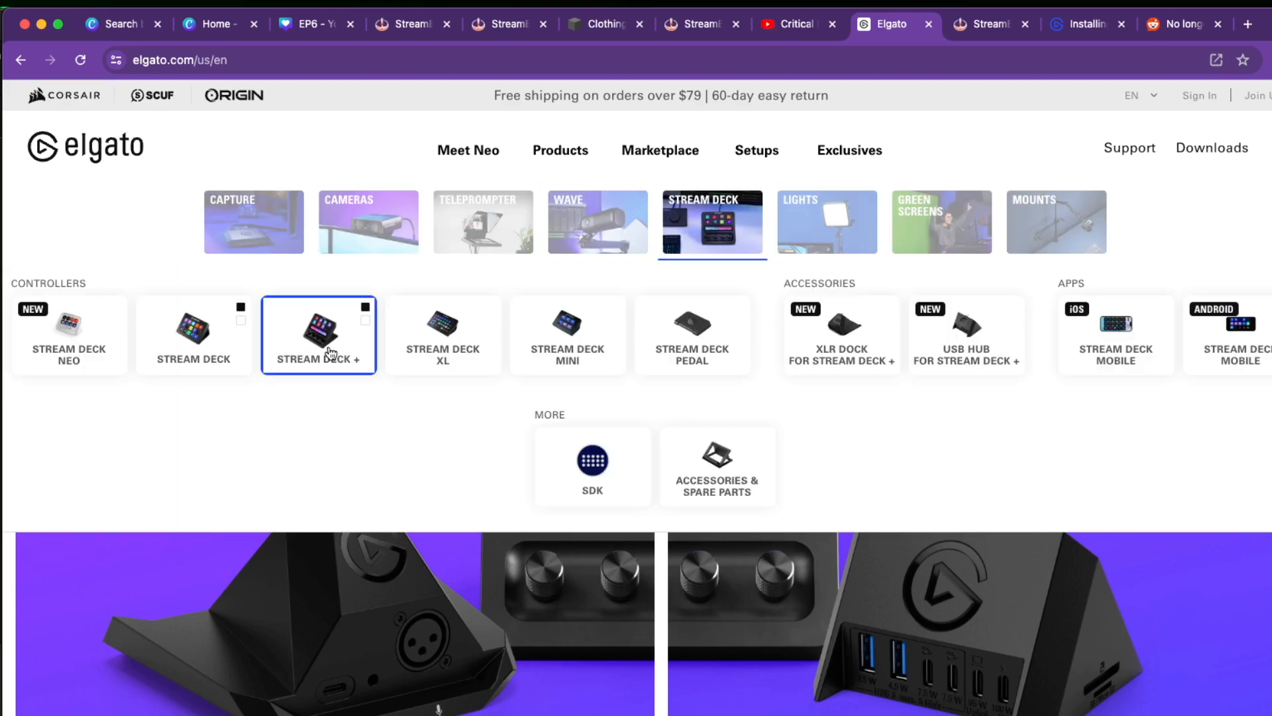
{"action": "left_click", "coordinate": [318, 334]}
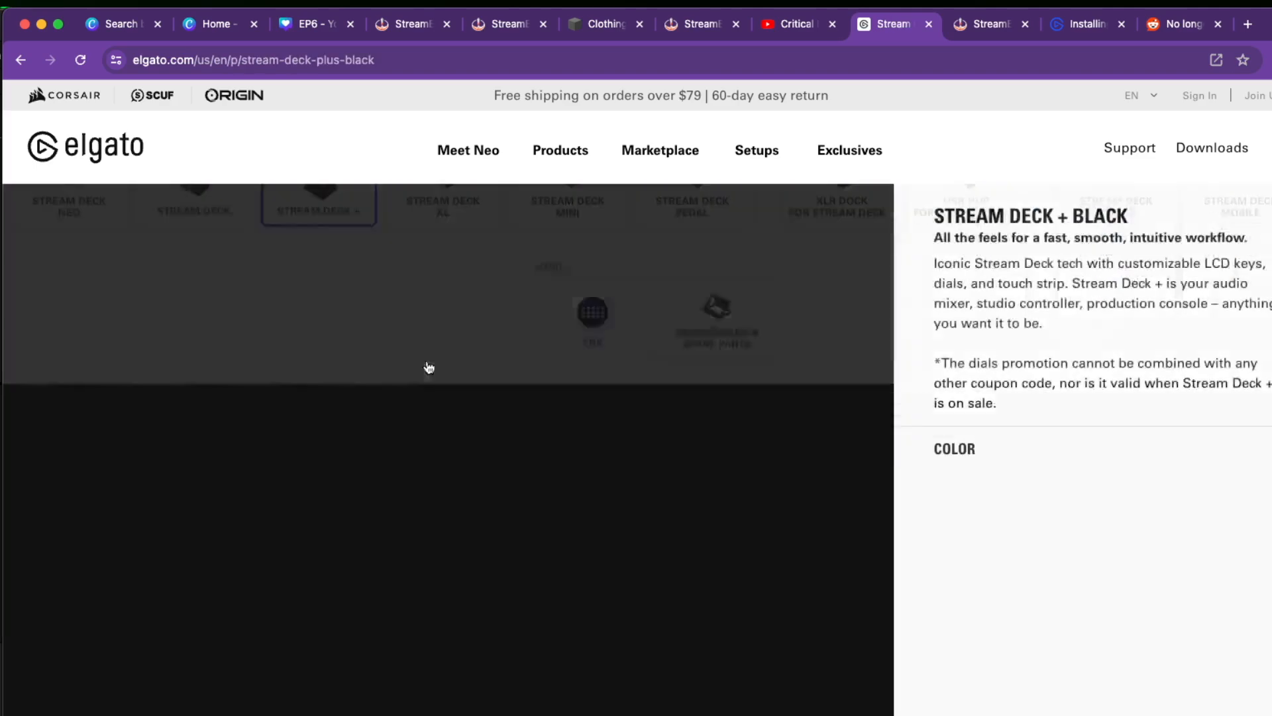
{"action": "left_click", "coordinate": [1212, 147]}
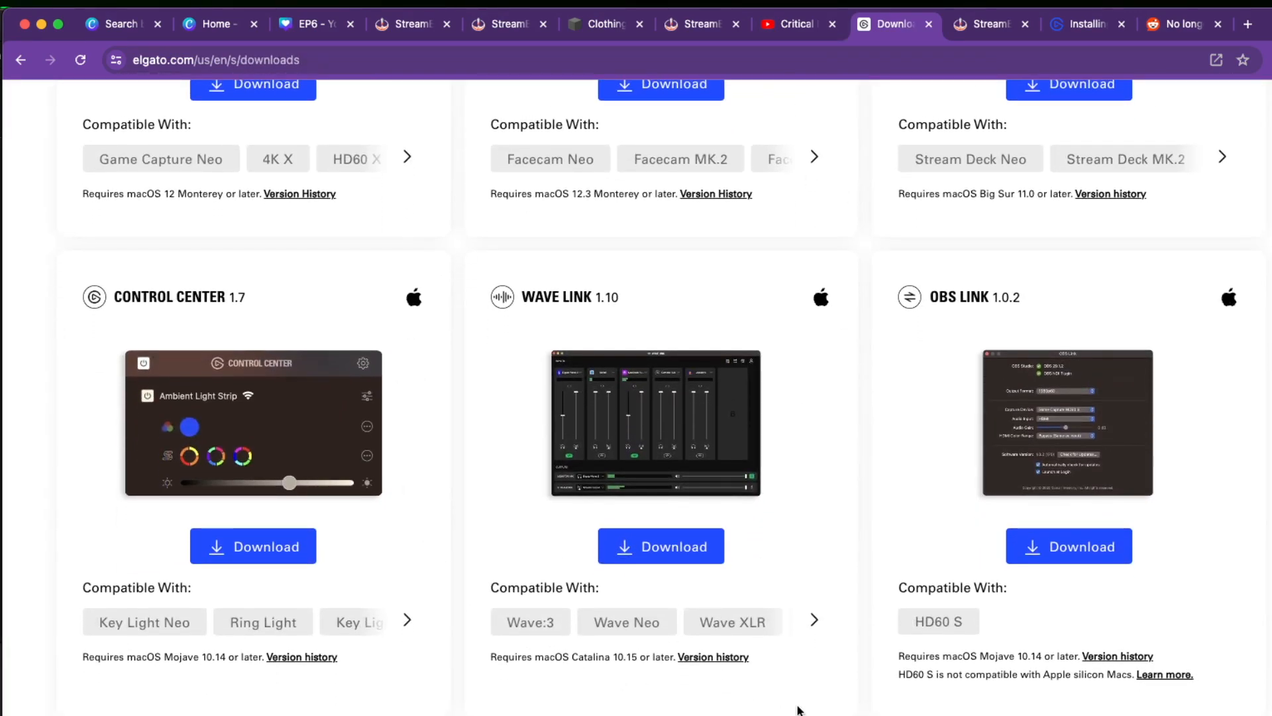
{"action": "mouse_move", "coordinate": [314, 449]}
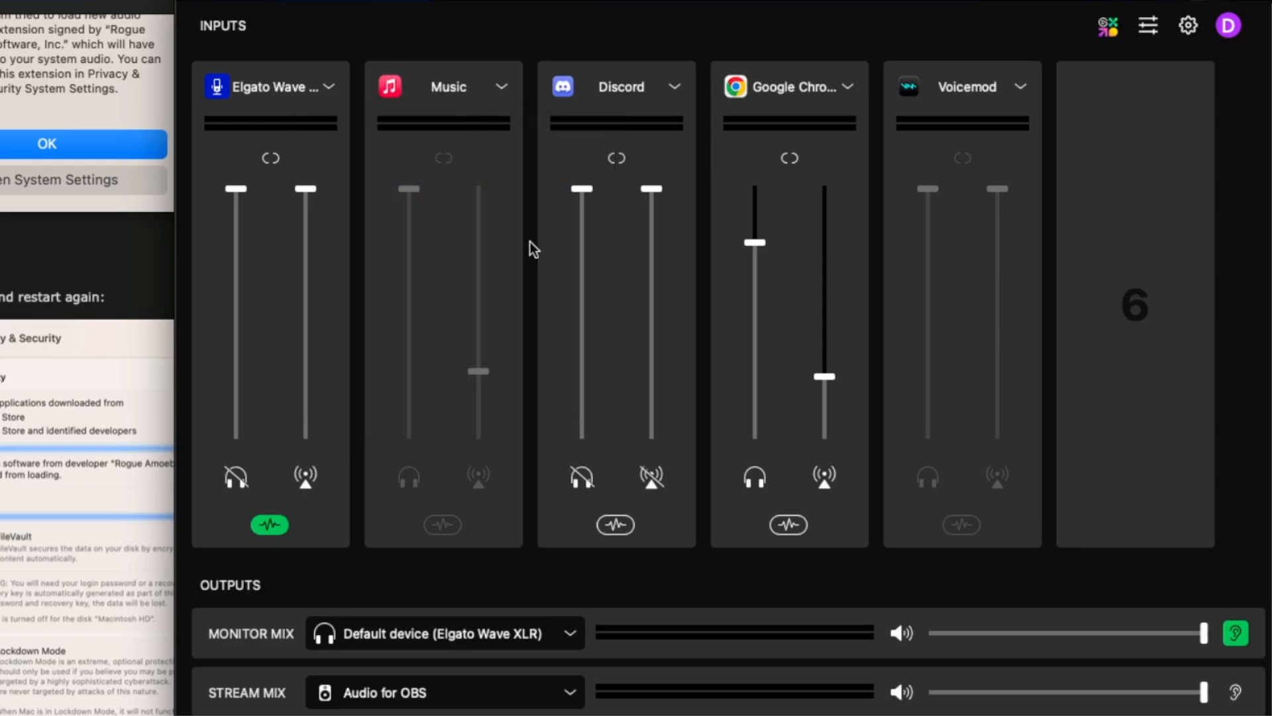
{"action": "mouse_move", "coordinate": [525, 330]}
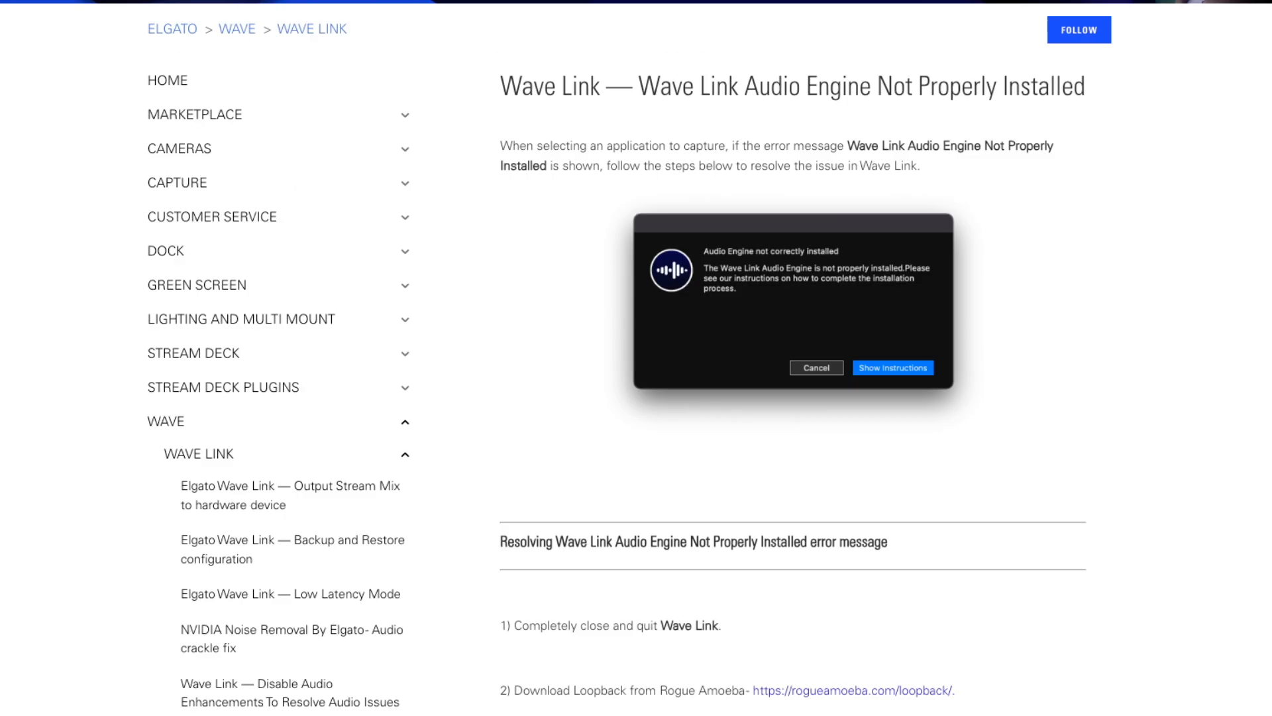
Follow the rogueamoeba.com/loopback link in step 2 of the Audio Engine article to the Loopback page
{"action": "scroll", "scroll_direction": "down", "scroll_amount": 3}
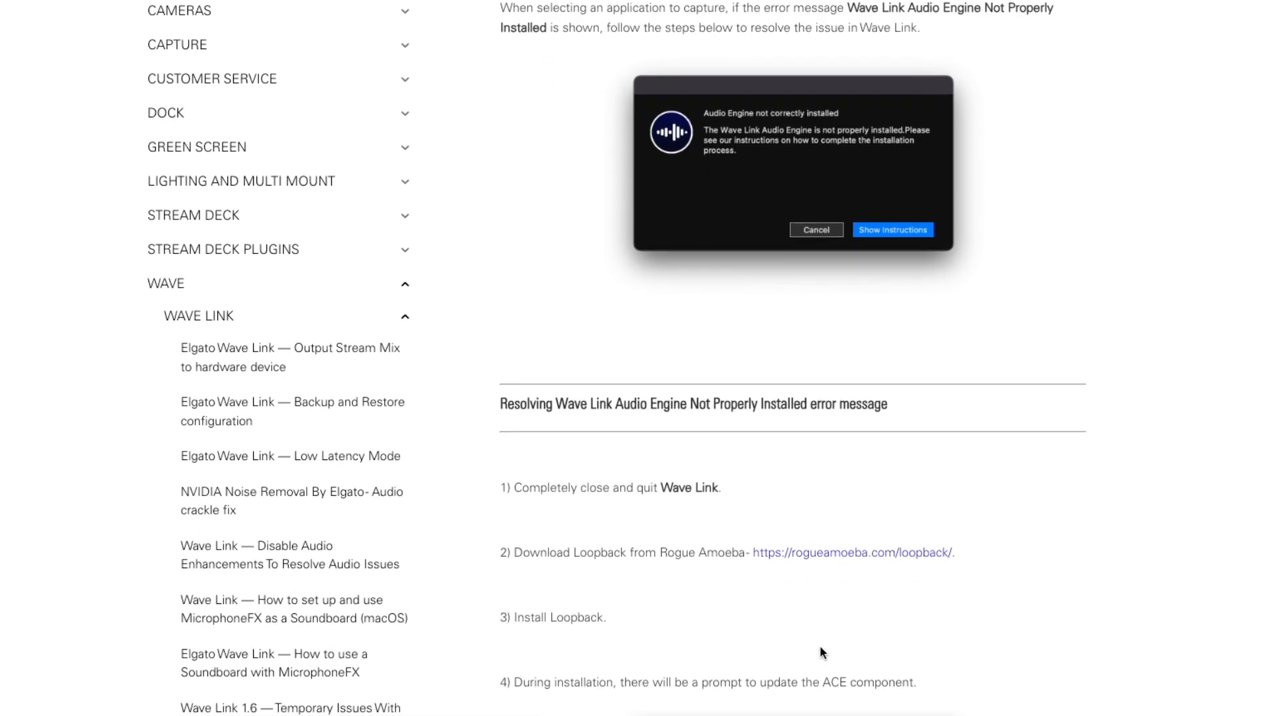
{"action": "left_click", "coordinate": [852, 551]}
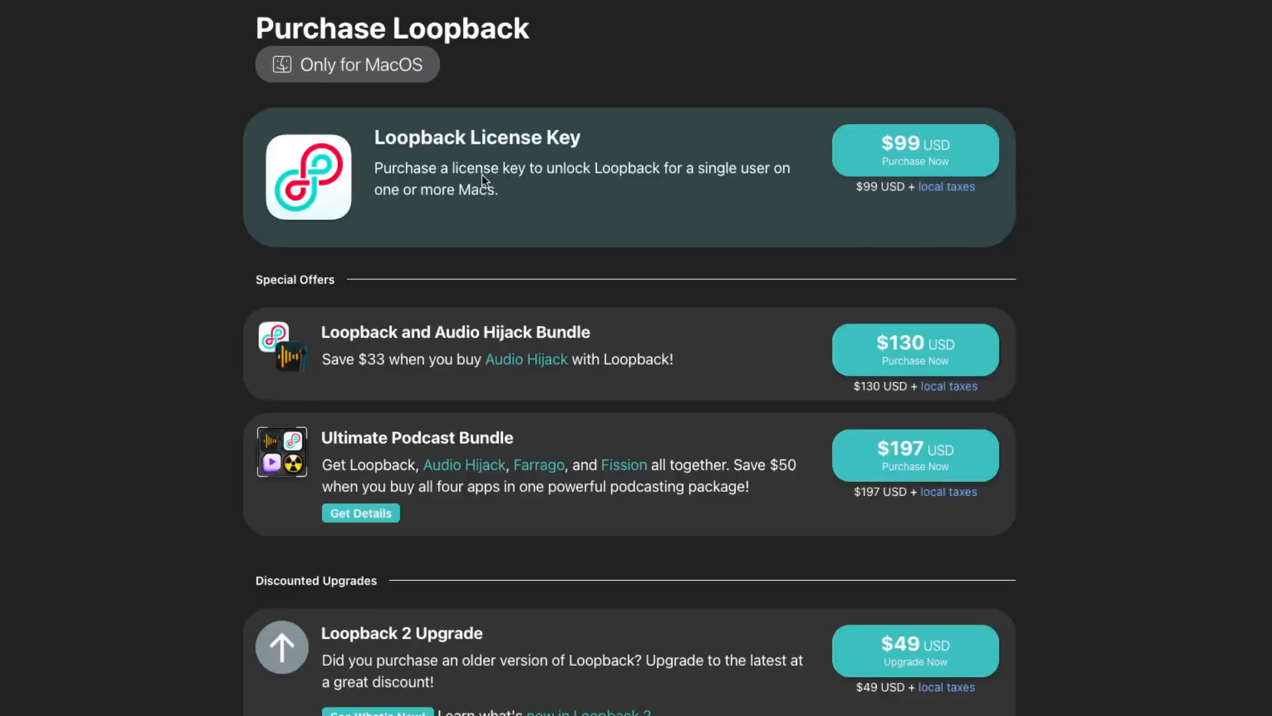
{"action": "scroll", "scroll_direction": "down", "scroll_amount": 3}
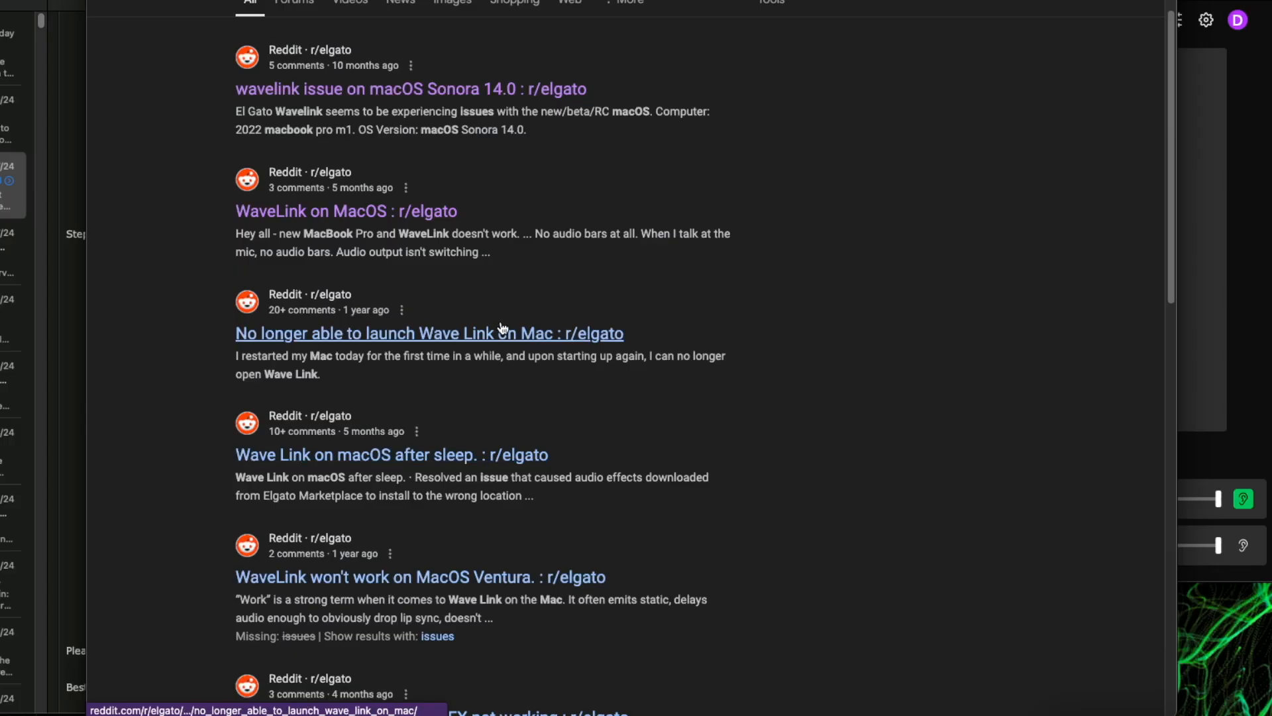
{"action": "mouse_move", "coordinate": [489, 491]}
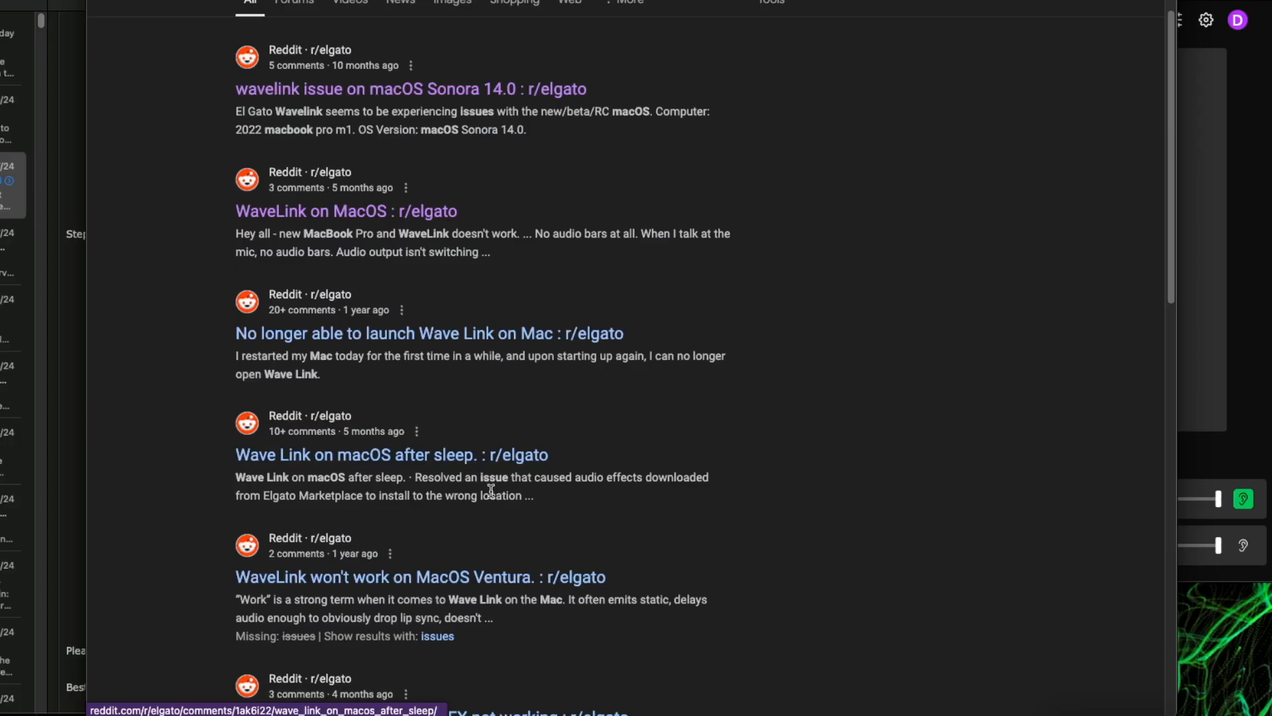
Open the r/elgato thread 'No longer able to launch Wave Link on Mac' and read down it
{"action": "left_click", "coordinate": [430, 333]}
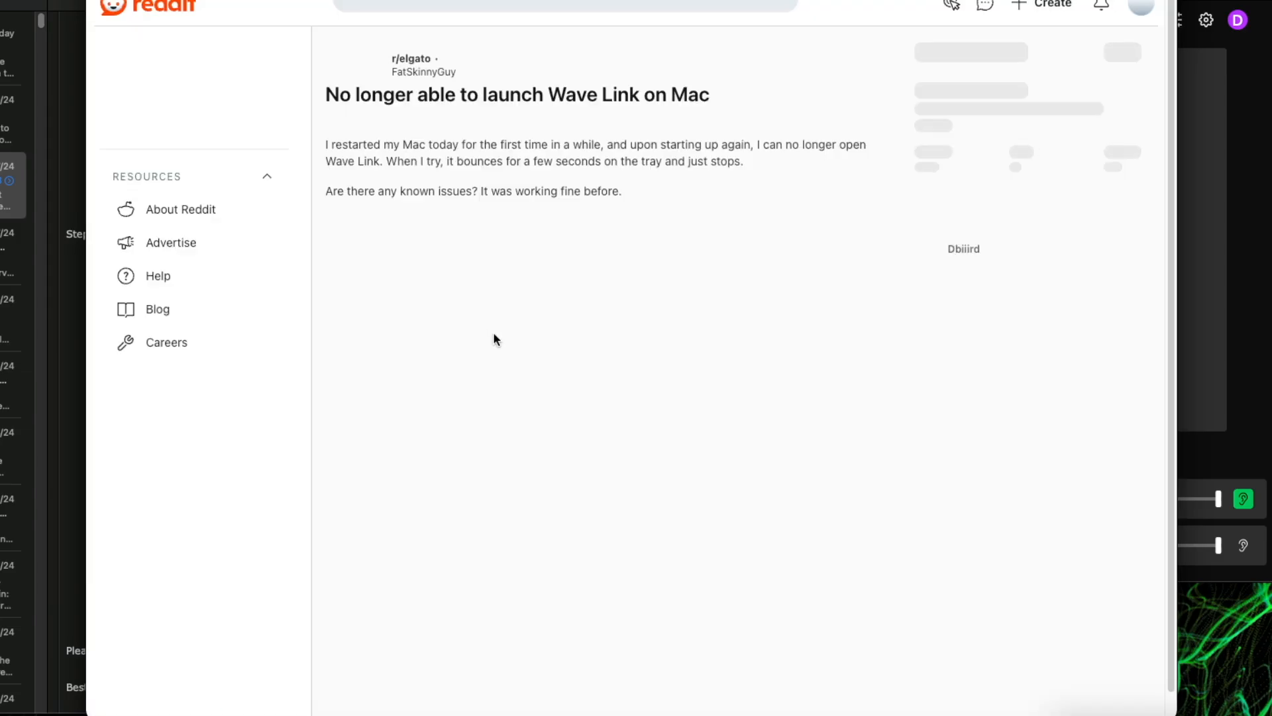
{"action": "scroll", "scroll_direction": "down", "scroll_amount": 3}
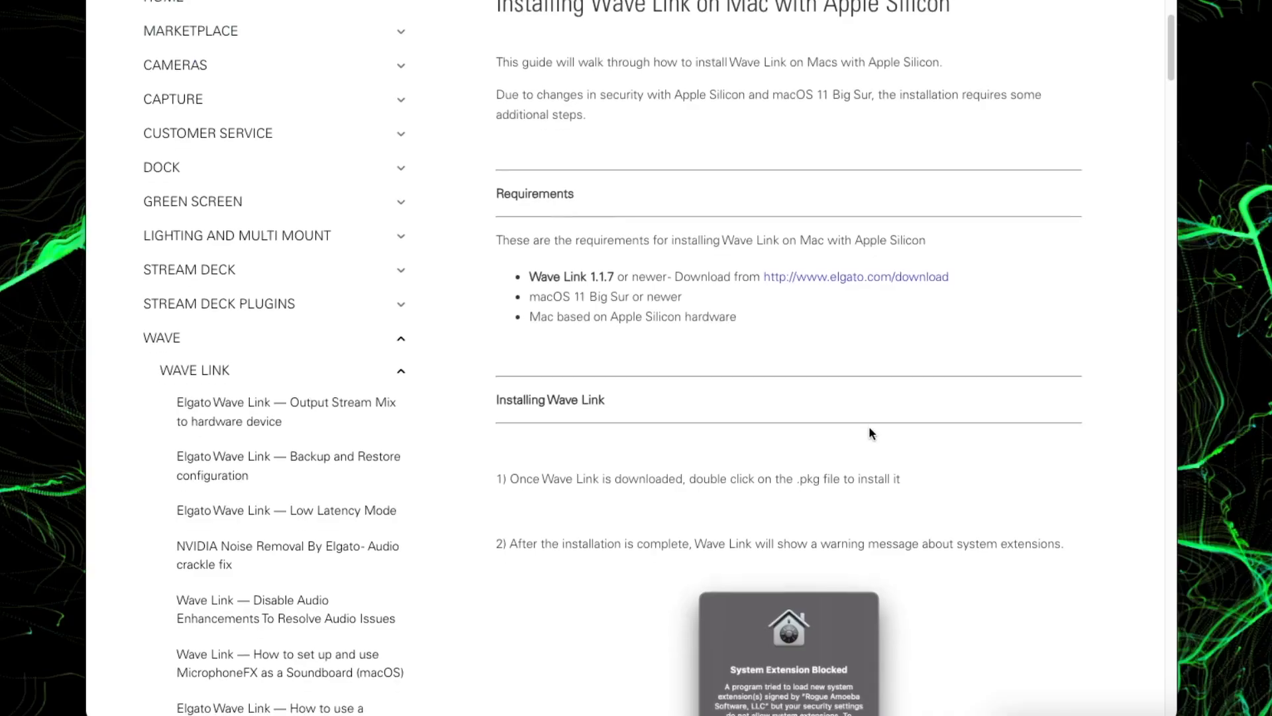
Read through the security-extension steps of the Installing Wave Link on Apple Silicon guide
{"action": "scroll", "scroll_direction": "down", "scroll_amount": 3}
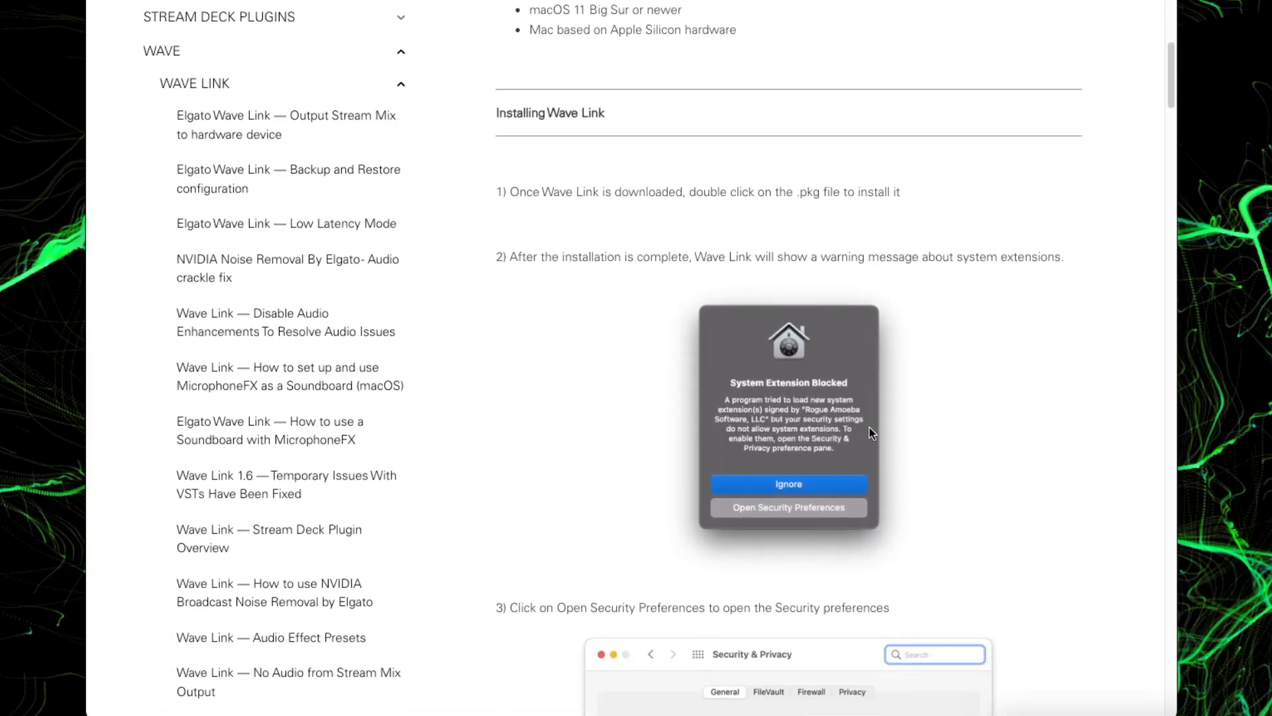
{"action": "scroll", "scroll_direction": "down", "scroll_amount": 3}
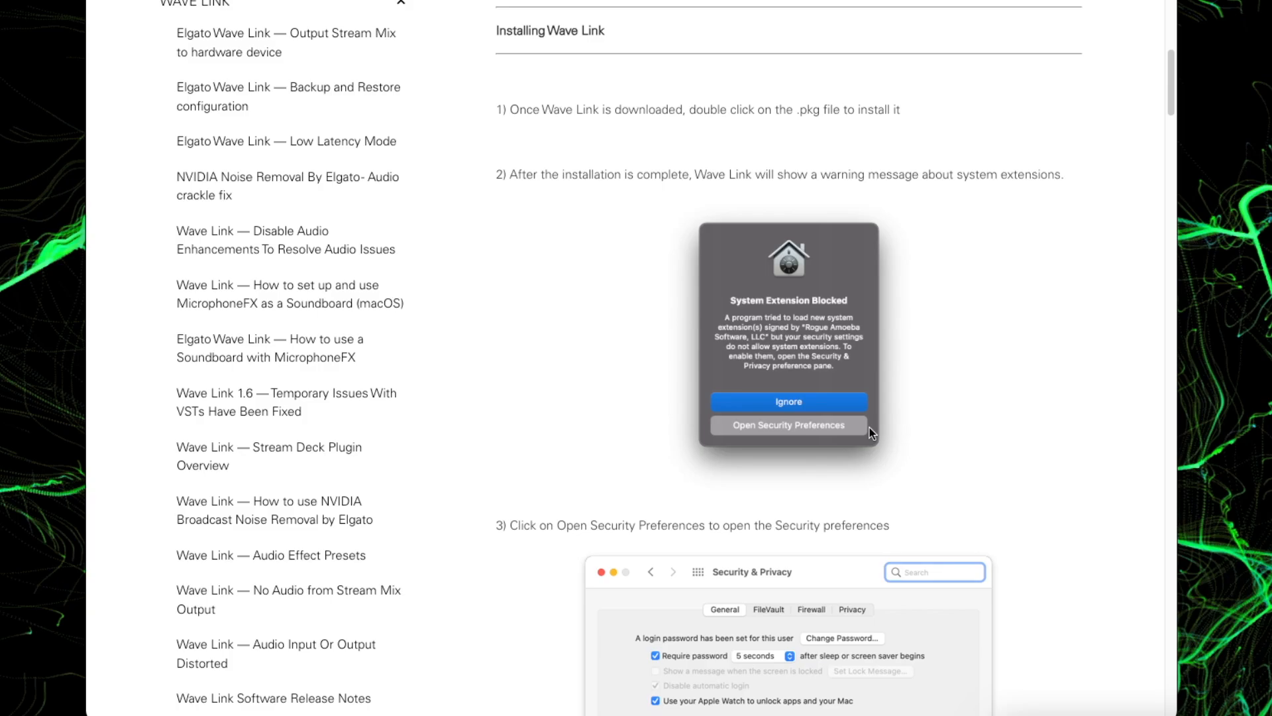
{"action": "scroll", "scroll_direction": "down", "scroll_amount": 3}
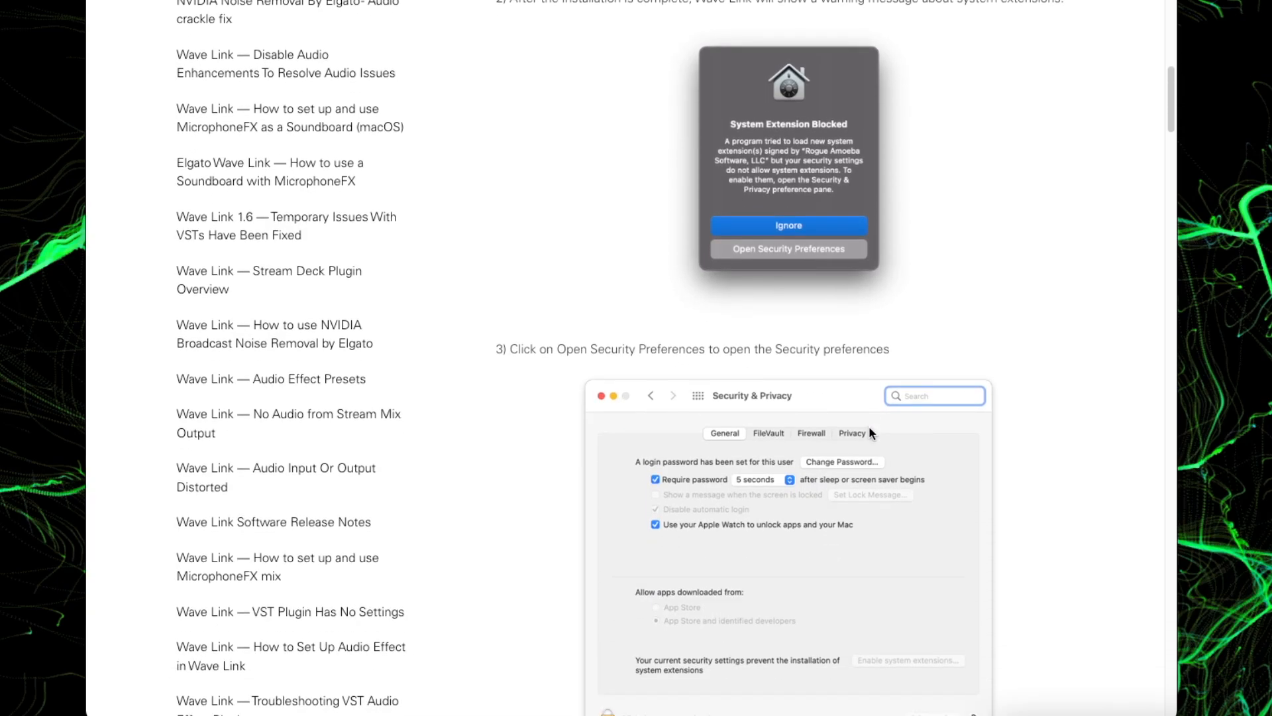
{"action": "scroll", "scroll_direction": "down", "scroll_amount": 3}
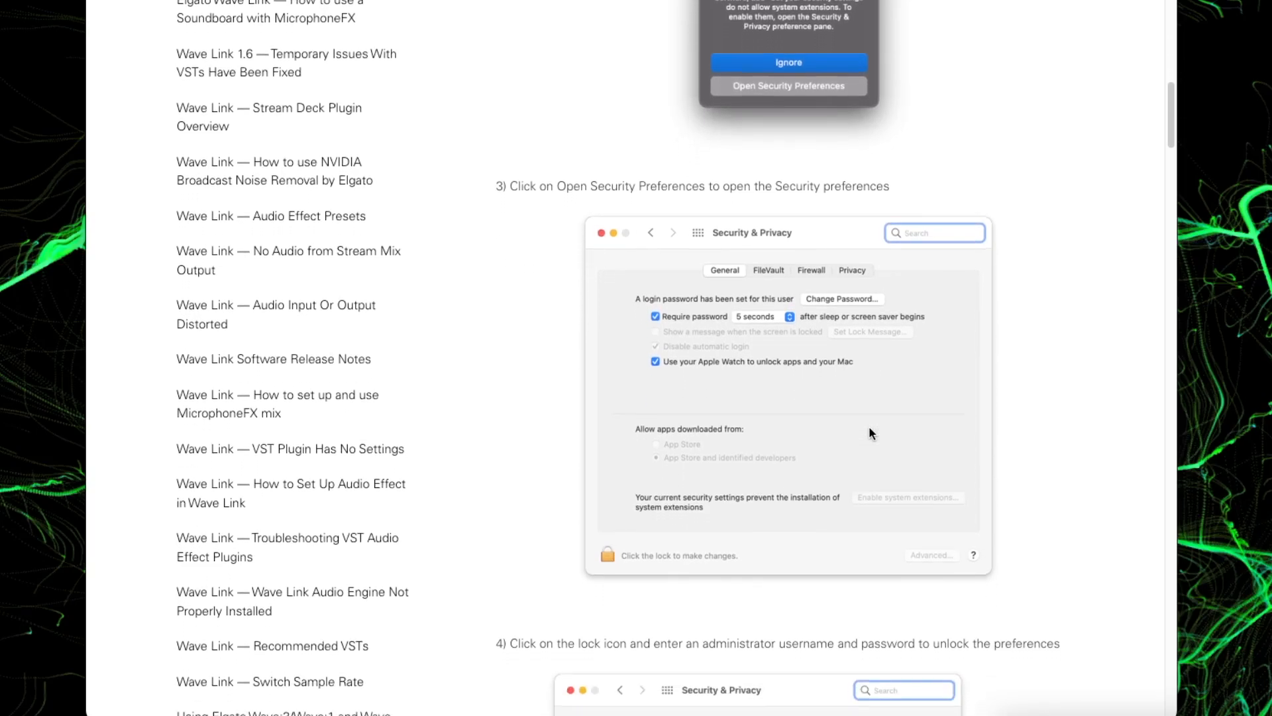
{"action": "scroll", "scroll_direction": "down", "scroll_amount": 3}
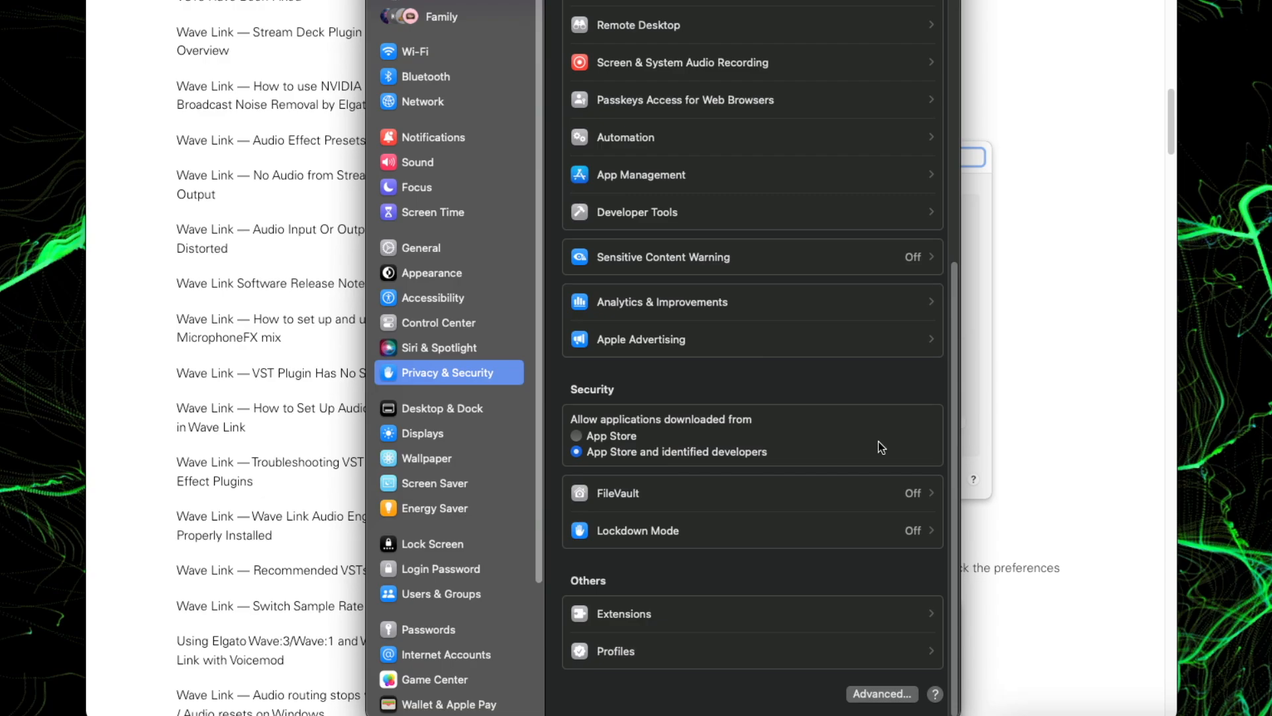
{"action": "mouse_move", "coordinate": [593, 473]}
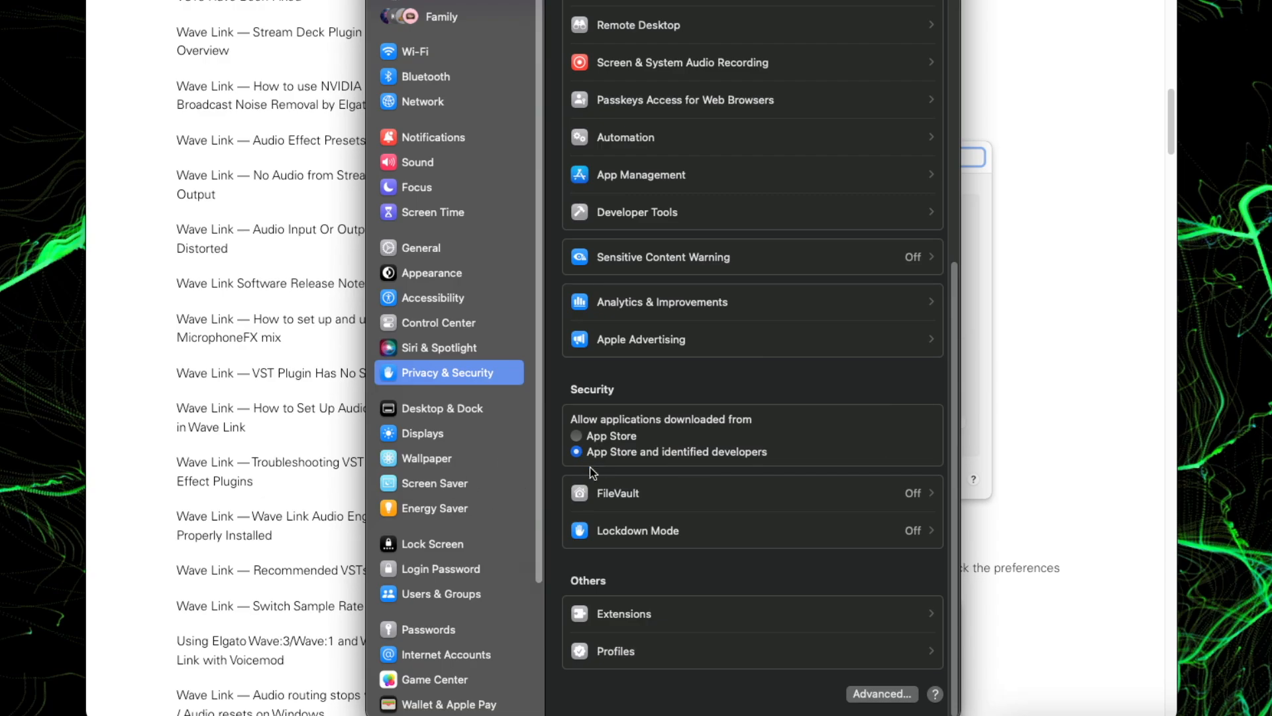
{"action": "mouse_move", "coordinate": [591, 473]}
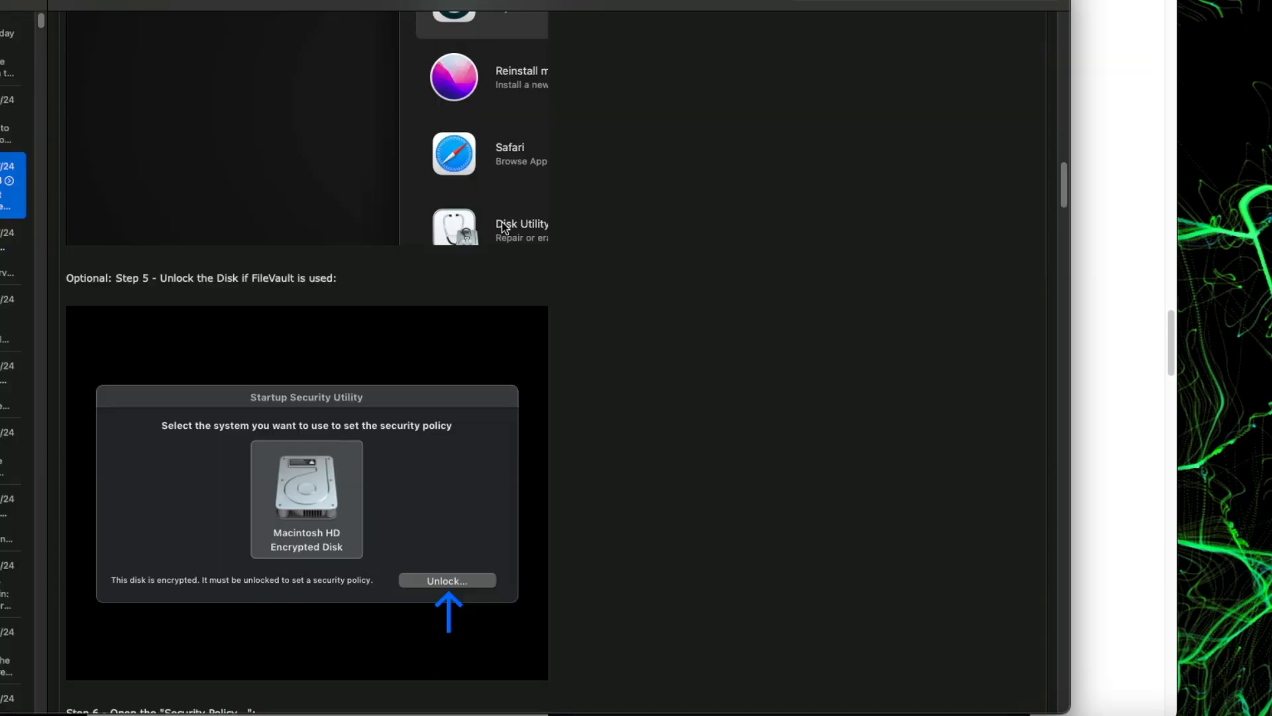
Scroll the Elgato support email to its 'steps regarding the Audio Engine' section
{"action": "scroll", "scroll_direction": "up", "scroll_amount": 3}
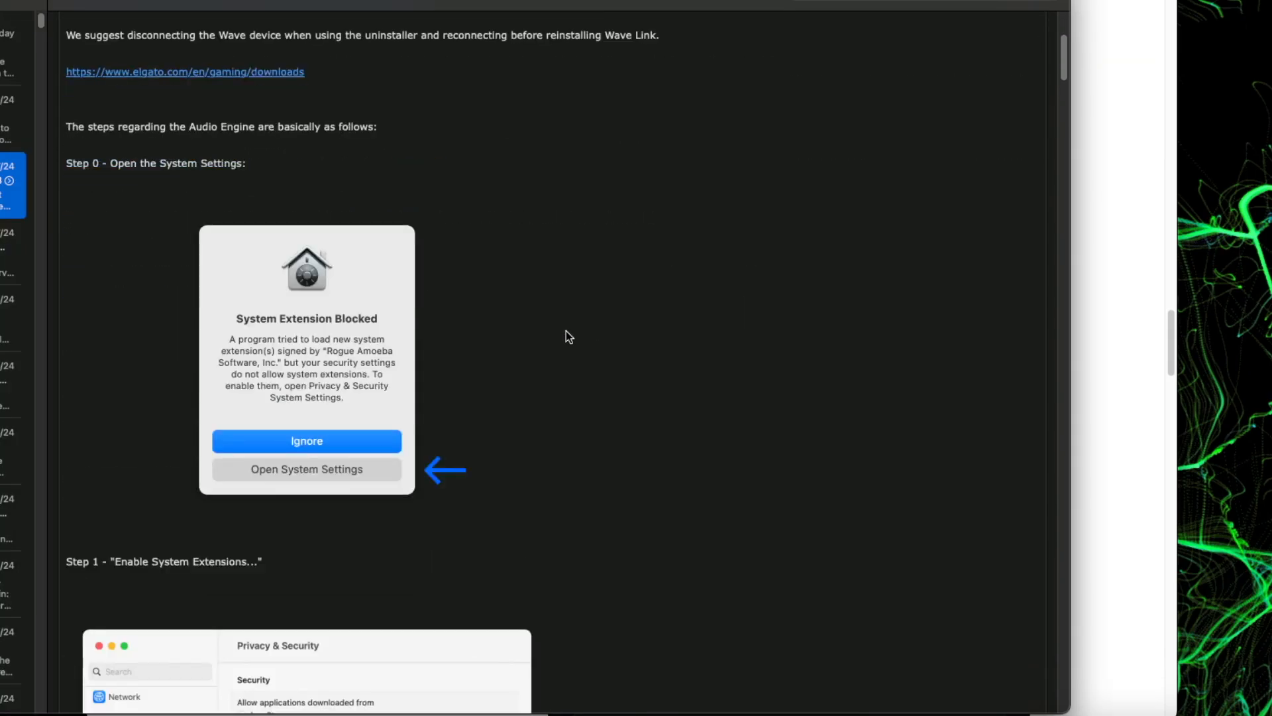
{"action": "scroll", "scroll_direction": "down", "scroll_amount": 3}
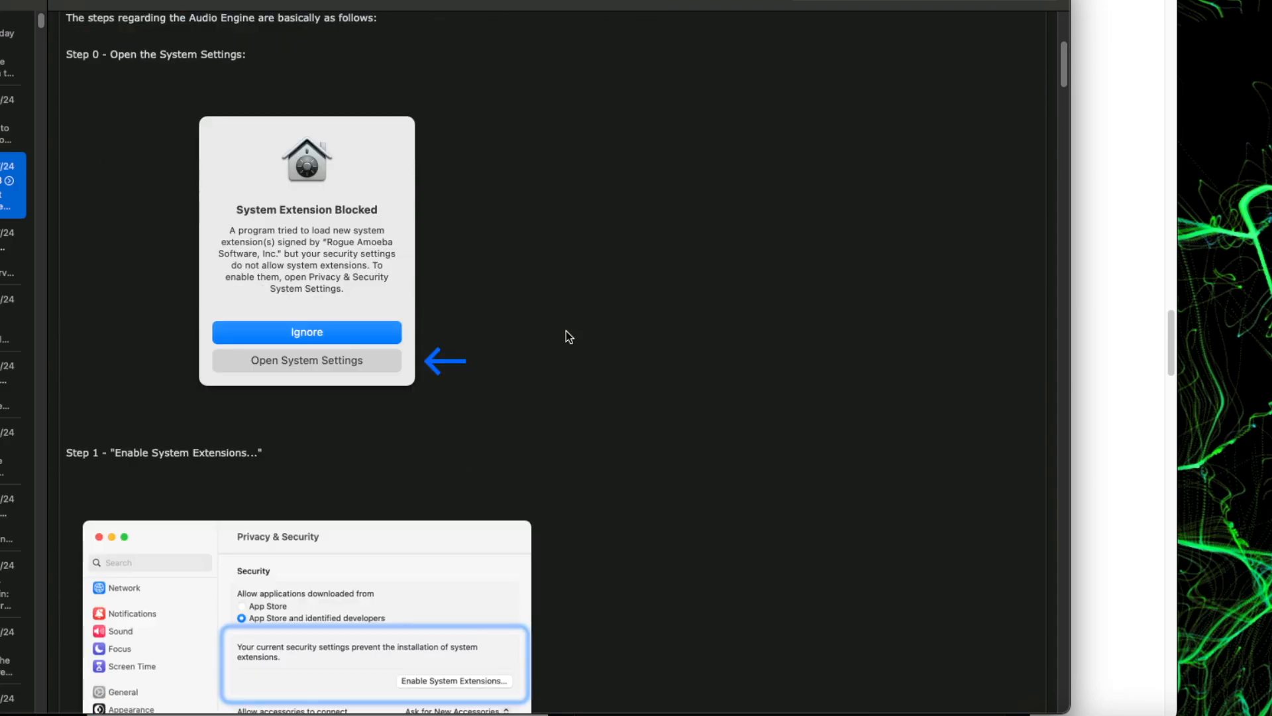
{"action": "mouse_move", "coordinate": [276, 365]}
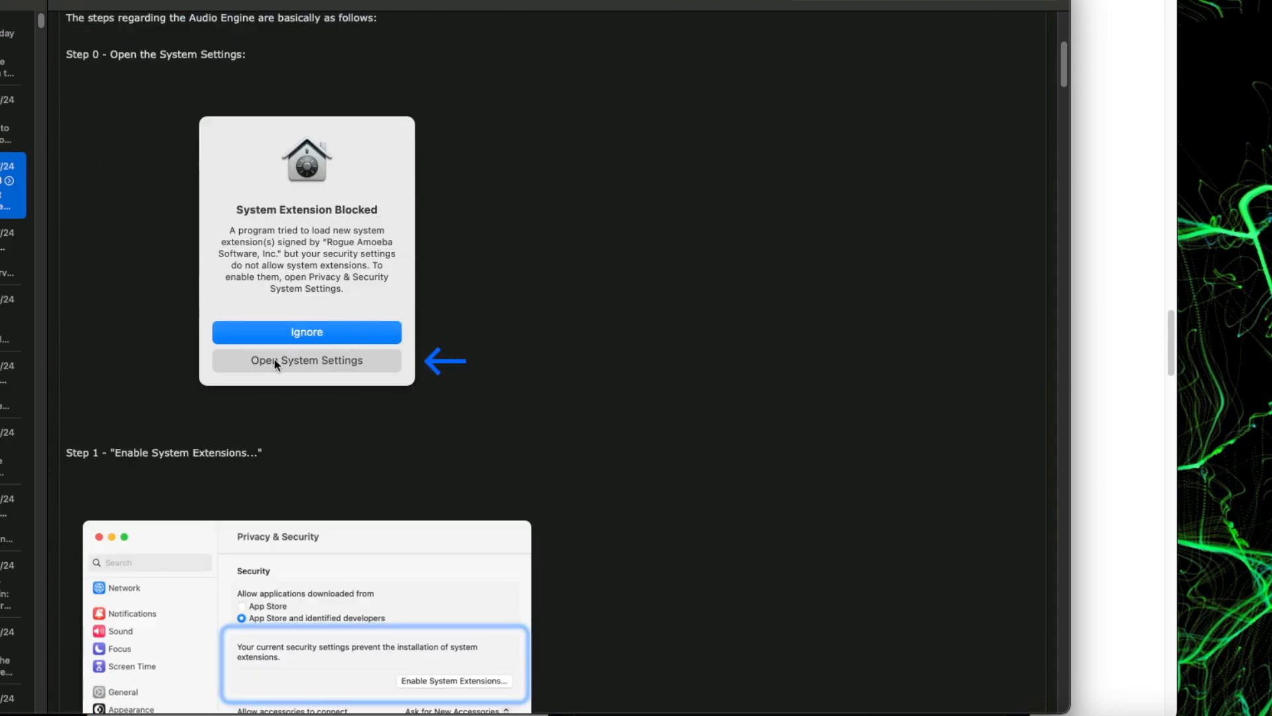
{"action": "scroll", "scroll_direction": "up", "scroll_amount": 3}
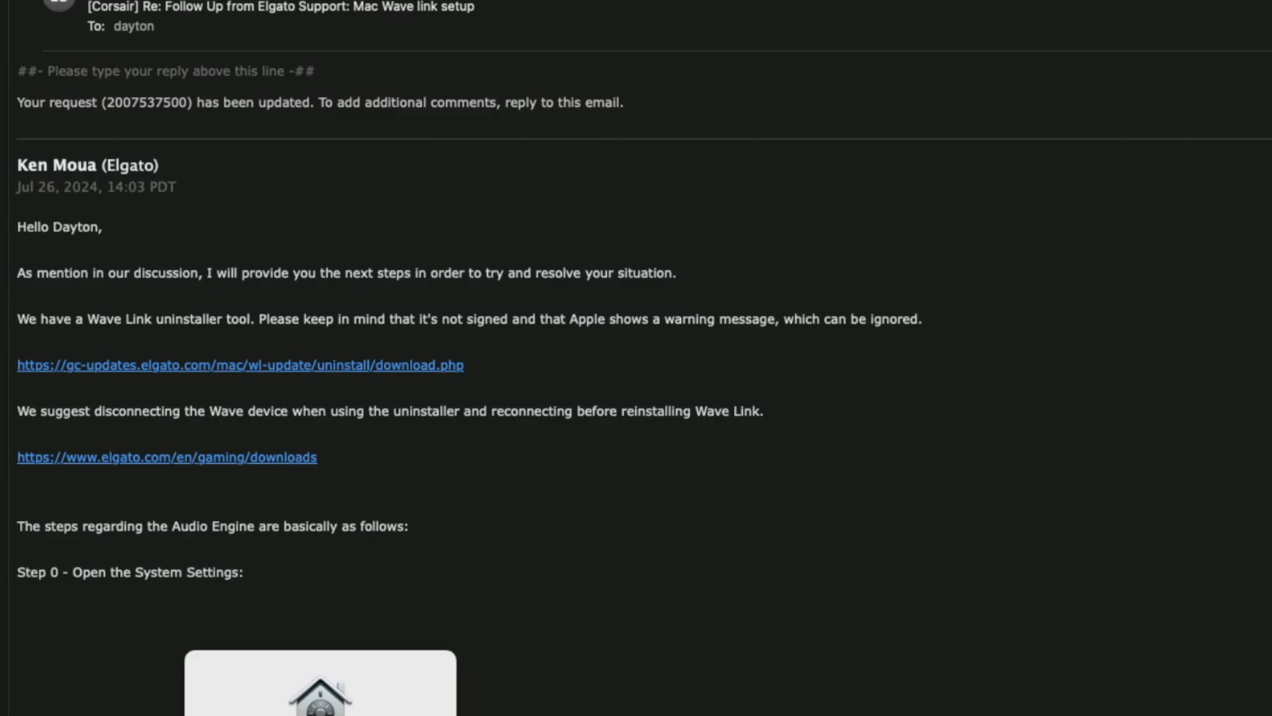
{"action": "mouse_move", "coordinate": [81, 344]}
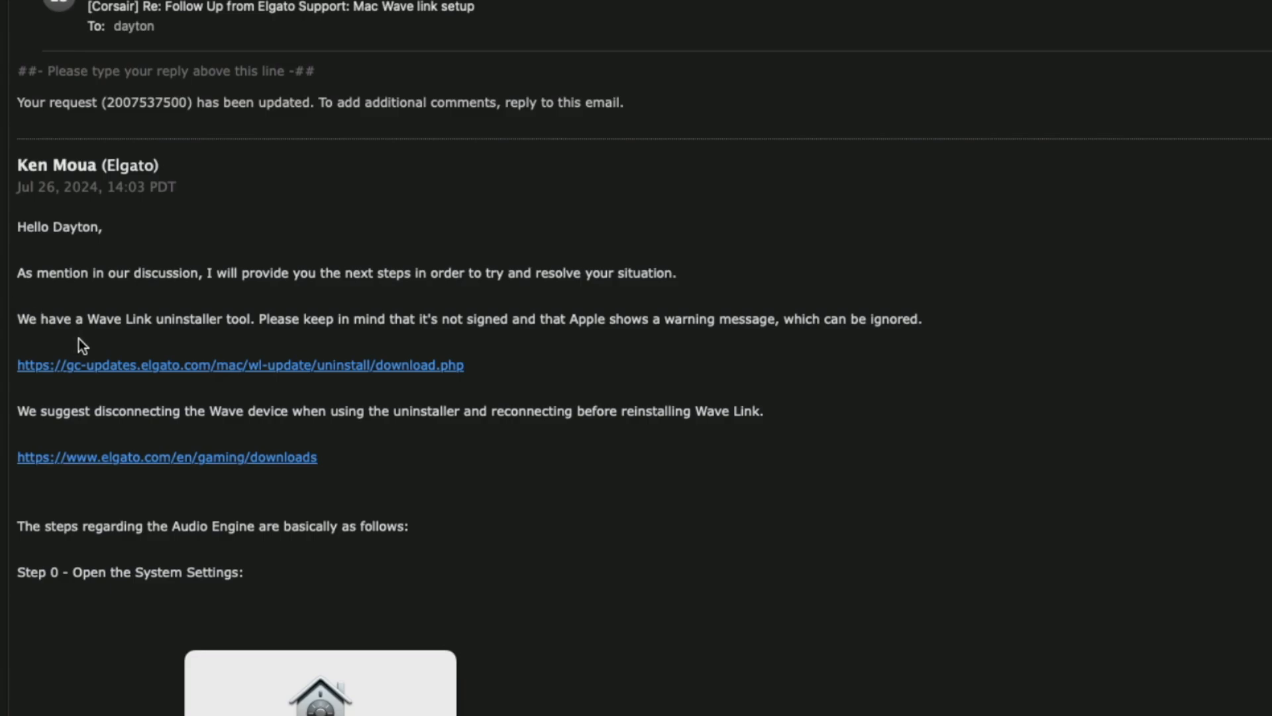
{"action": "mouse_move", "coordinate": [171, 375]}
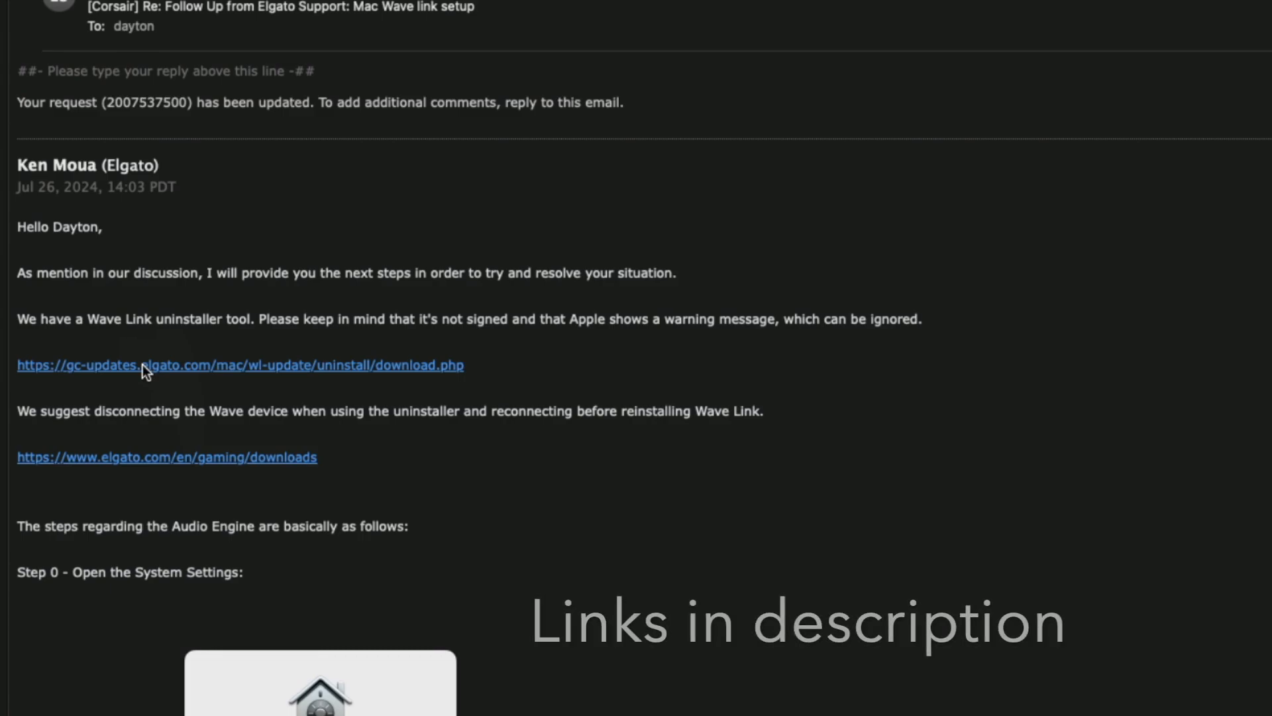
{"action": "mouse_move", "coordinate": [214, 486]}
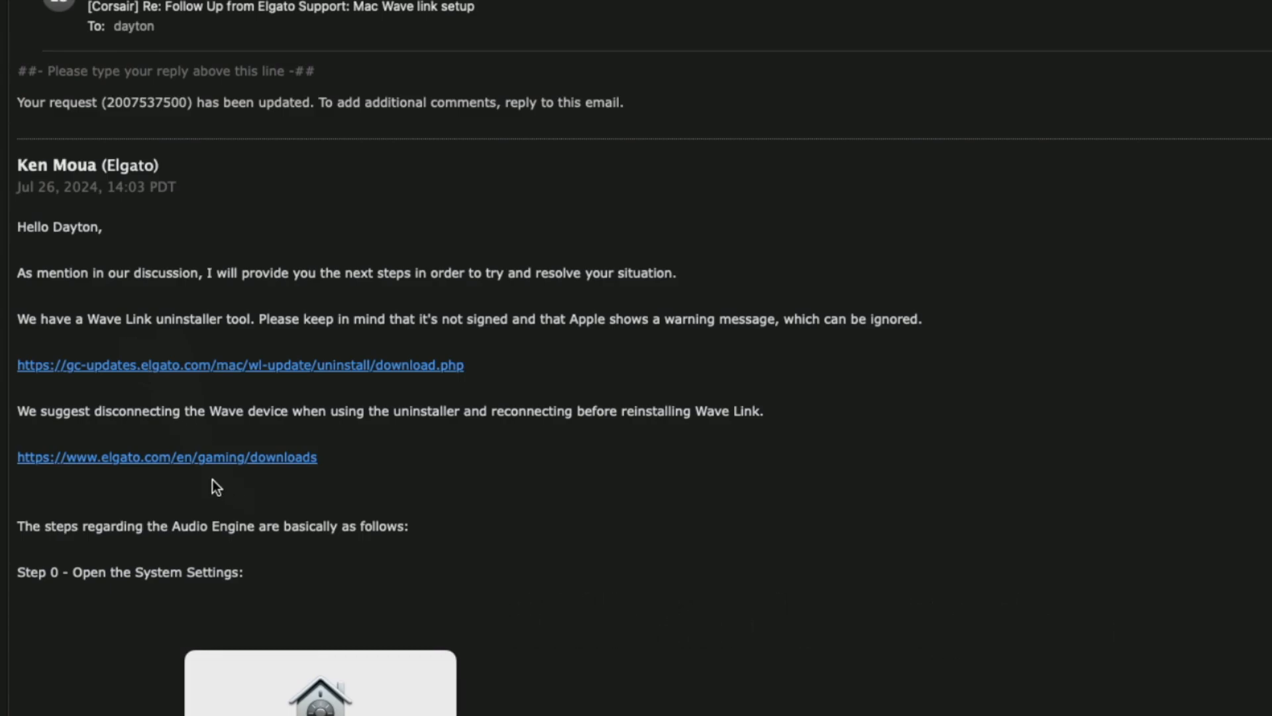
{"action": "mouse_move", "coordinate": [212, 439]}
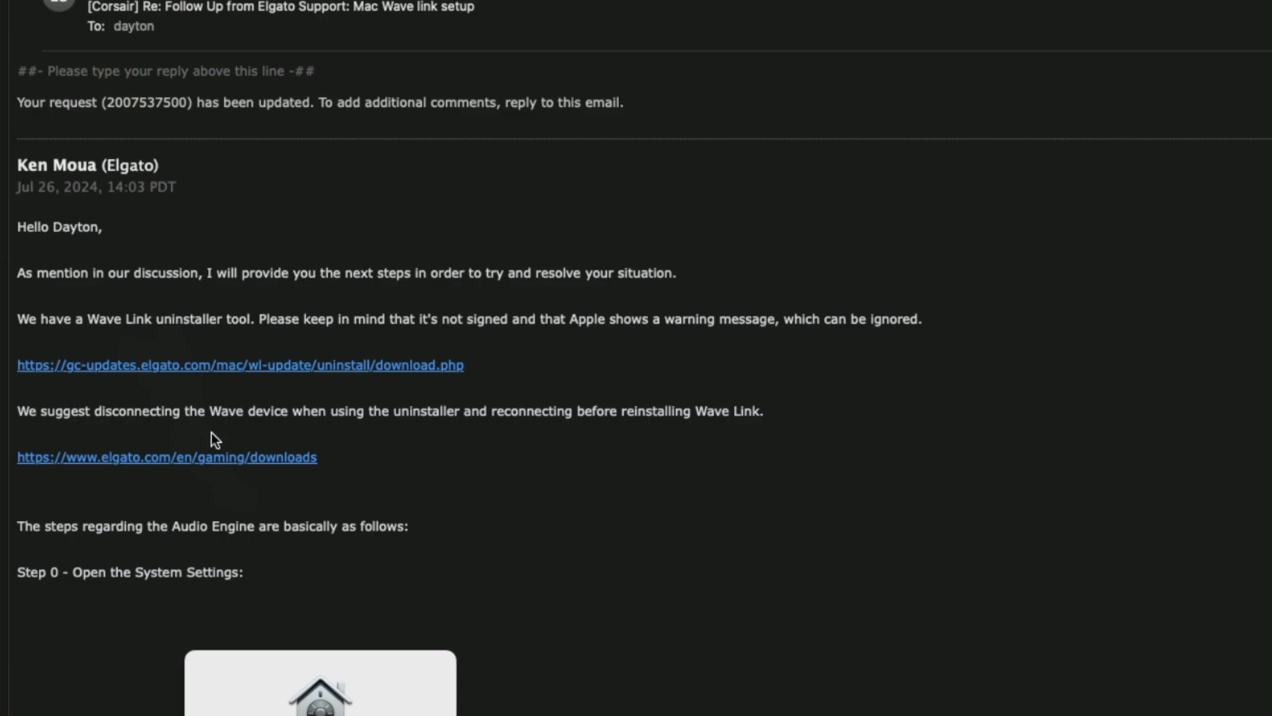
{"action": "mouse_move", "coordinate": [222, 439]}
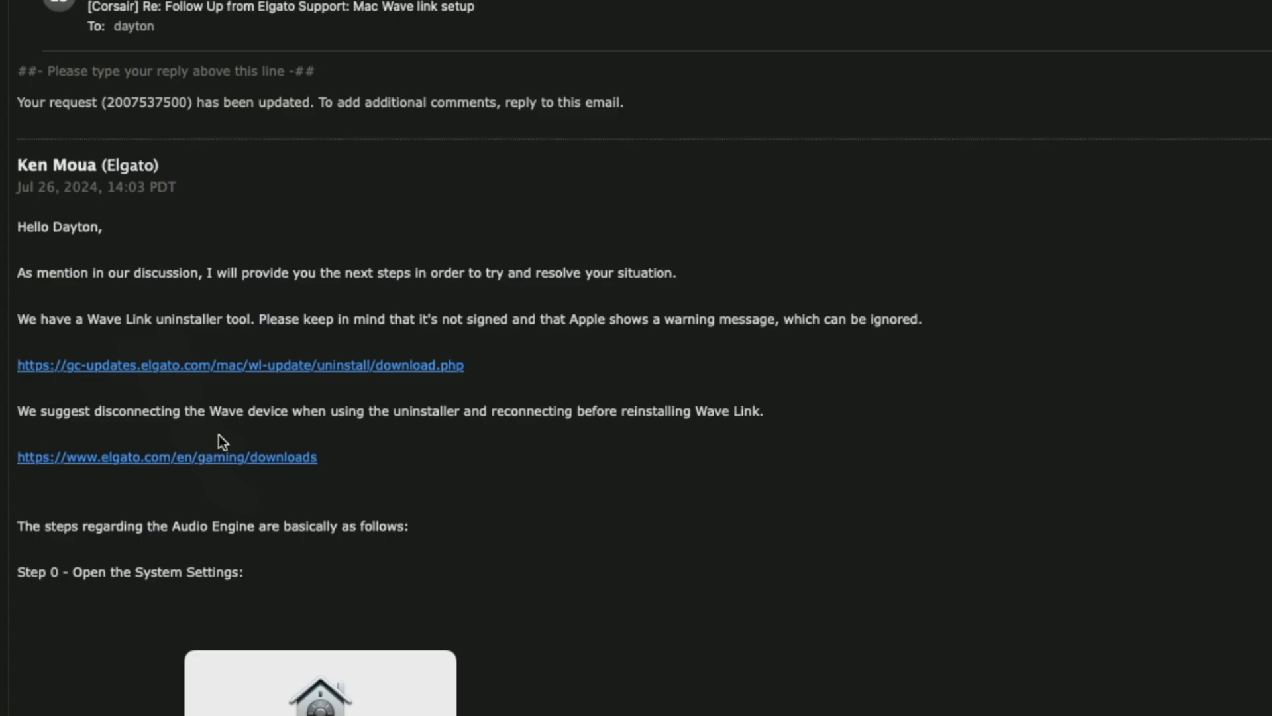
Scroll the Mac Wave Link setup reply down to Step 0's System Extension Blocked alert
{"action": "scroll", "scroll_direction": "down", "scroll_amount": 3}
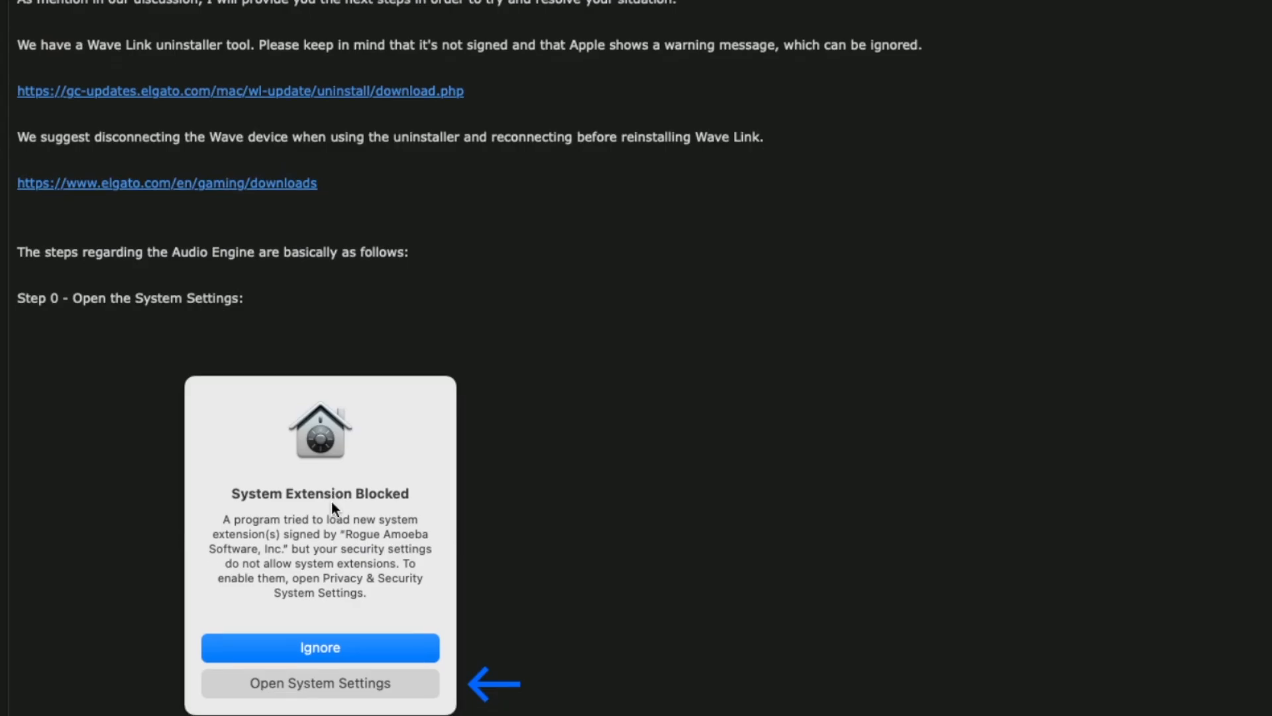
Scroll past the Step 0 screenshot until Step 1 'Enable System Extensions…' appears
{"action": "scroll", "scroll_direction": "down", "scroll_amount": 3}
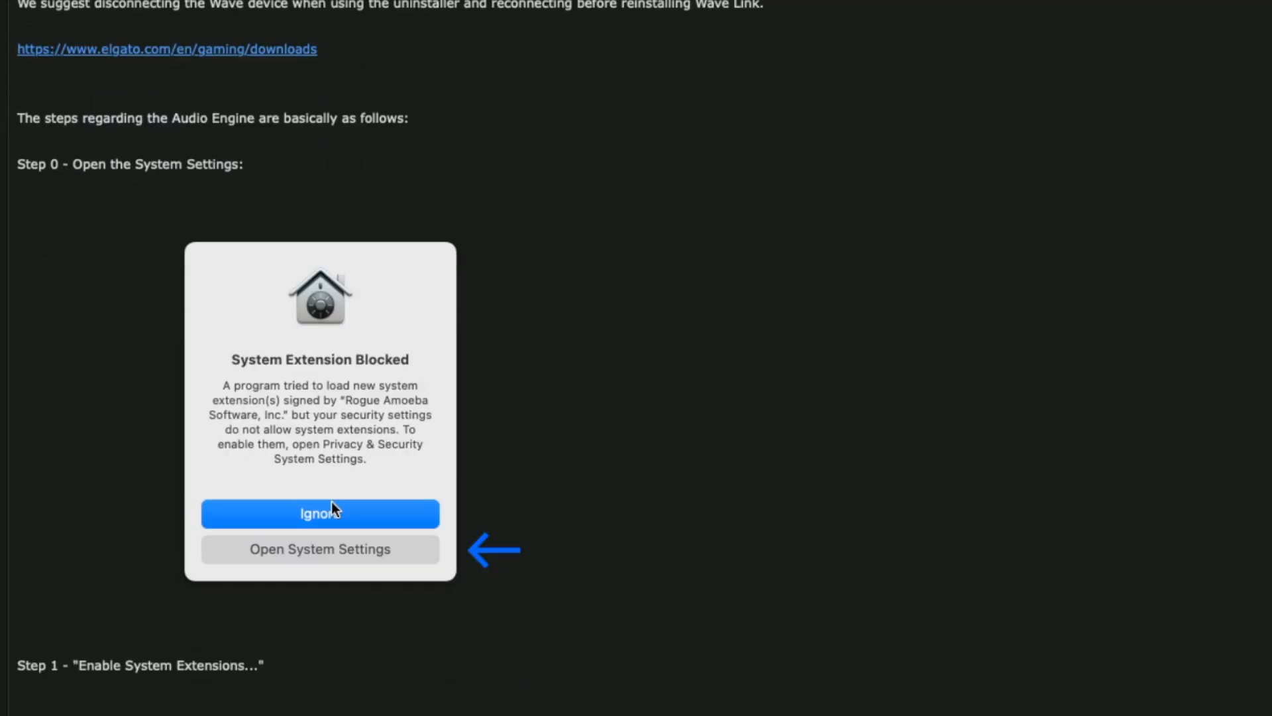
{"action": "mouse_move", "coordinate": [573, 494]}
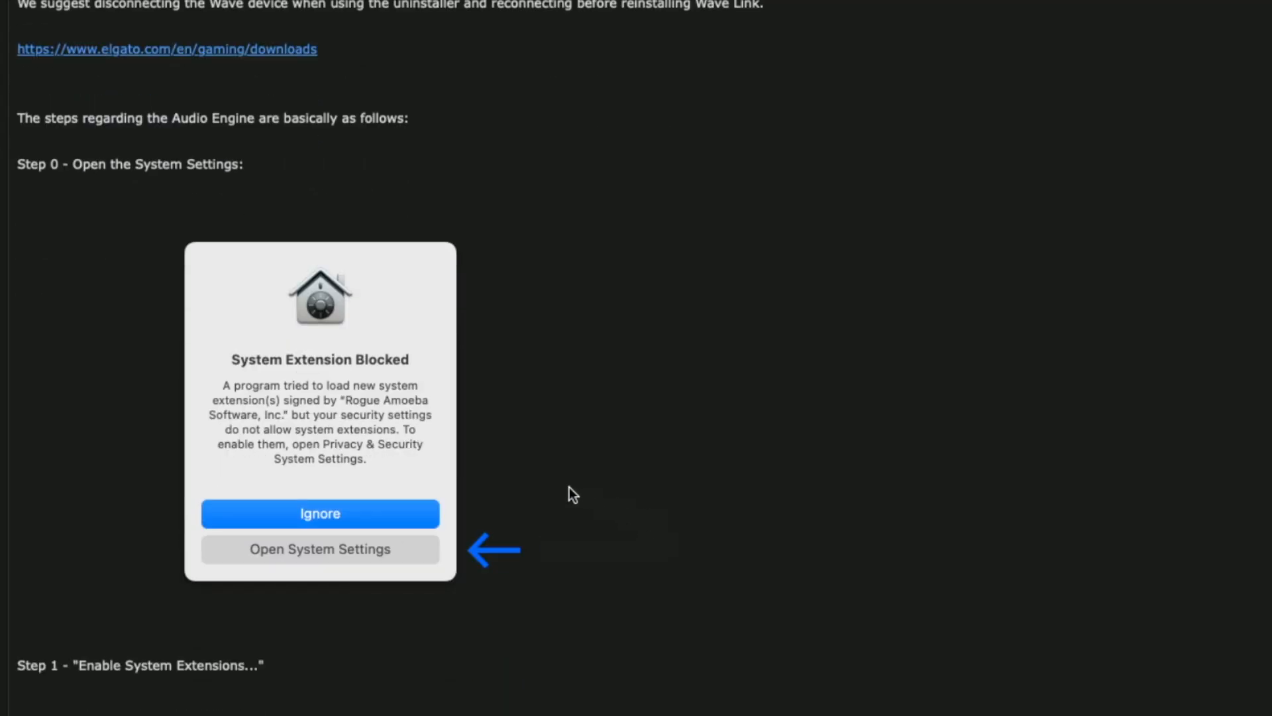
{"action": "mouse_move", "coordinate": [203, 283]}
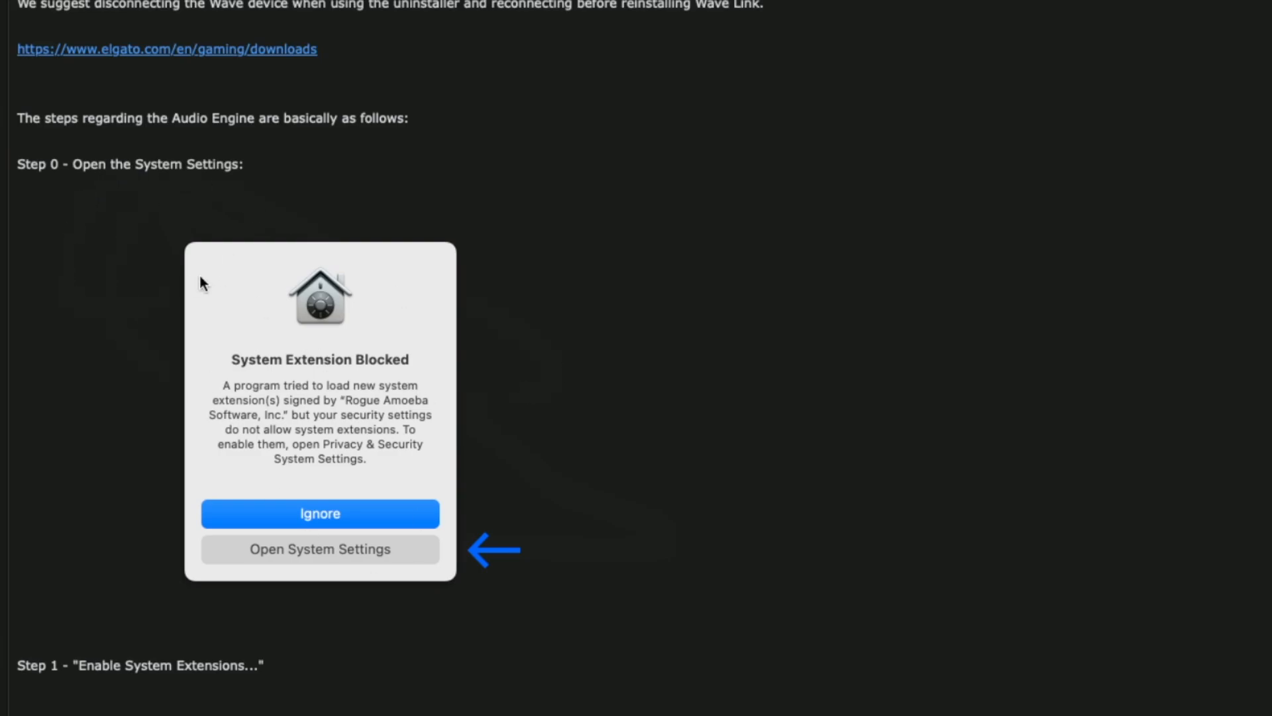
{"action": "mouse_move", "coordinate": [394, 497]}
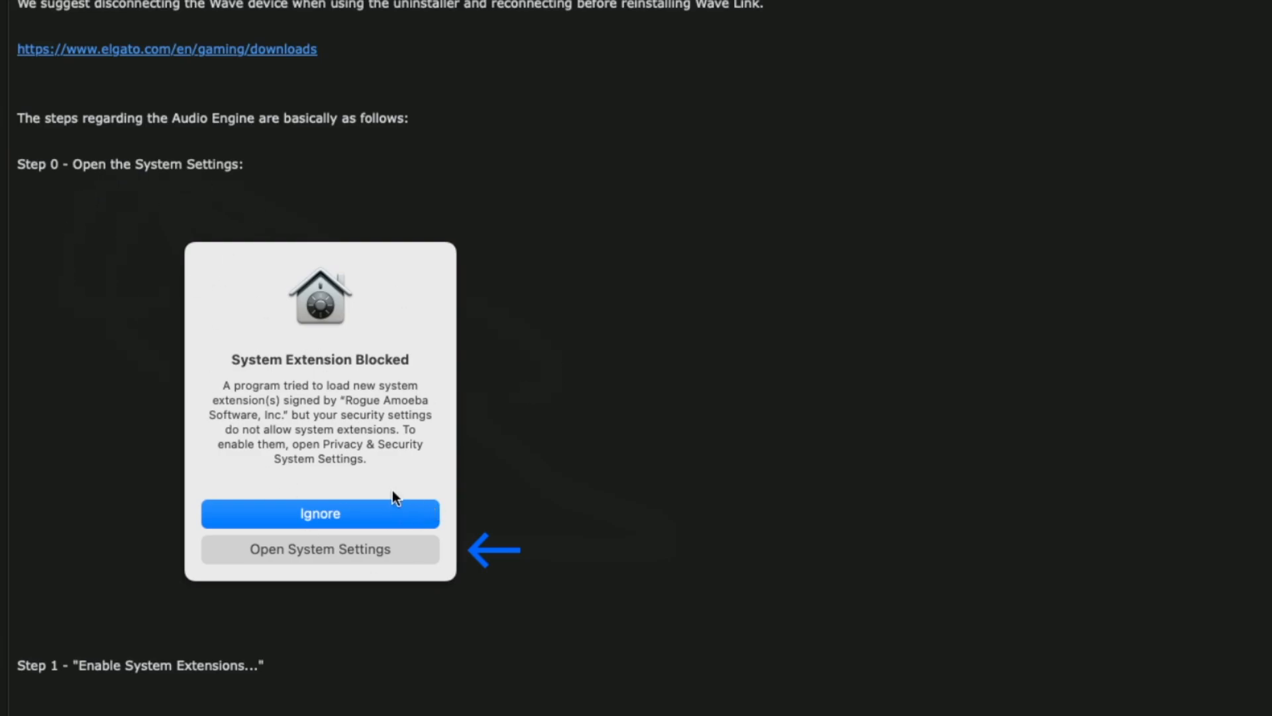
{"action": "mouse_move", "coordinate": [321, 516]}
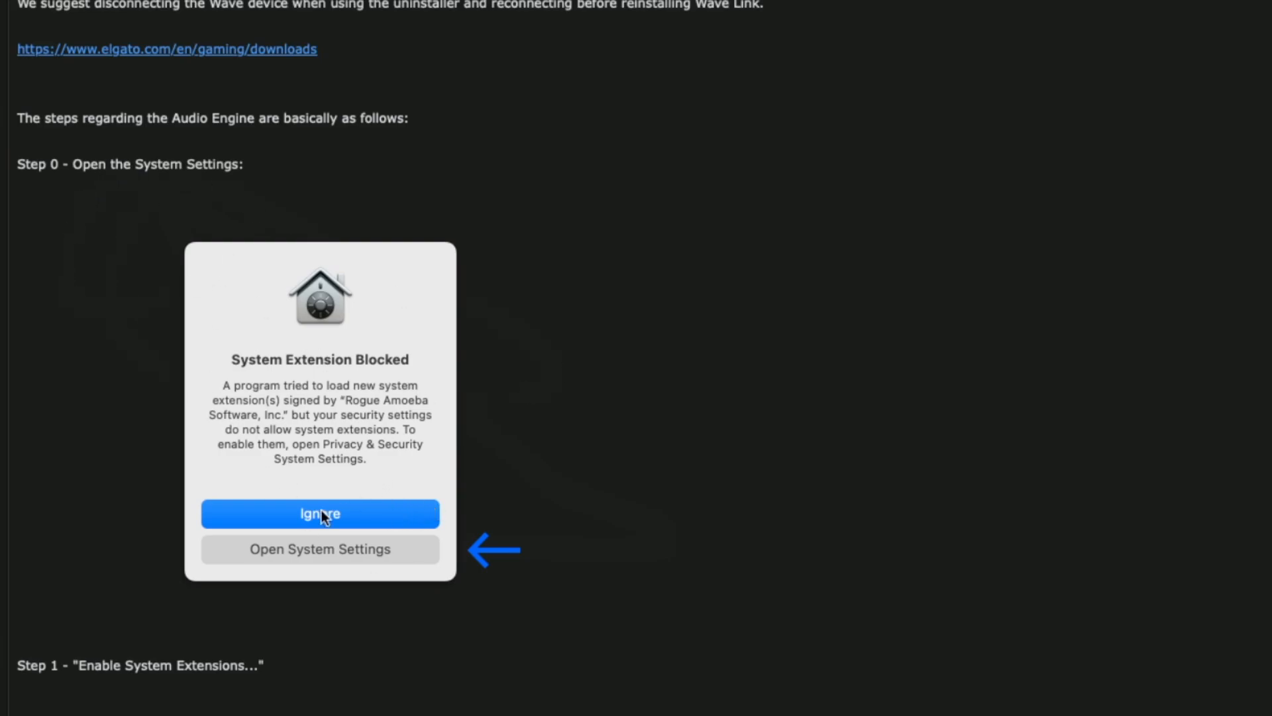
{"action": "mouse_move", "coordinate": [270, 578]}
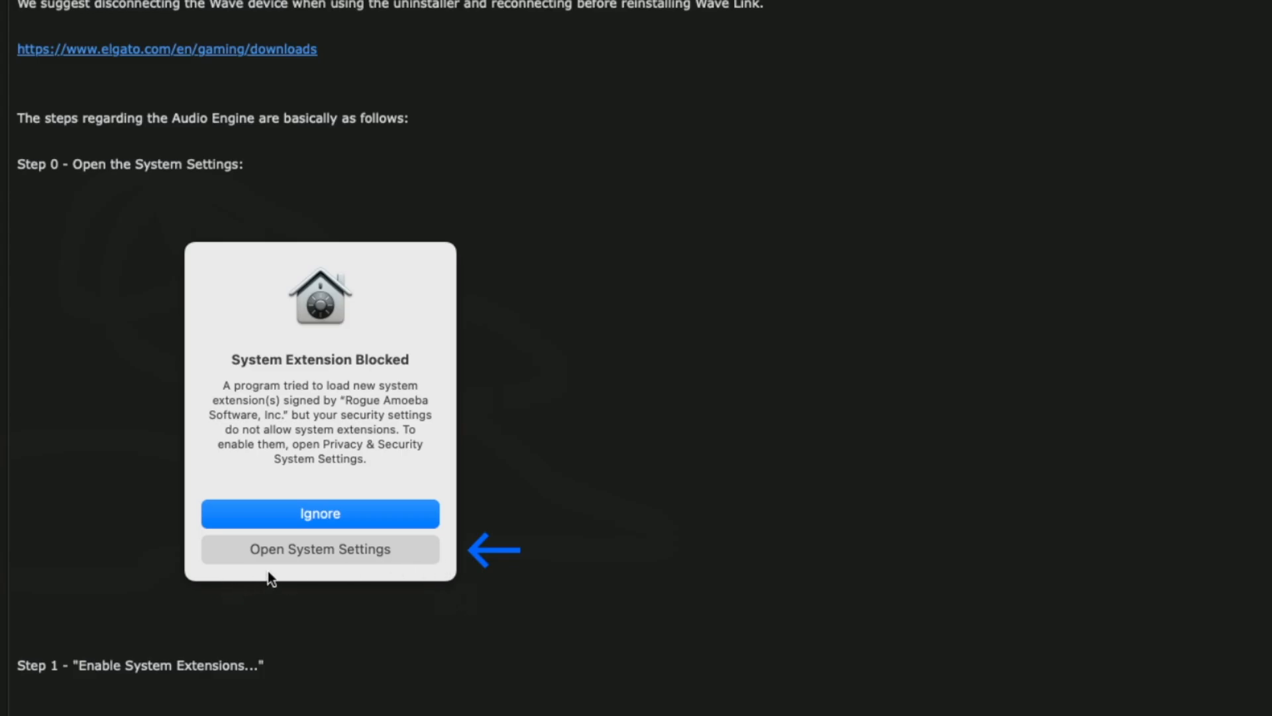
Read Steps 1–3: enable system extensions, restart into Recovery Mode, and open Options
{"action": "scroll", "scroll_direction": "down", "scroll_amount": 3}
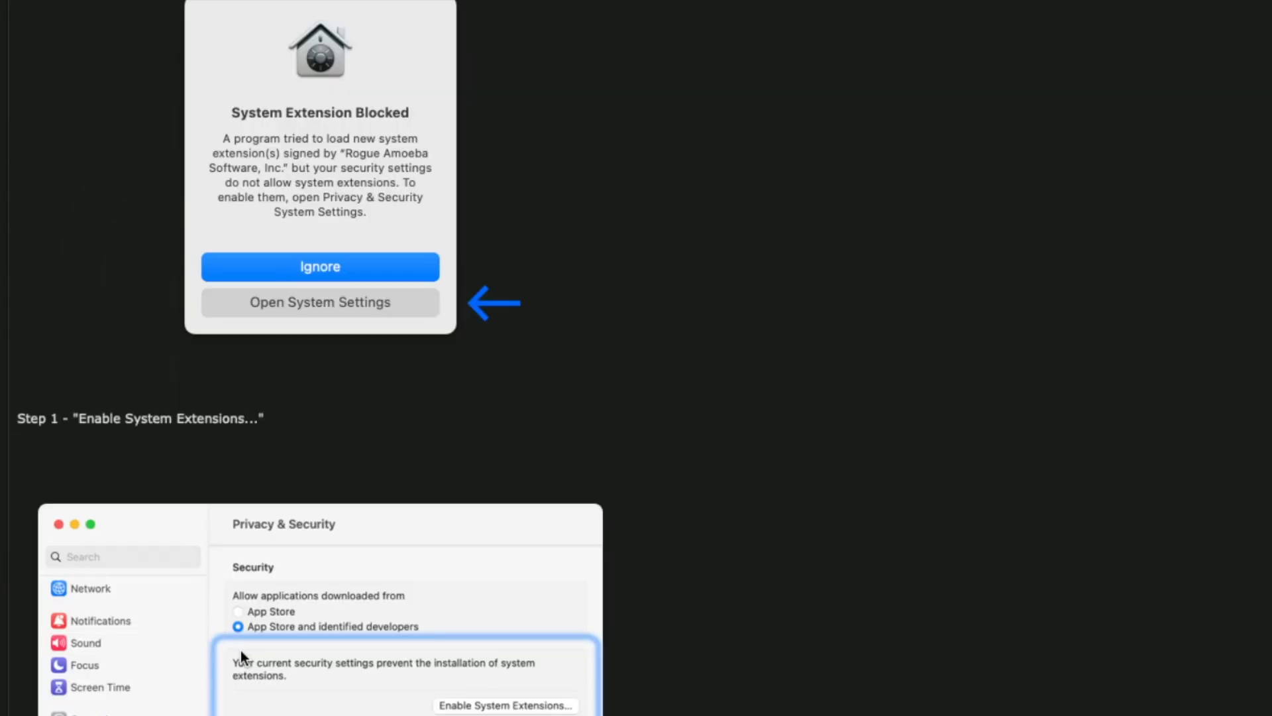
{"action": "scroll", "scroll_direction": "down", "scroll_amount": 3}
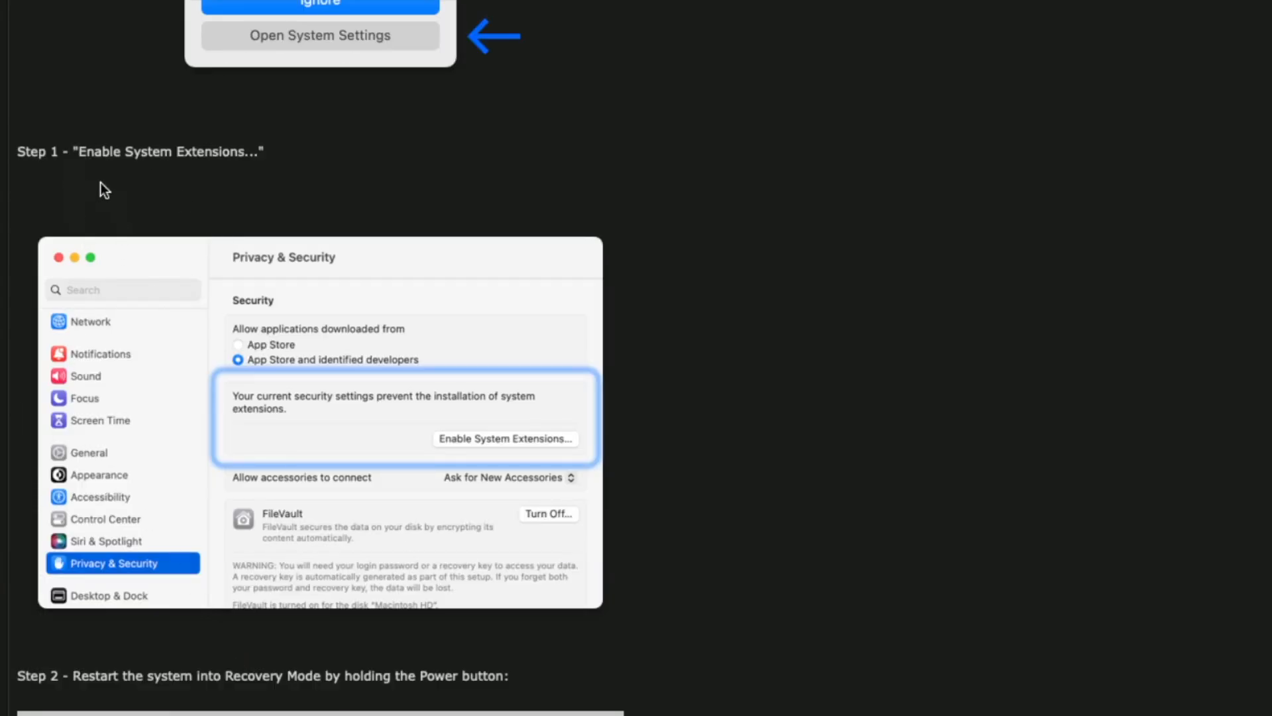
{"action": "mouse_move", "coordinate": [549, 456]}
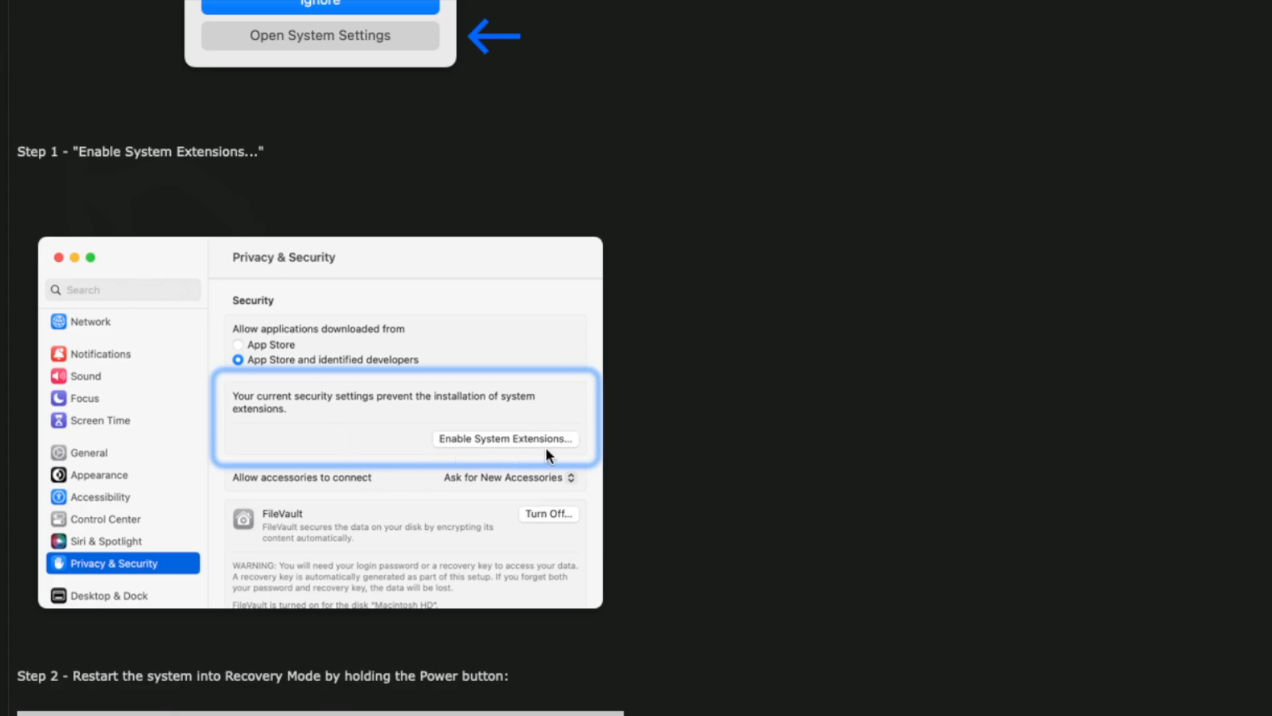
{"action": "scroll", "scroll_direction": "down", "scroll_amount": 3}
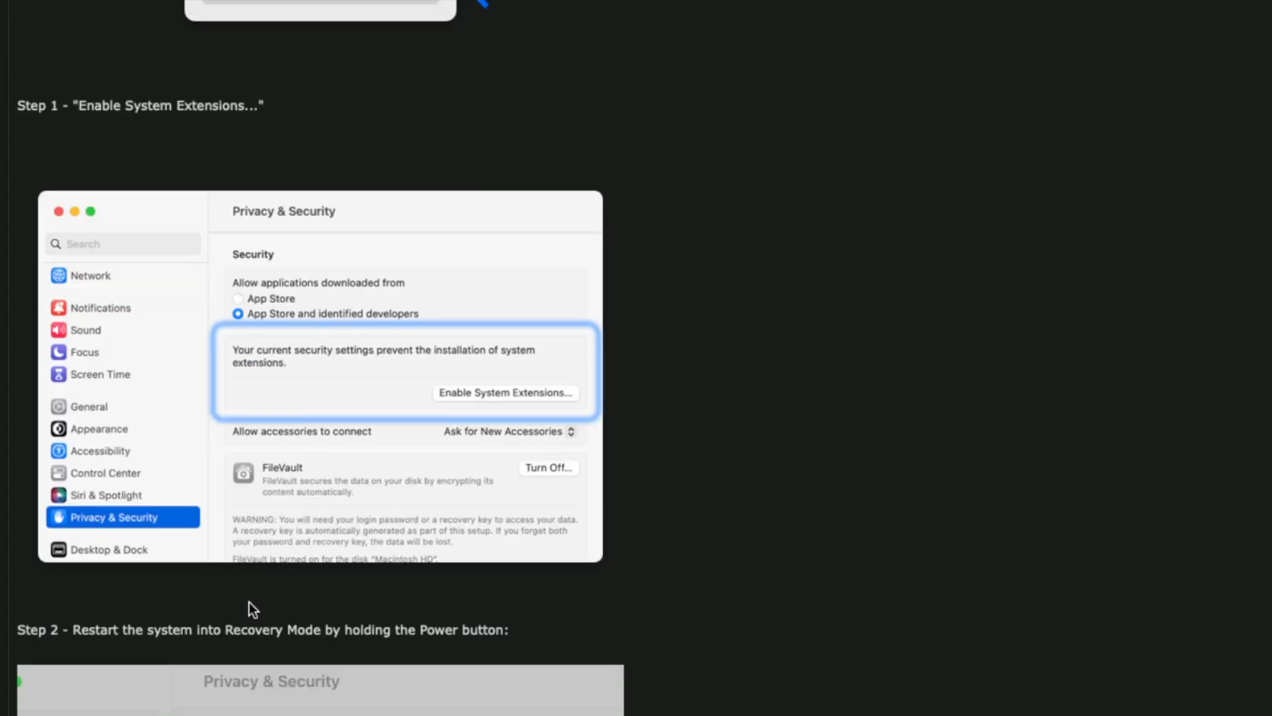
{"action": "scroll", "scroll_direction": "down", "scroll_amount": 3}
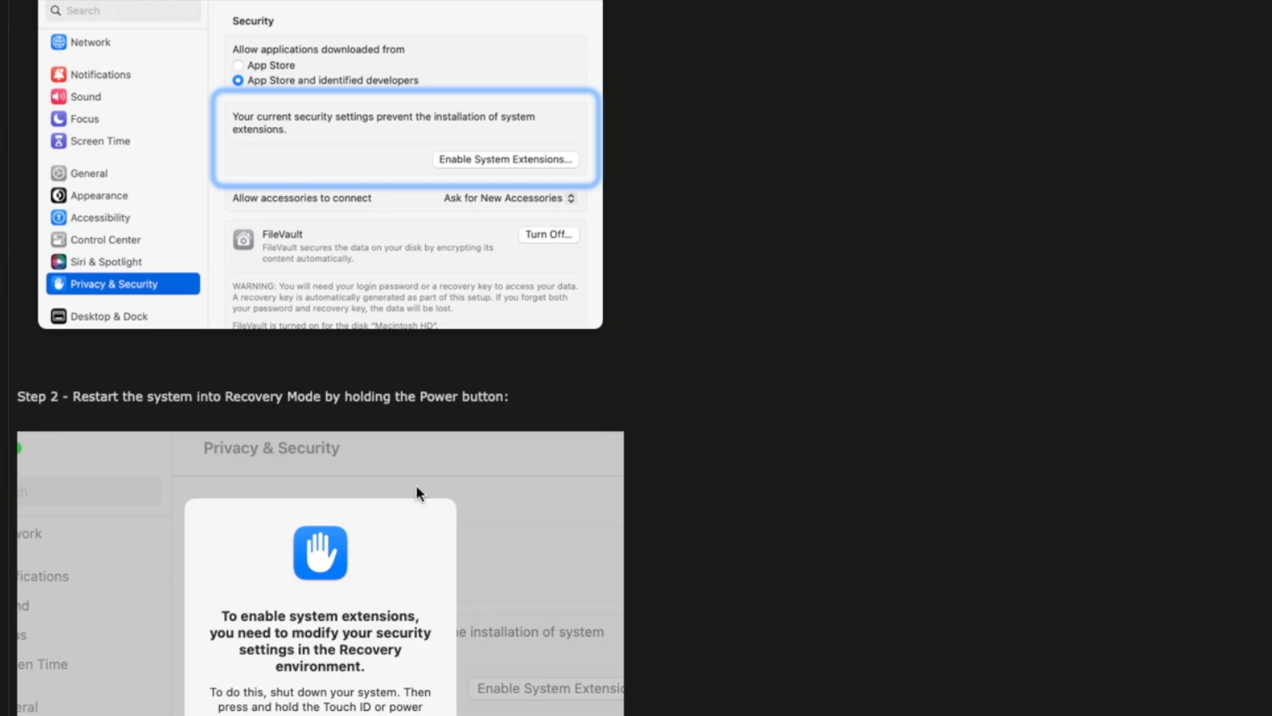
{"action": "mouse_move", "coordinate": [375, 424]}
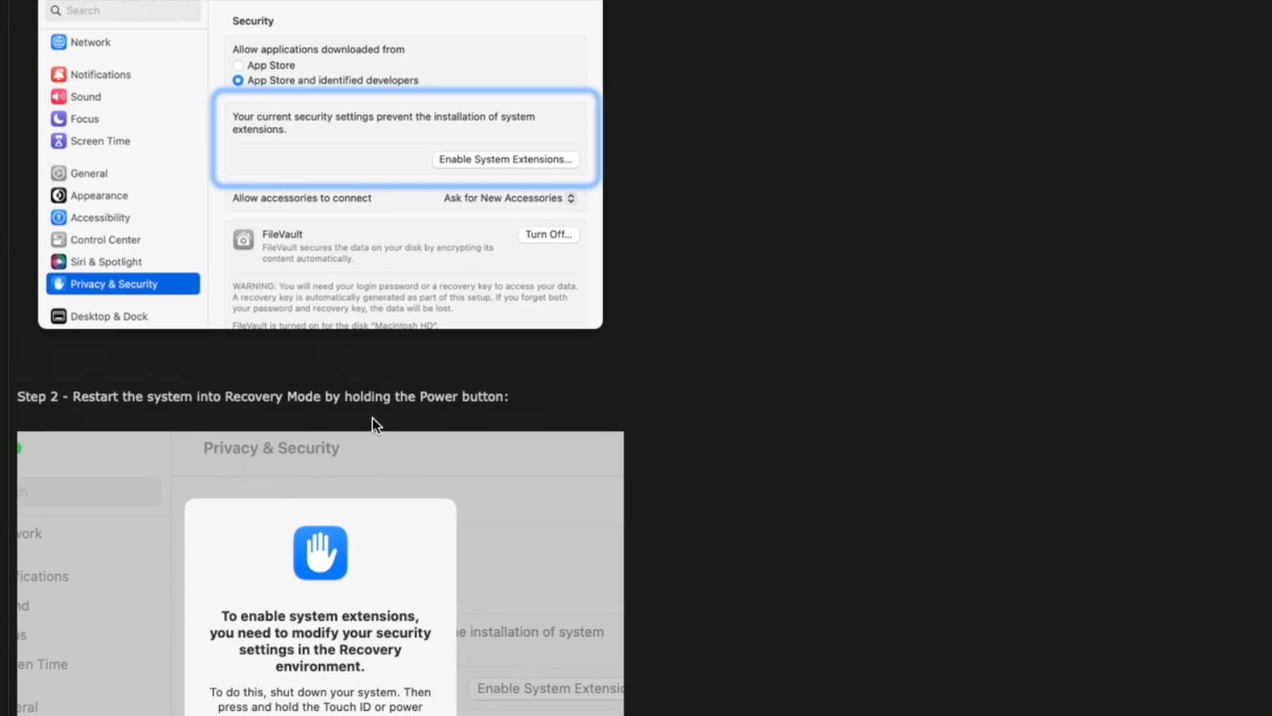
{"action": "mouse_move", "coordinate": [361, 438]}
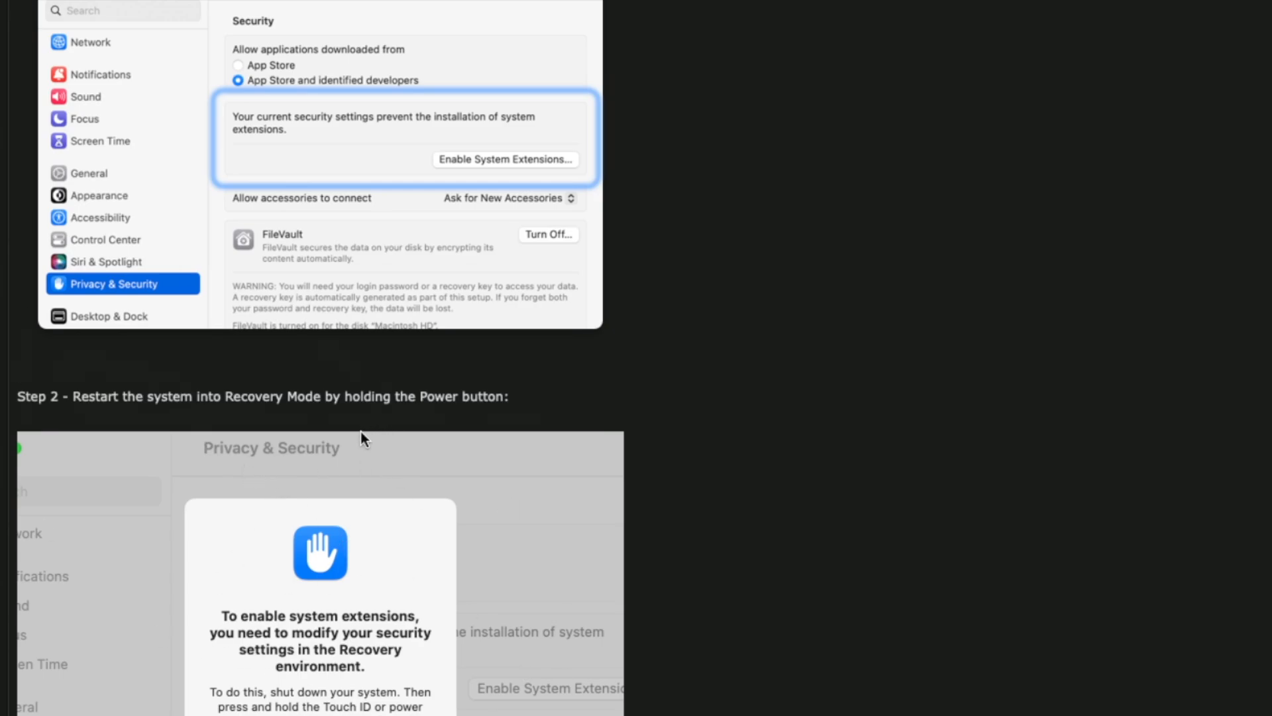
{"action": "mouse_move", "coordinate": [183, 439]}
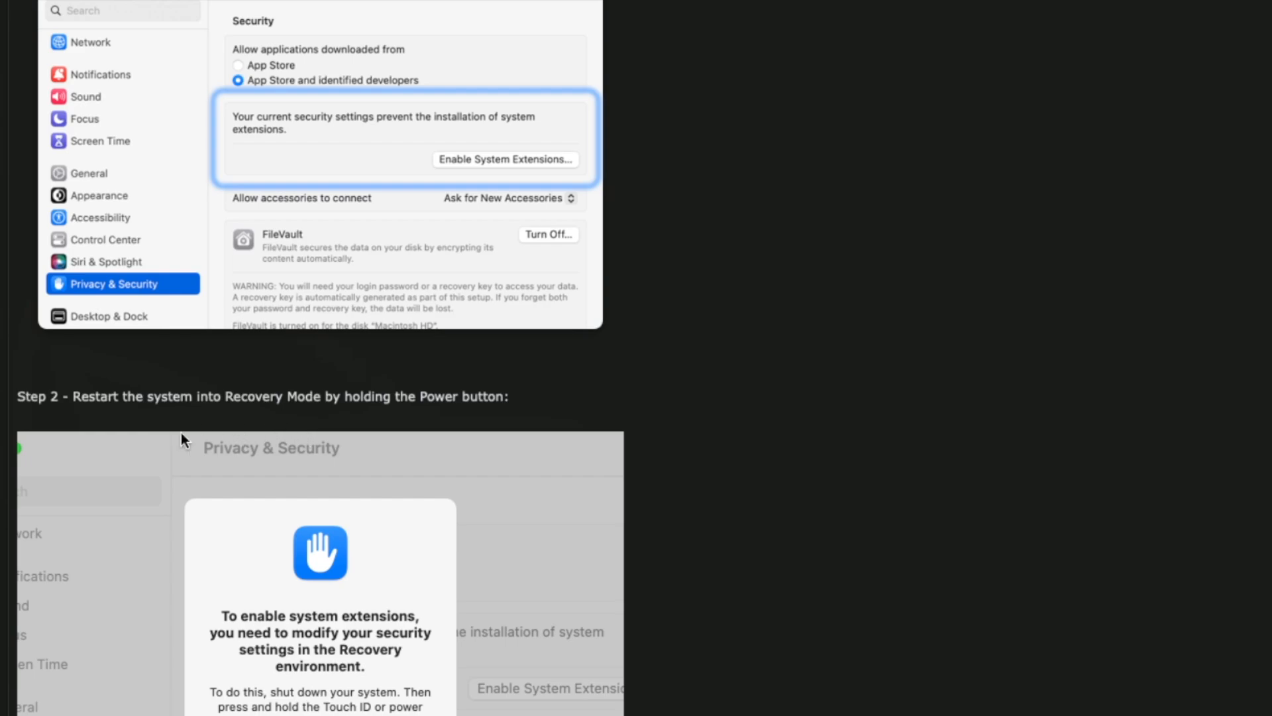
{"action": "scroll", "scroll_direction": "down", "scroll_amount": 3}
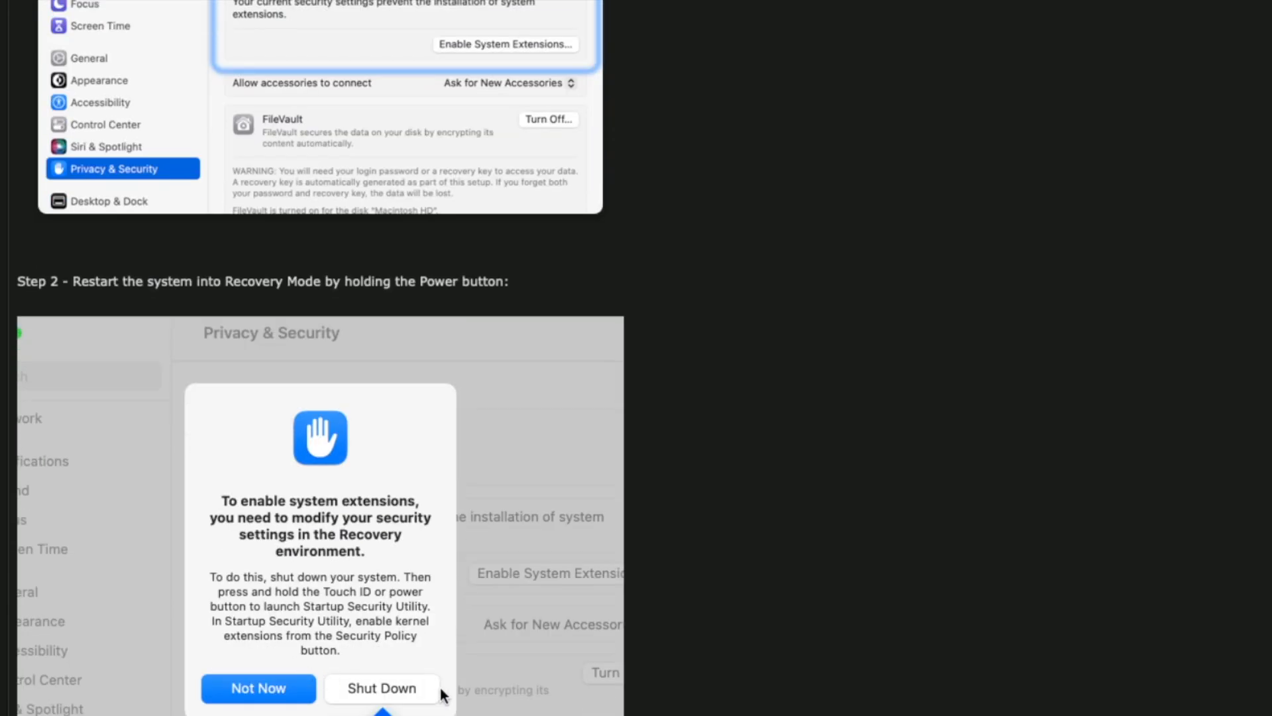
{"action": "scroll", "scroll_direction": "down", "scroll_amount": 3}
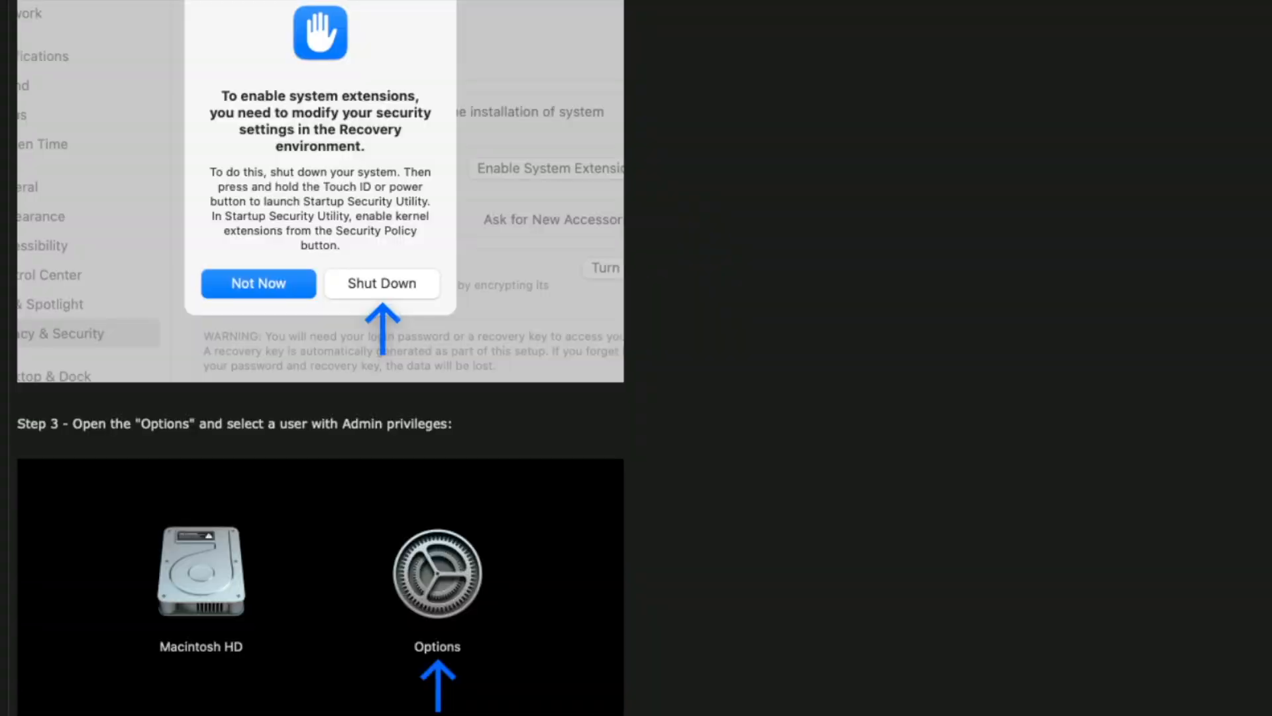
{"action": "scroll", "scroll_direction": "down", "scroll_amount": 3}
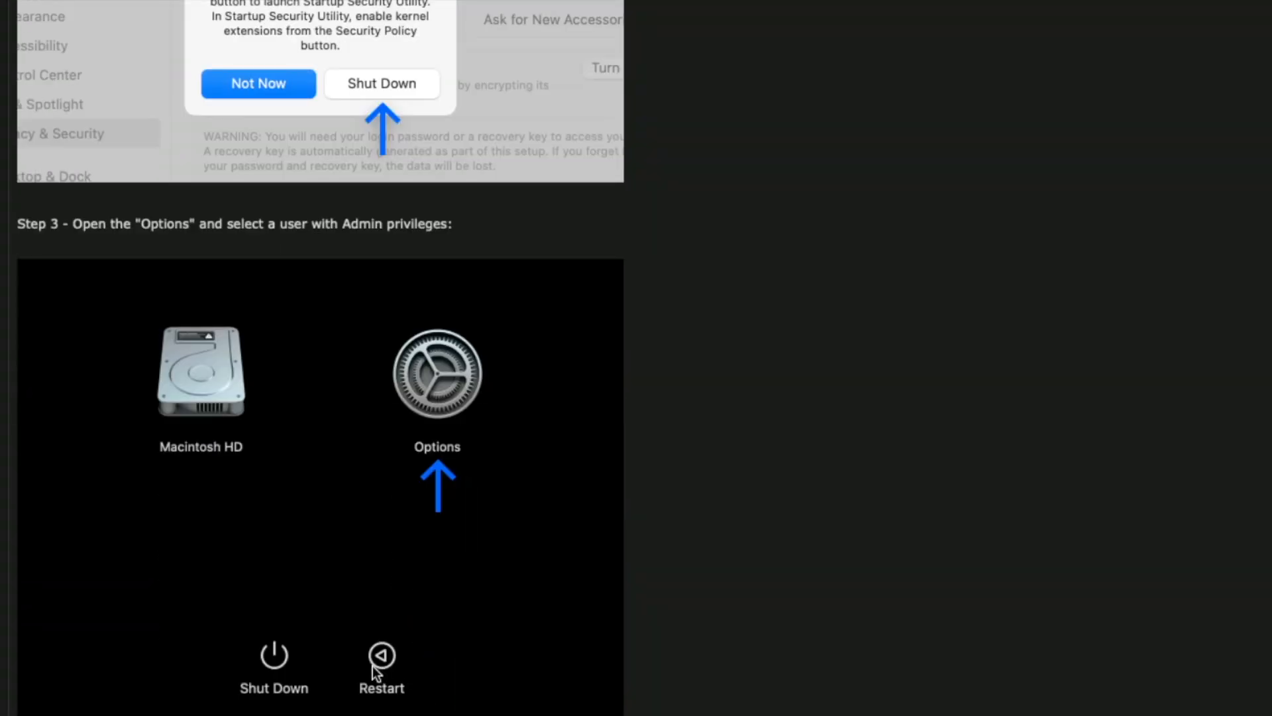
{"action": "mouse_move", "coordinate": [410, 595]}
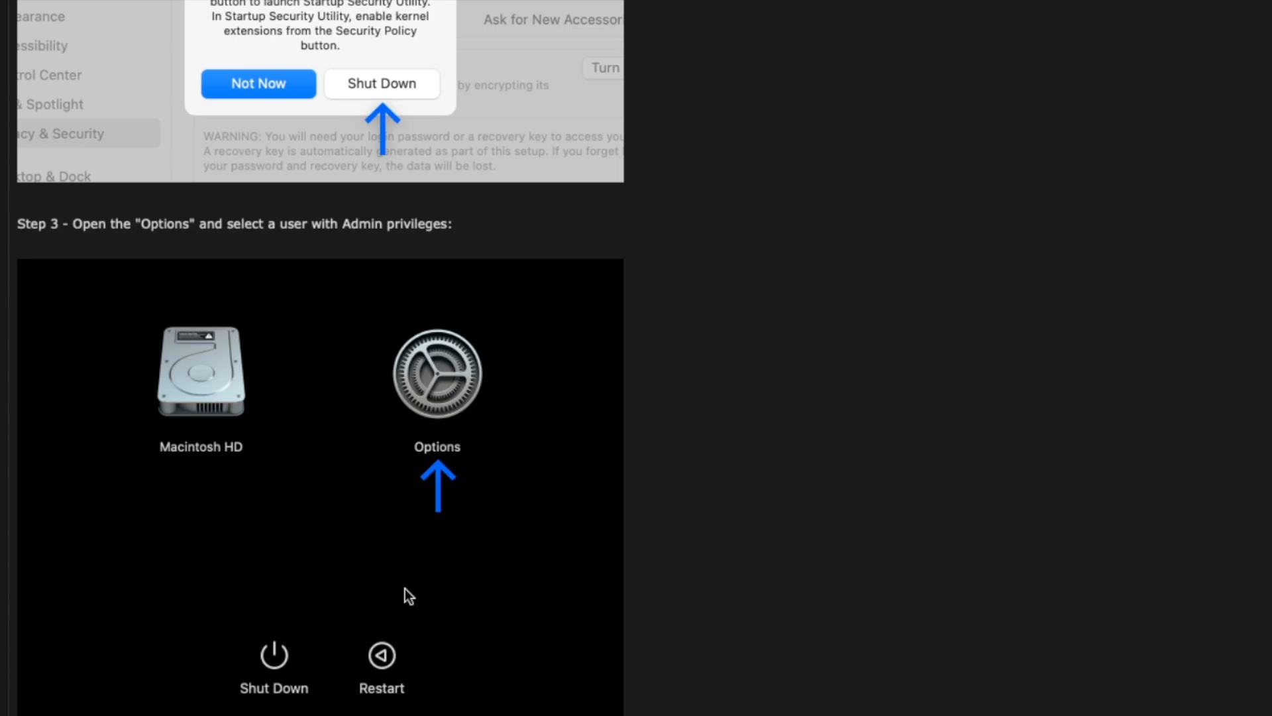
Review Steps 4–6: Startup Security Utility, unlocking the FileVault disk, and opening Security Policy
{"action": "scroll", "scroll_direction": "down", "scroll_amount": 3}
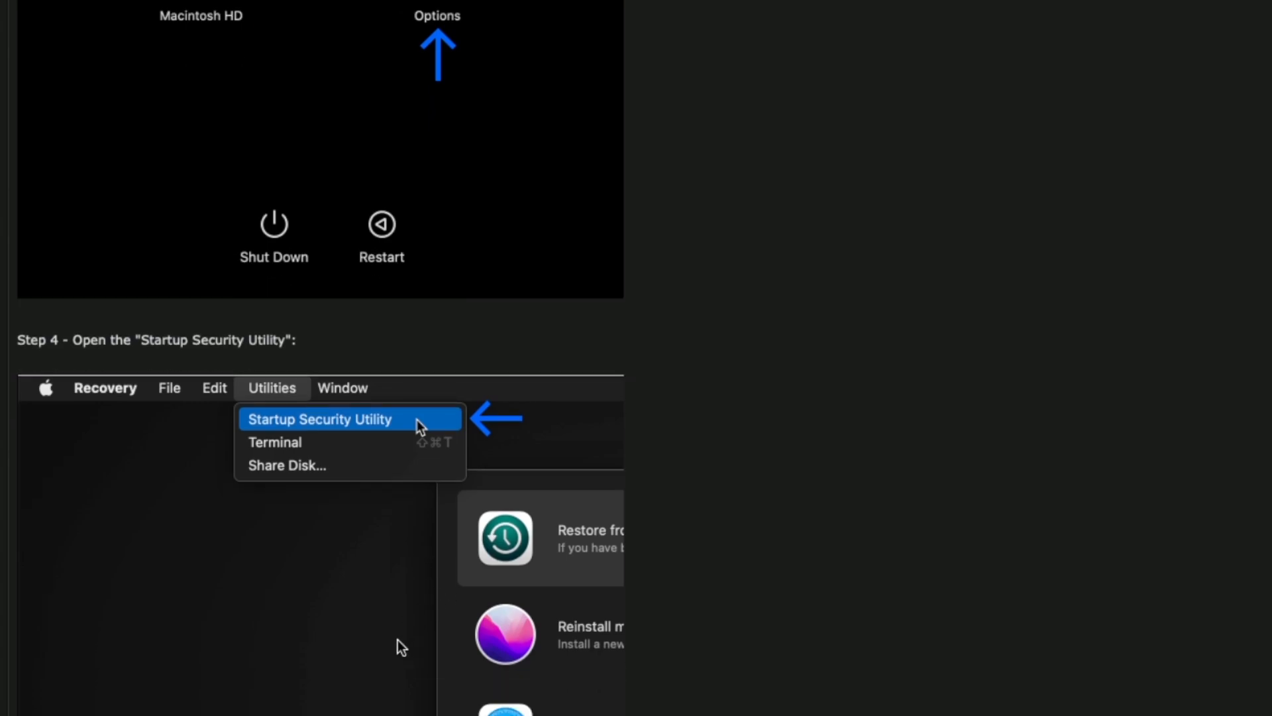
{"action": "mouse_move", "coordinate": [428, 588]}
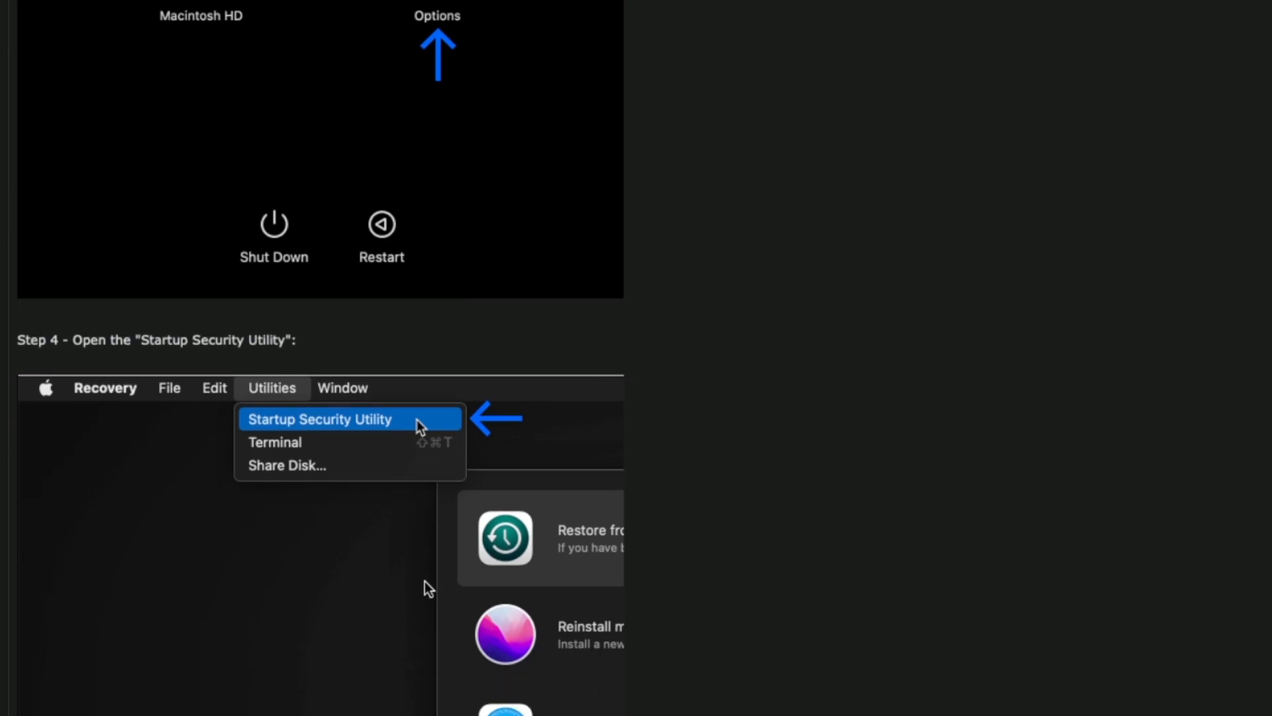
{"action": "mouse_move", "coordinate": [332, 460]}
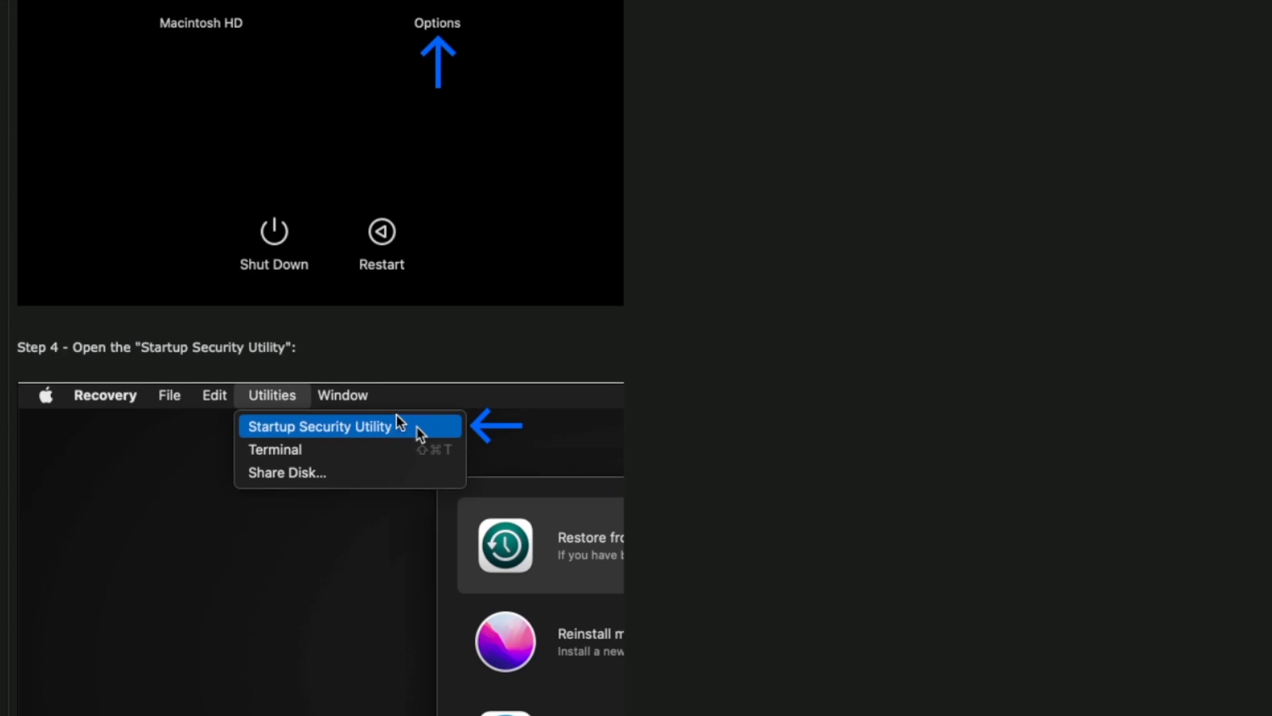
{"action": "mouse_move", "coordinate": [279, 86]}
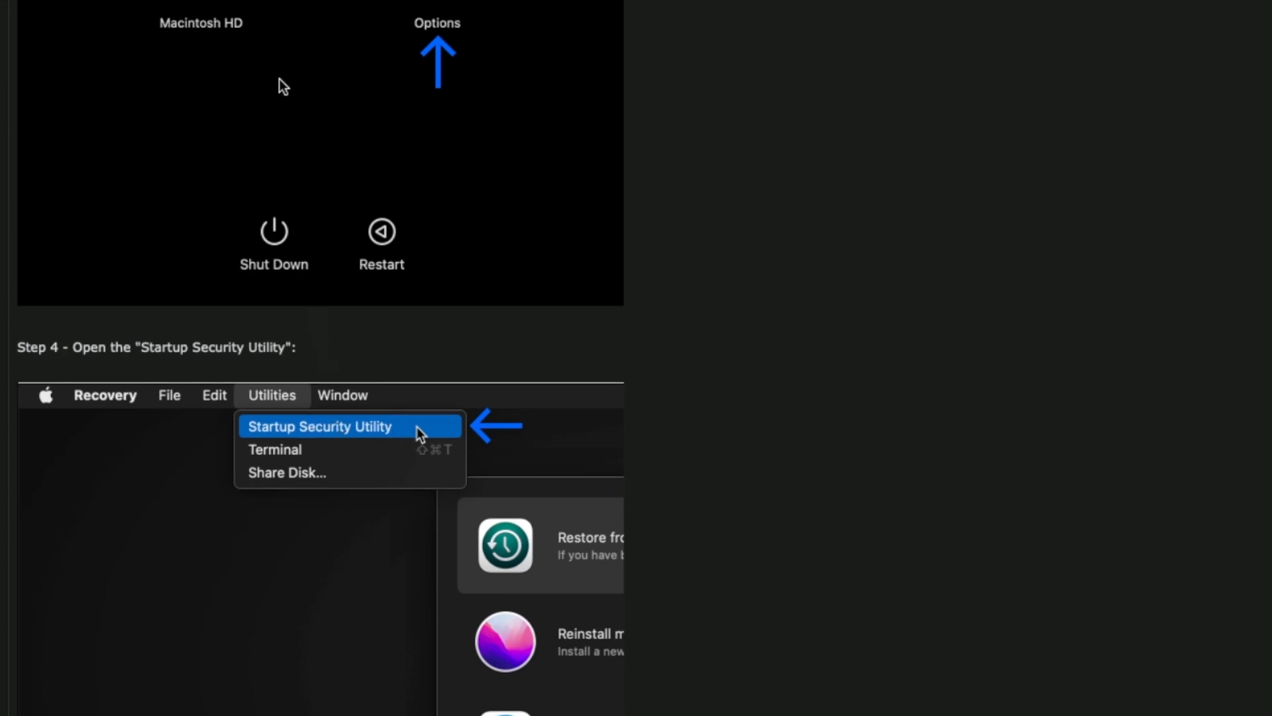
{"action": "scroll", "scroll_direction": "up", "scroll_amount": 3}
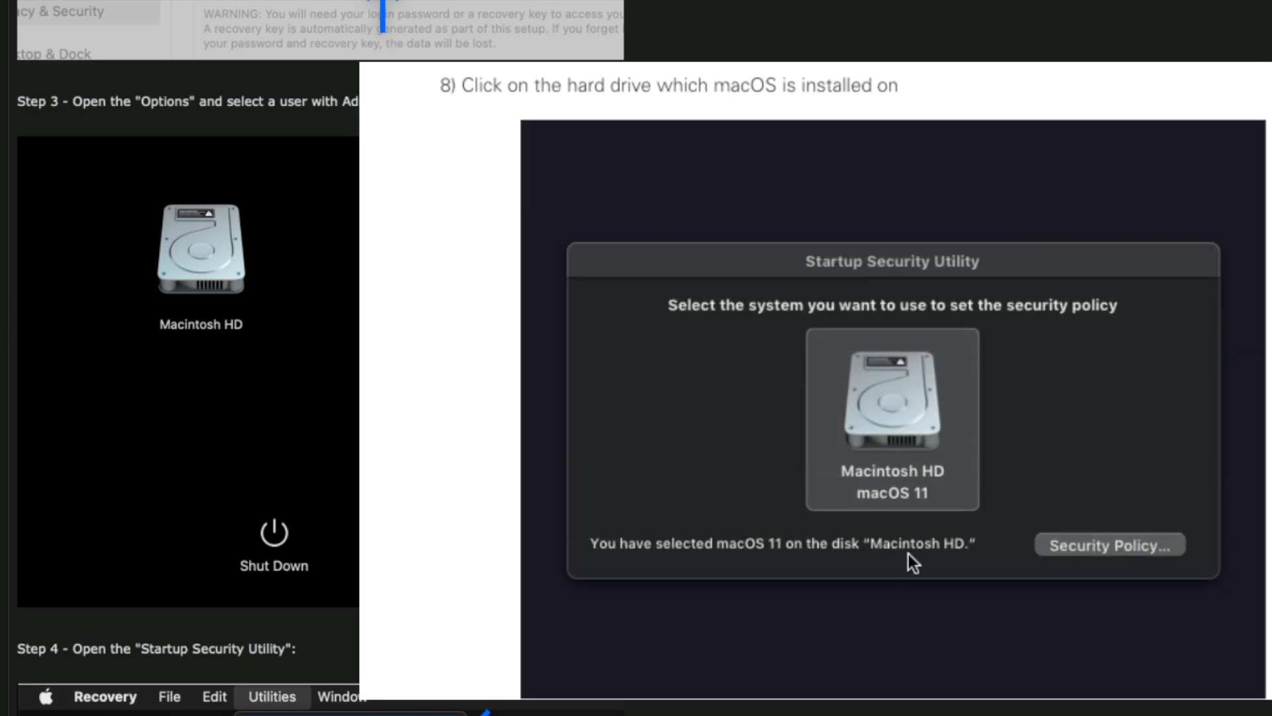
{"action": "left_click", "coordinate": [271, 396]}
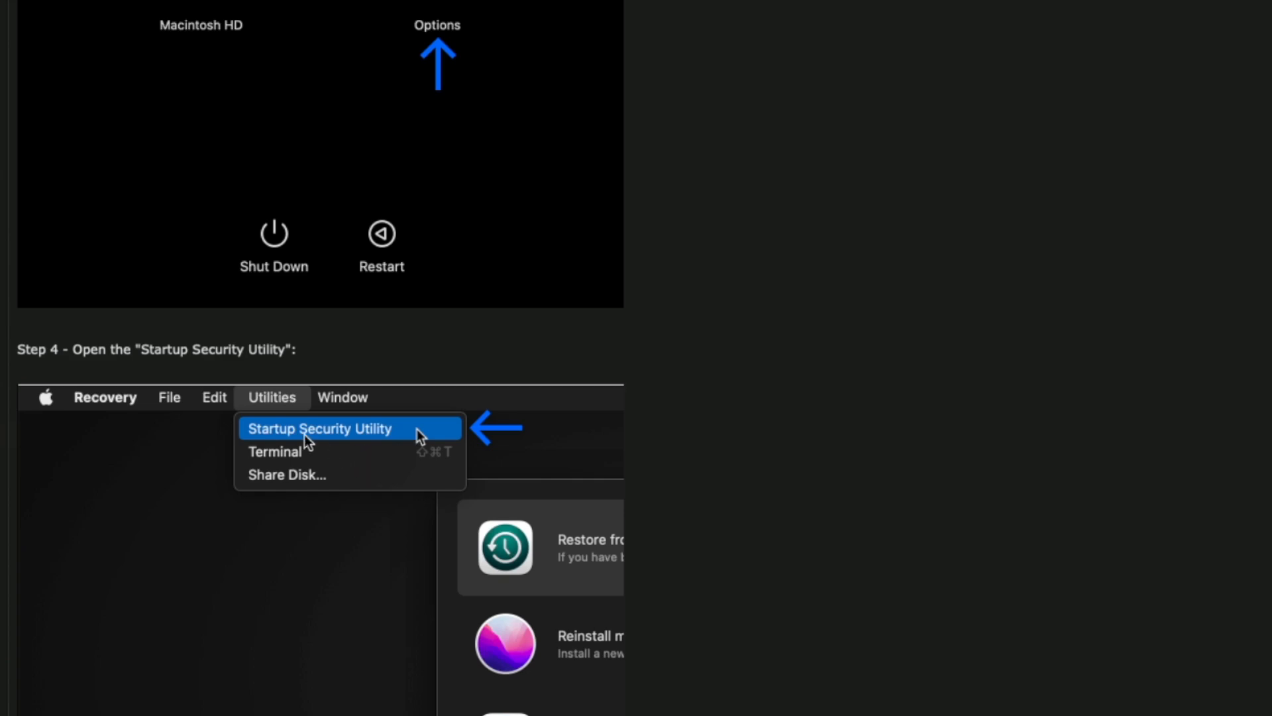
{"action": "scroll", "scroll_direction": "down", "scroll_amount": 3}
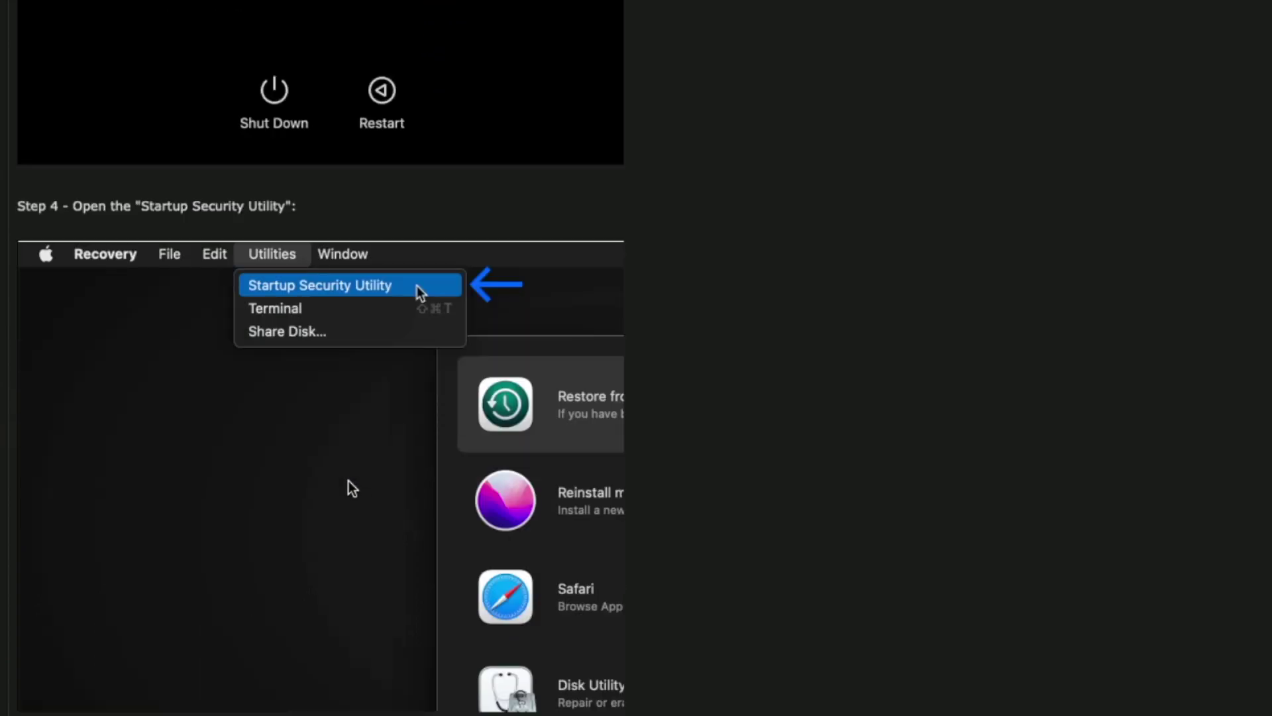
{"action": "scroll", "scroll_direction": "down", "scroll_amount": 3}
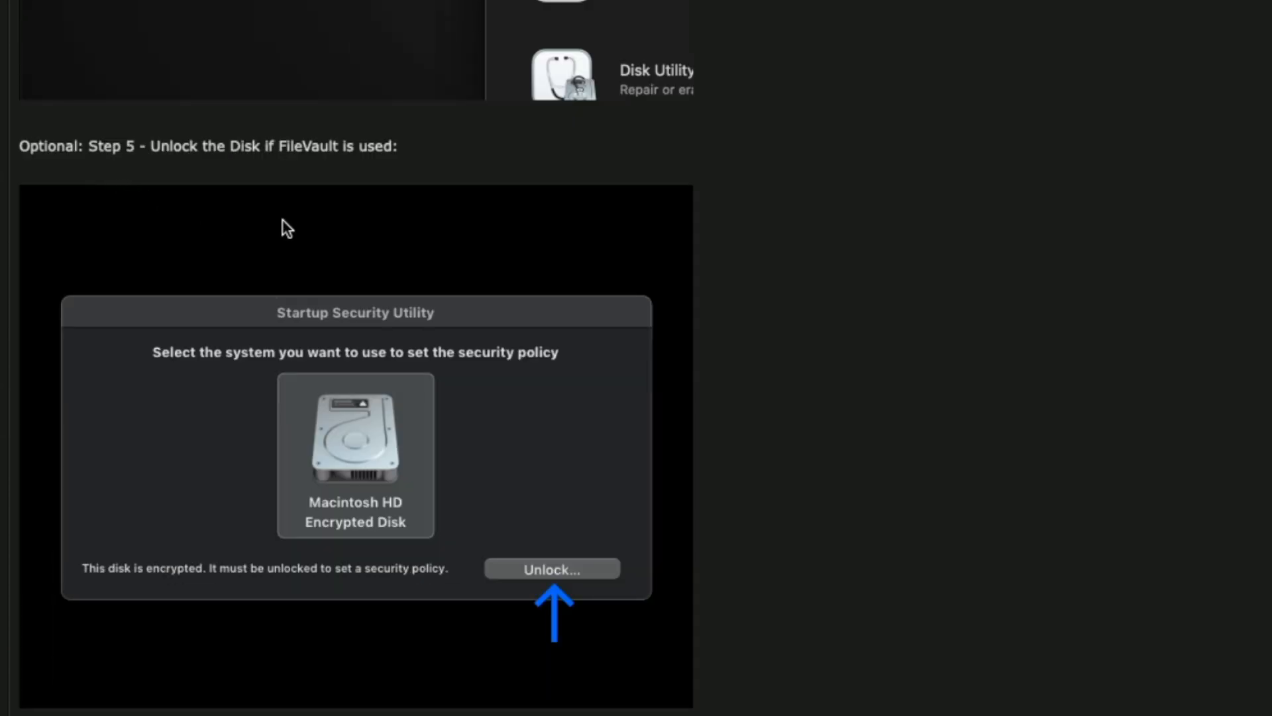
{"action": "mouse_move", "coordinate": [277, 236]}
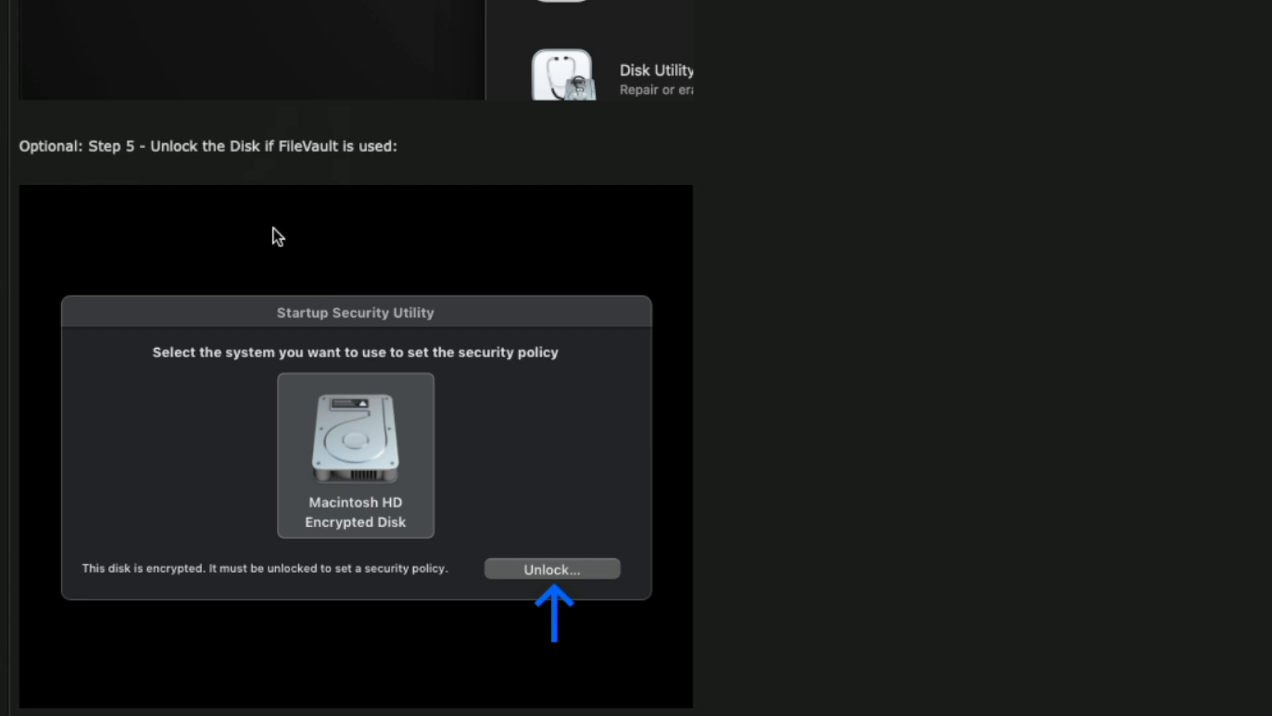
{"action": "scroll", "scroll_direction": "up", "scroll_amount": 3}
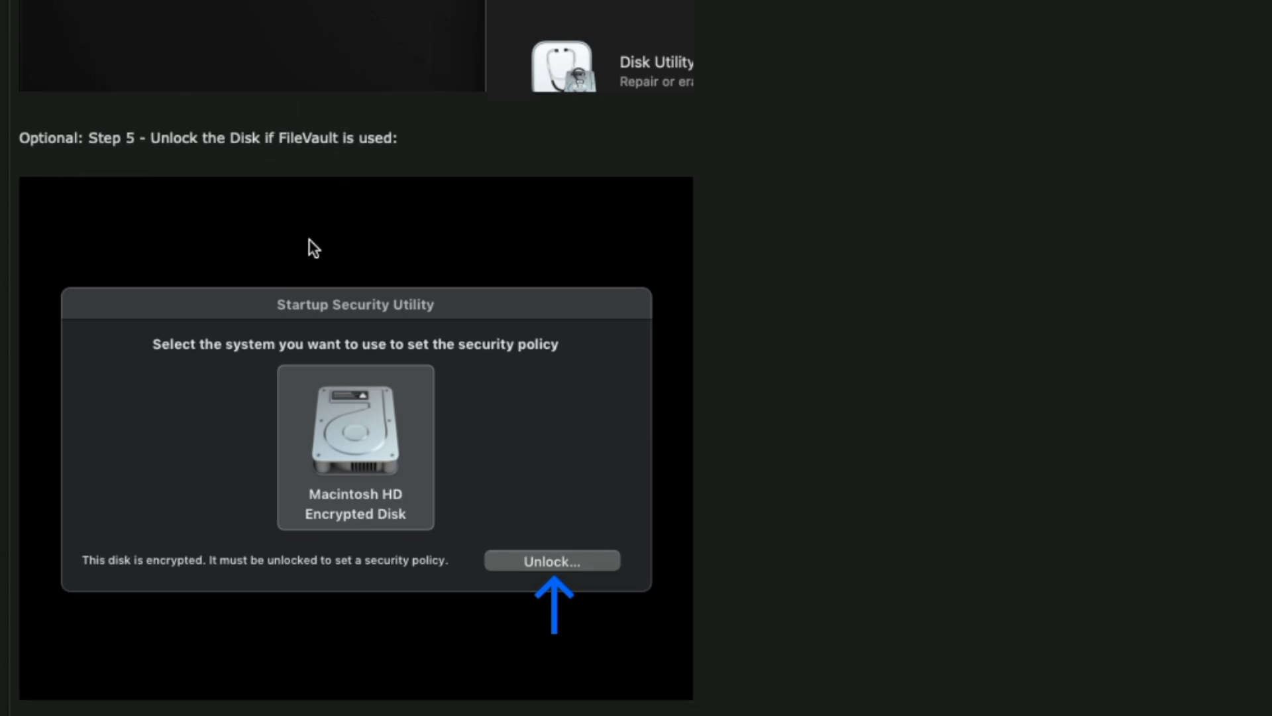
{"action": "scroll", "scroll_direction": "down", "scroll_amount": 3}
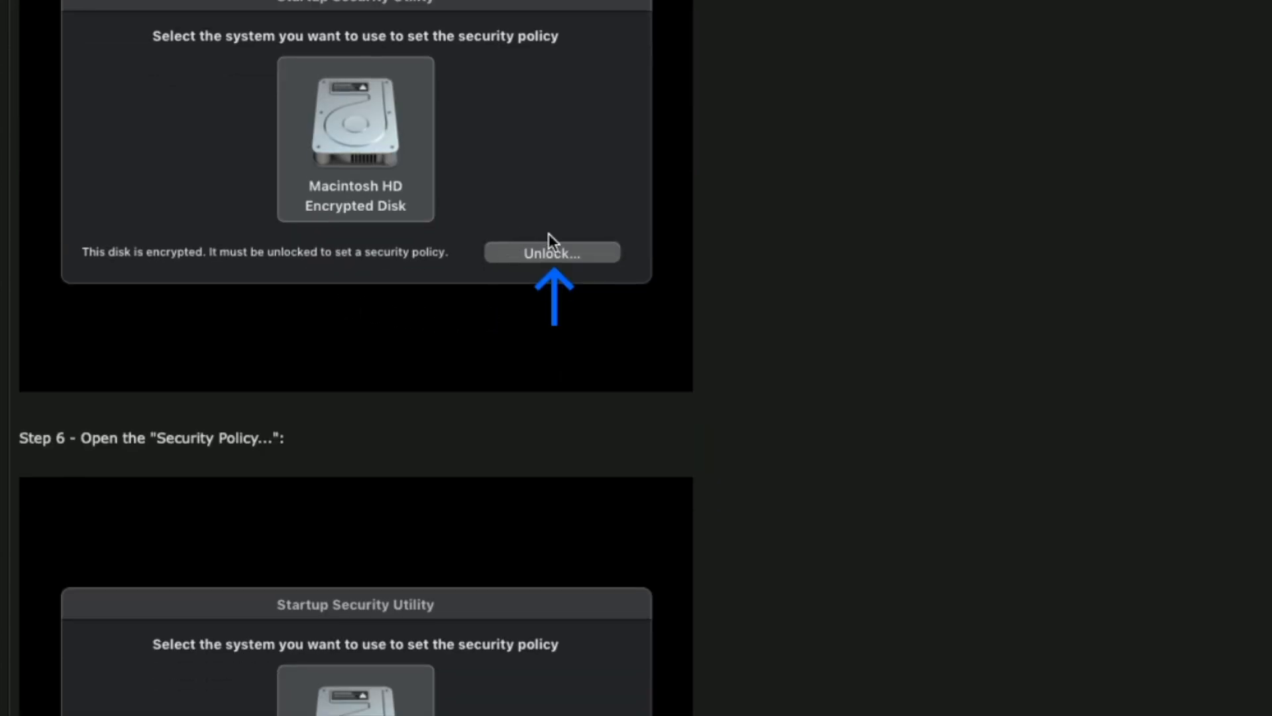
{"action": "scroll", "scroll_direction": "down", "scroll_amount": 3}
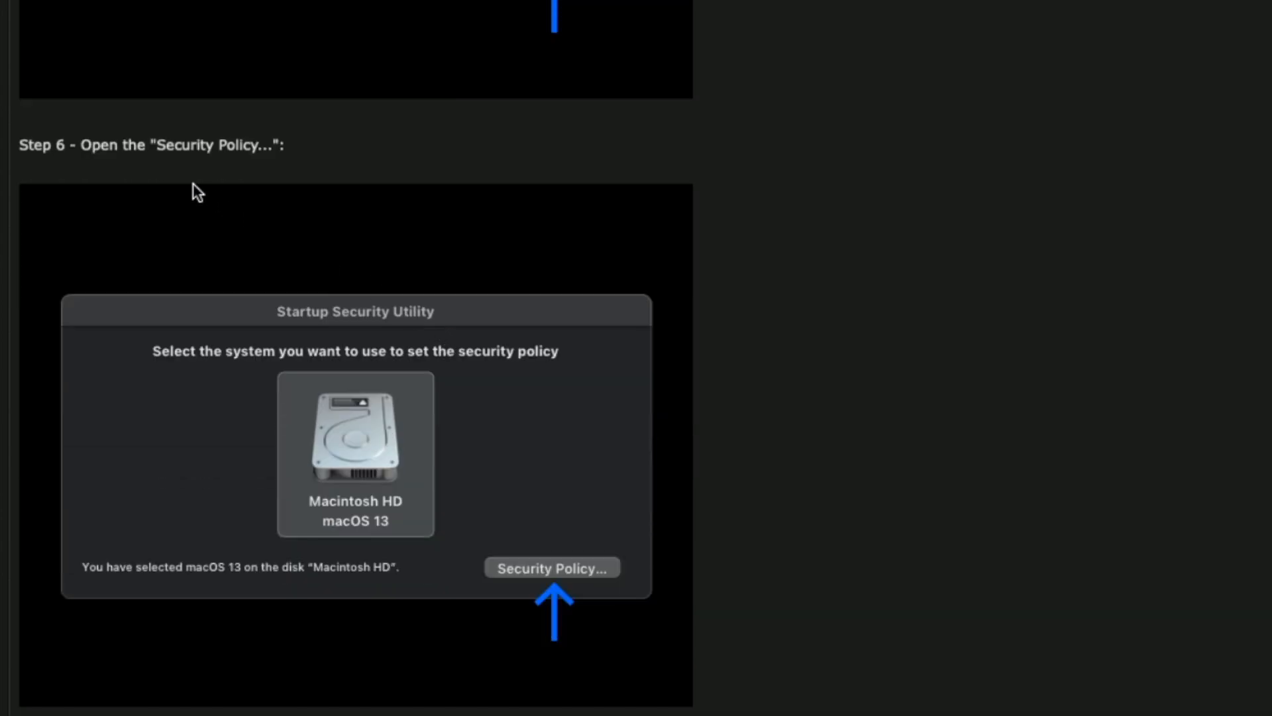
{"action": "mouse_move", "coordinate": [256, 195]}
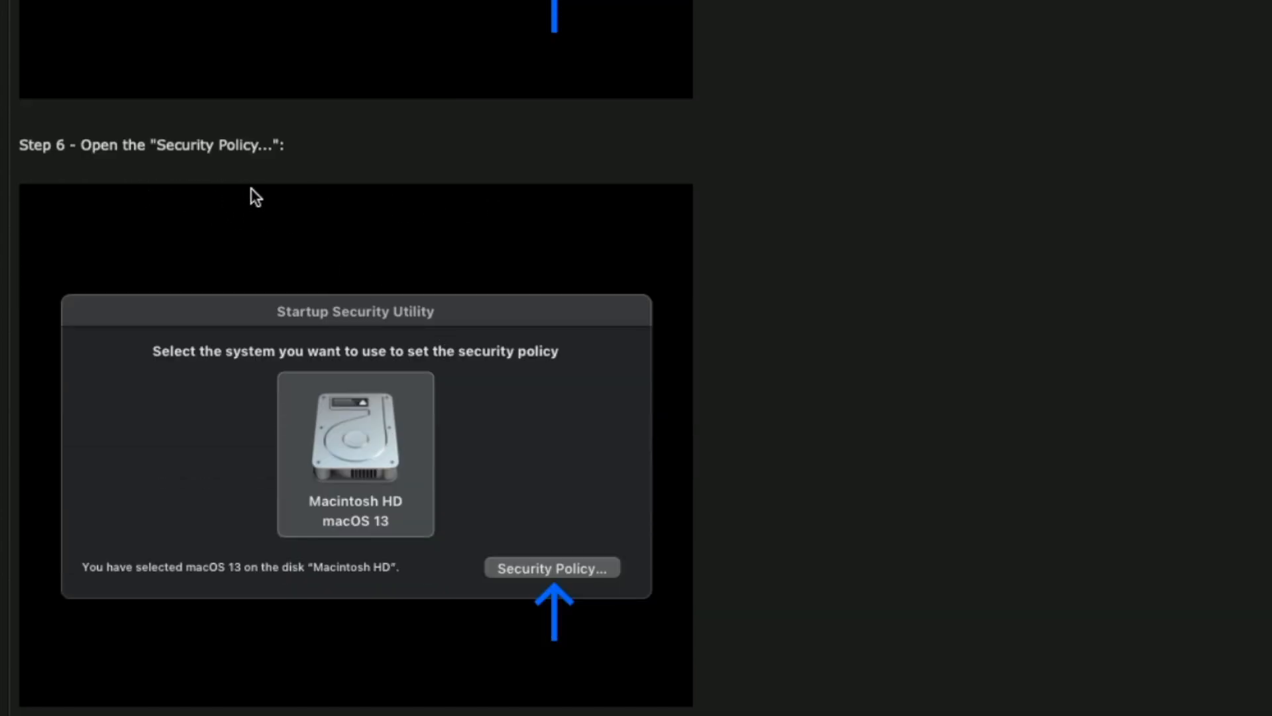
{"action": "scroll", "scroll_direction": "down", "scroll_amount": 3}
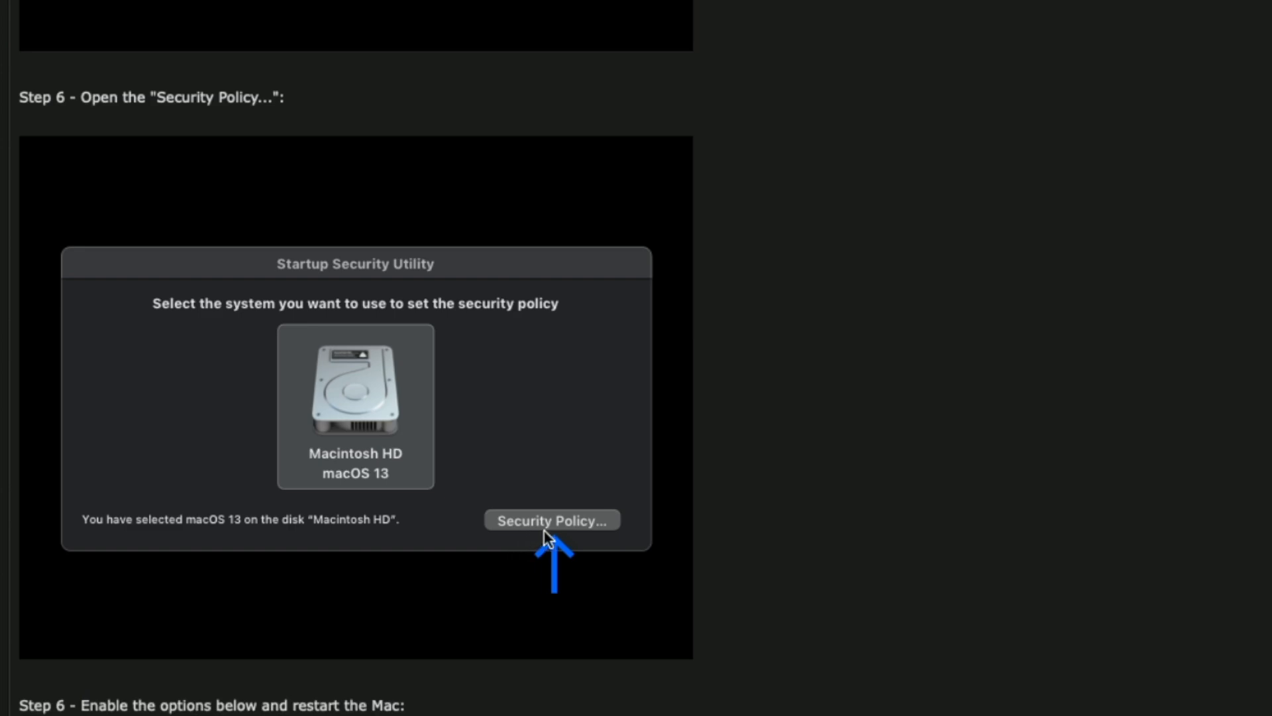
Move to Step 6 on enabling Reduced Security and kernel extension management, then restarting
{"action": "left_click", "coordinate": [551, 519]}
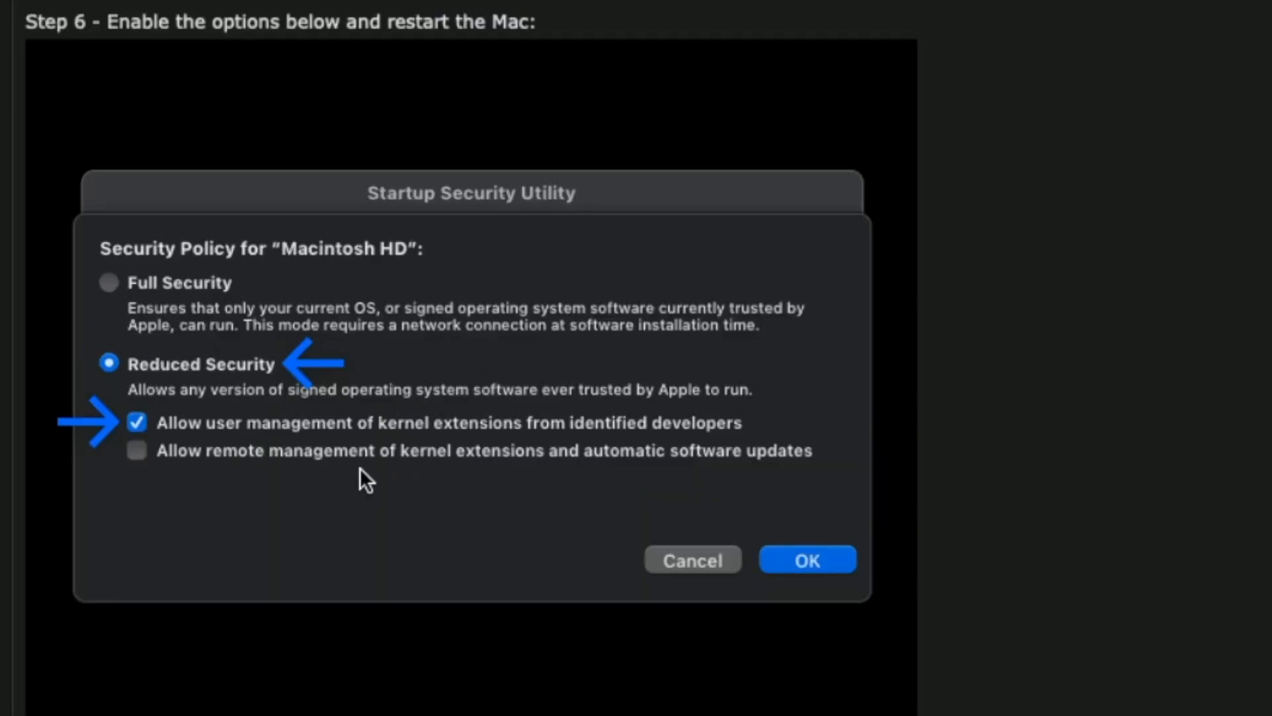
{"action": "mouse_move", "coordinate": [267, 404]}
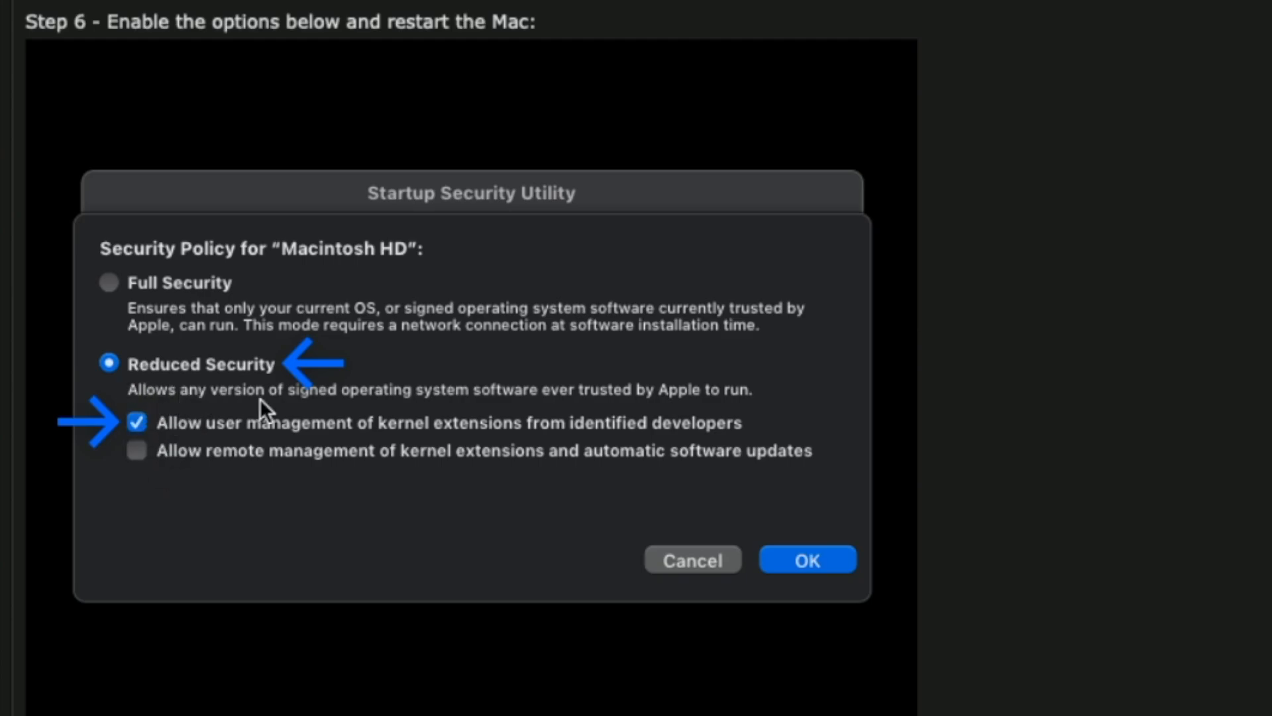
{"action": "mouse_move", "coordinate": [261, 464]}
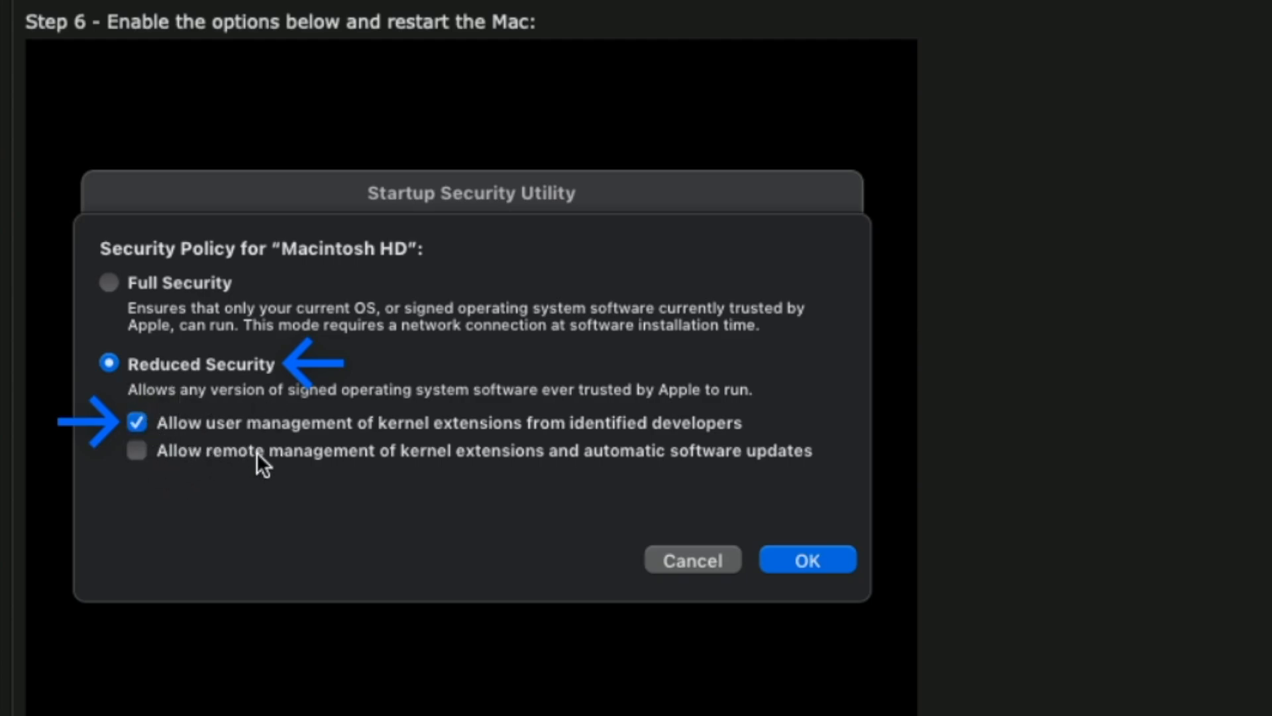
{"action": "mouse_move", "coordinate": [501, 469]}
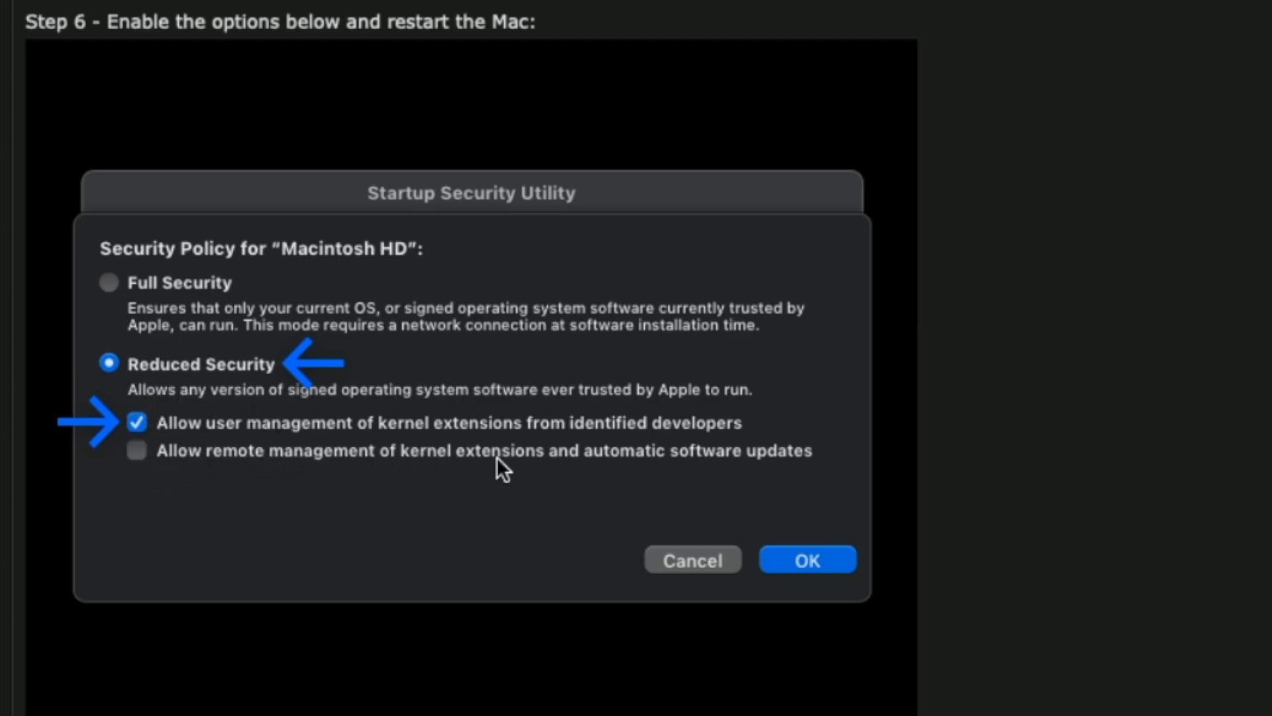
{"action": "mouse_move", "coordinate": [635, 454]}
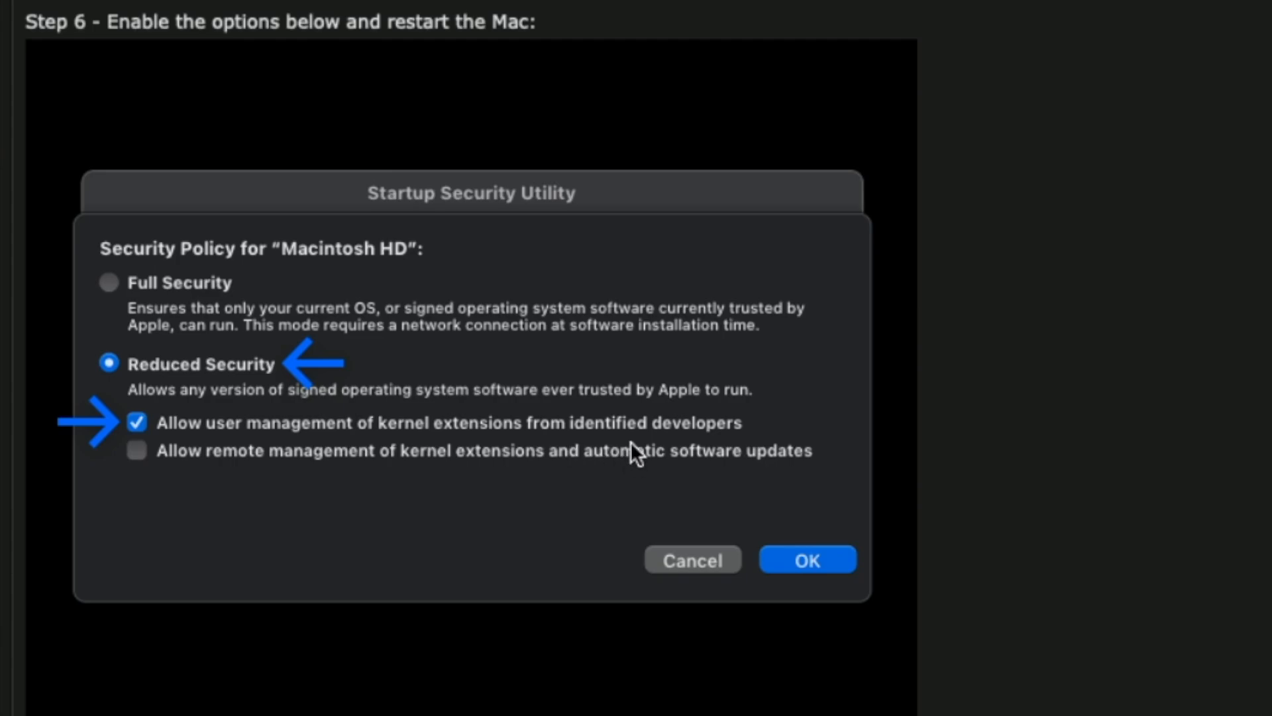
{"action": "mouse_move", "coordinate": [157, 485]}
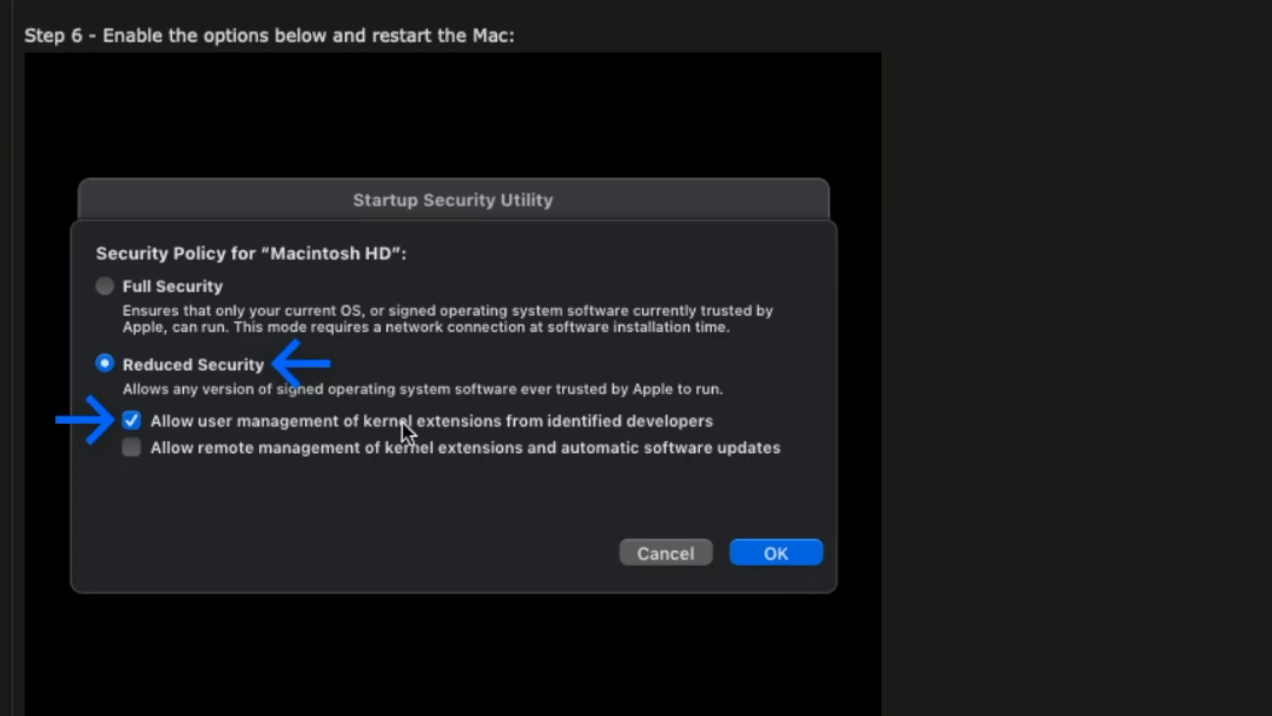
{"action": "mouse_move", "coordinate": [801, 527]}
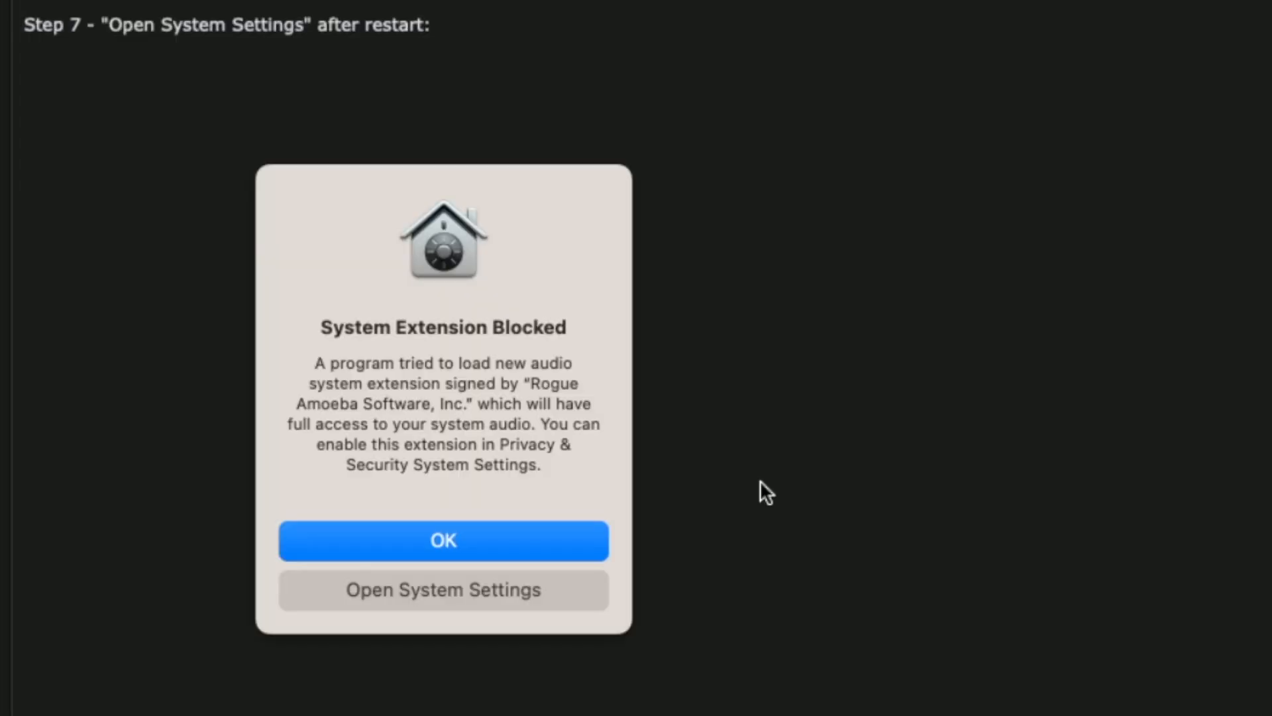
{"action": "mouse_move", "coordinate": [302, 324]}
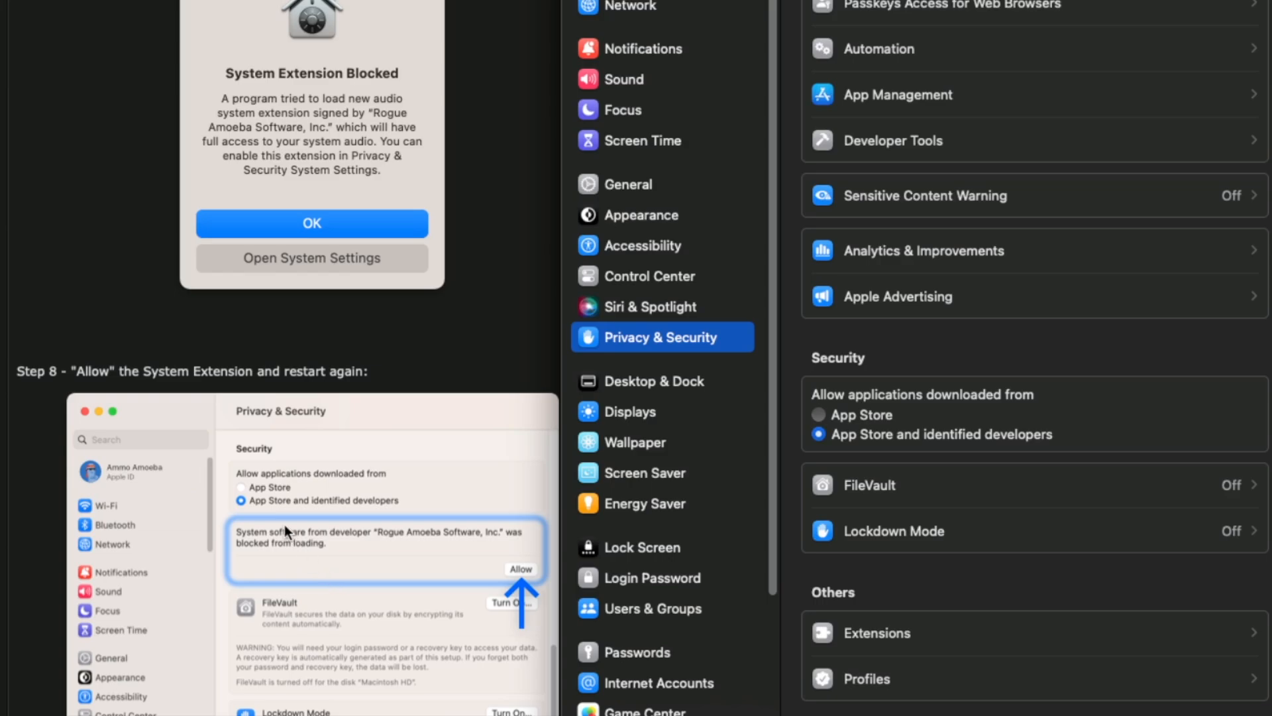
{"action": "mouse_move", "coordinate": [521, 587]}
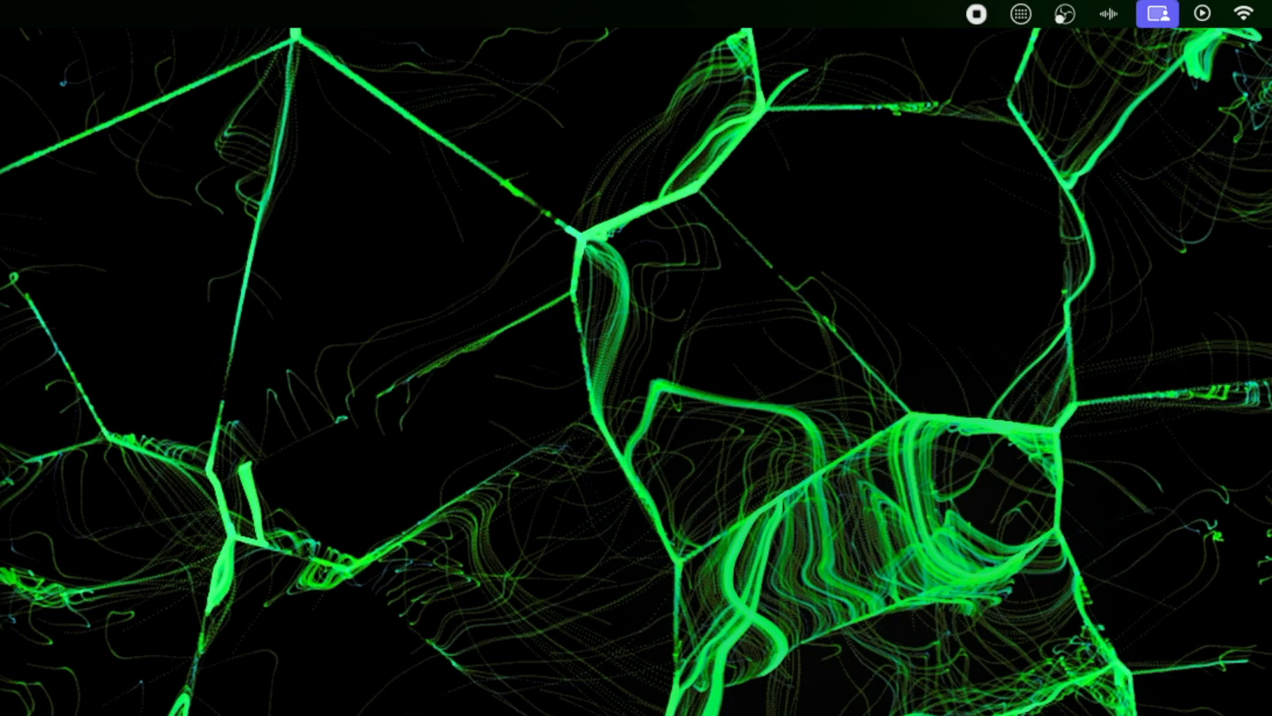
Quit Wave Link from its menu bar icon and relaunch it to reload the mixer
{"action": "left_click", "coordinate": [1109, 13]}
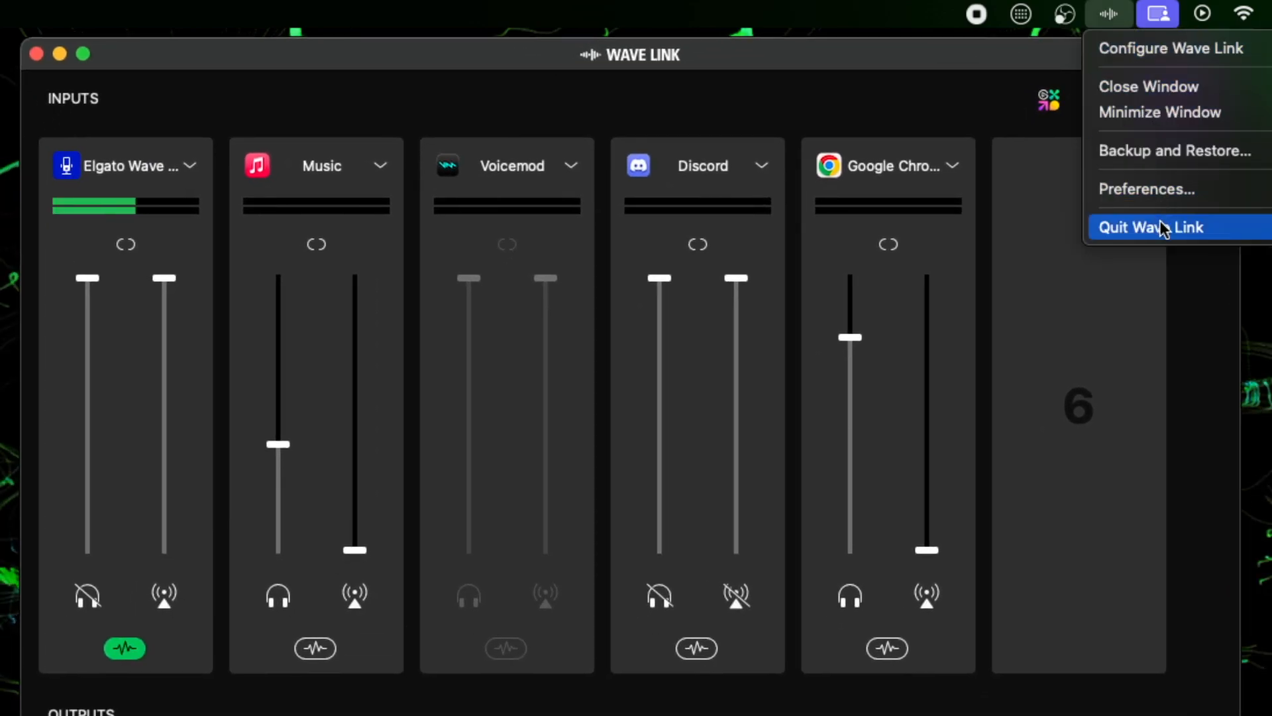
{"action": "mouse_move", "coordinate": [1089, 8]}
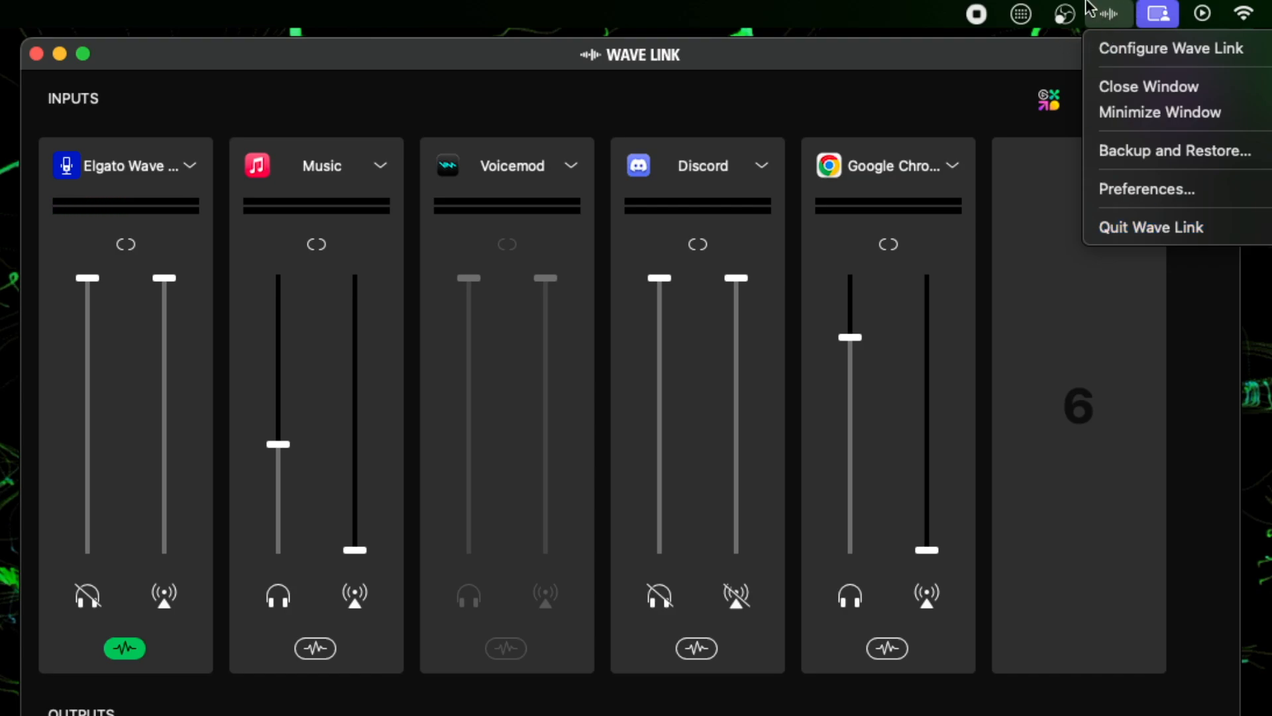
{"action": "mouse_move", "coordinate": [1072, 67]}
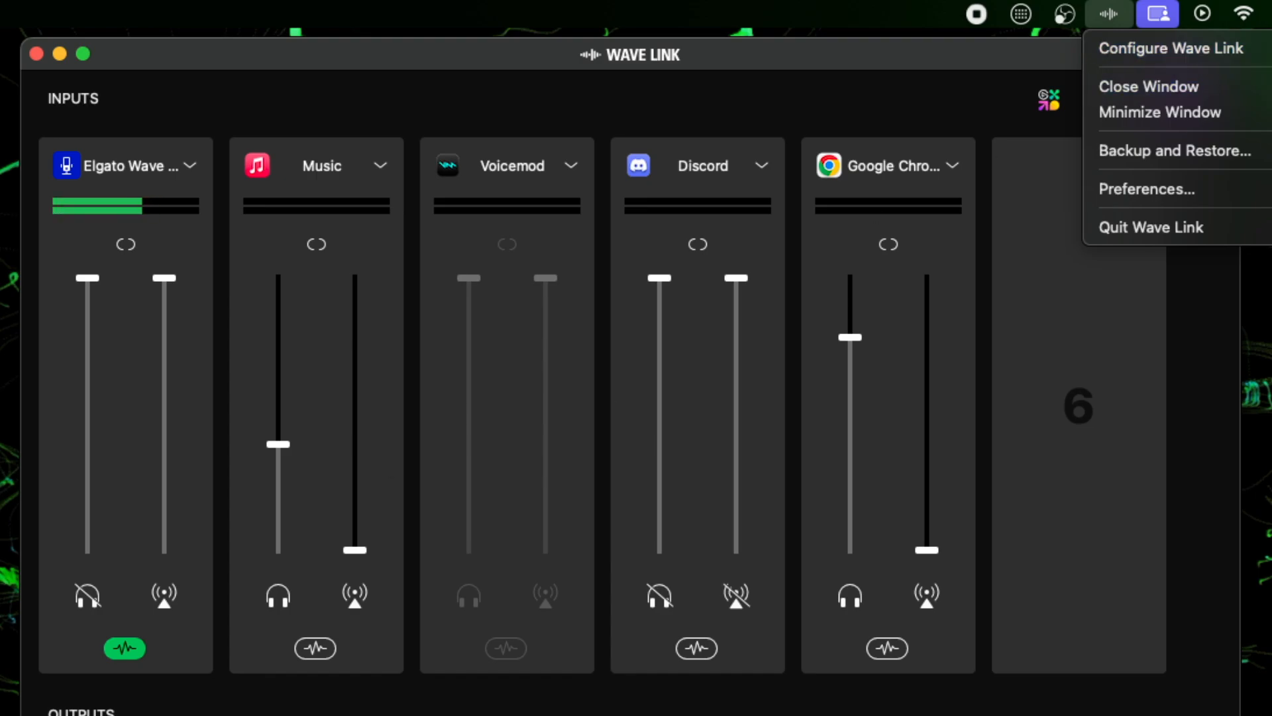
{"action": "mouse_move", "coordinate": [1177, 49]}
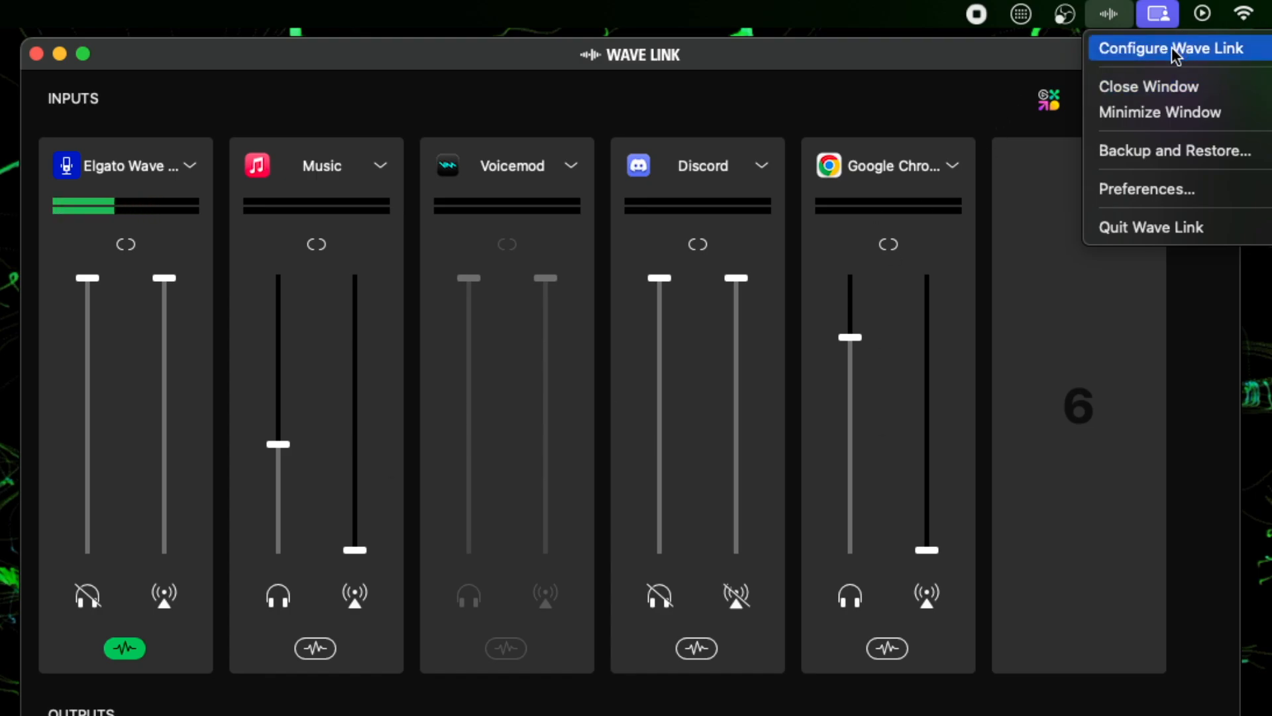
{"action": "mouse_move", "coordinate": [1158, 249]}
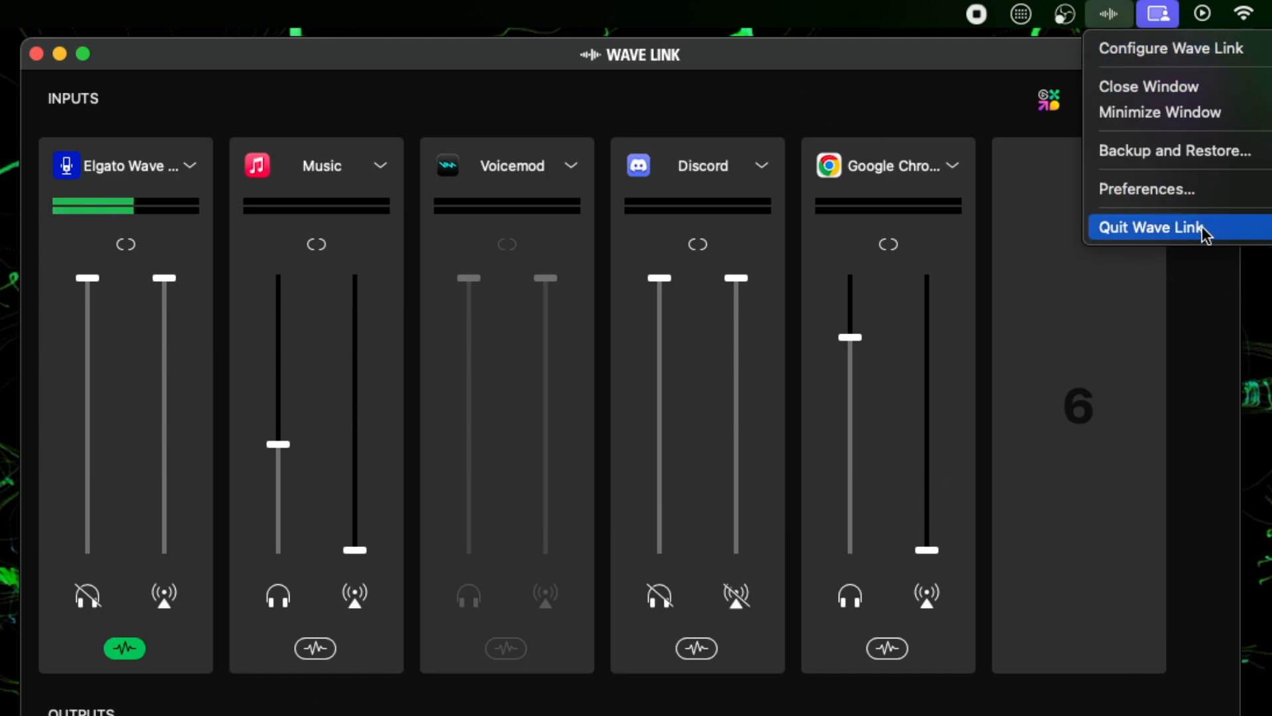
{"action": "mouse_move", "coordinate": [851, 584]}
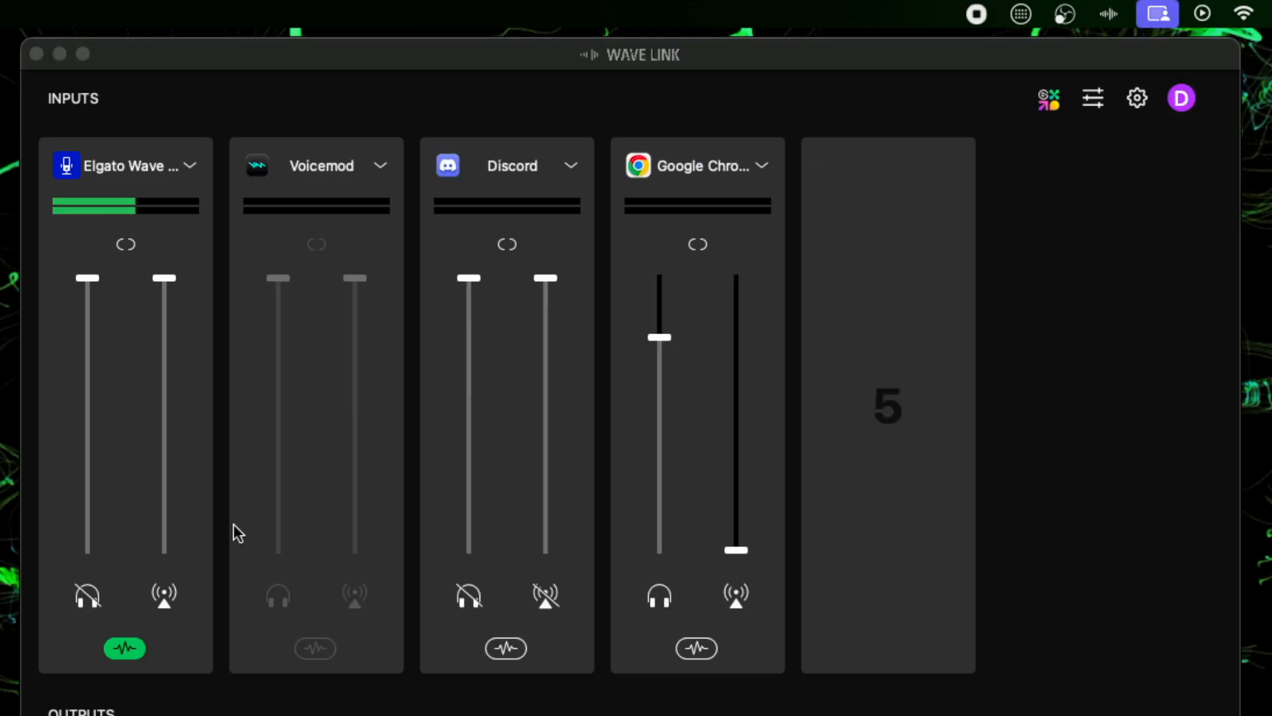
{"action": "mouse_move", "coordinate": [872, 431]}
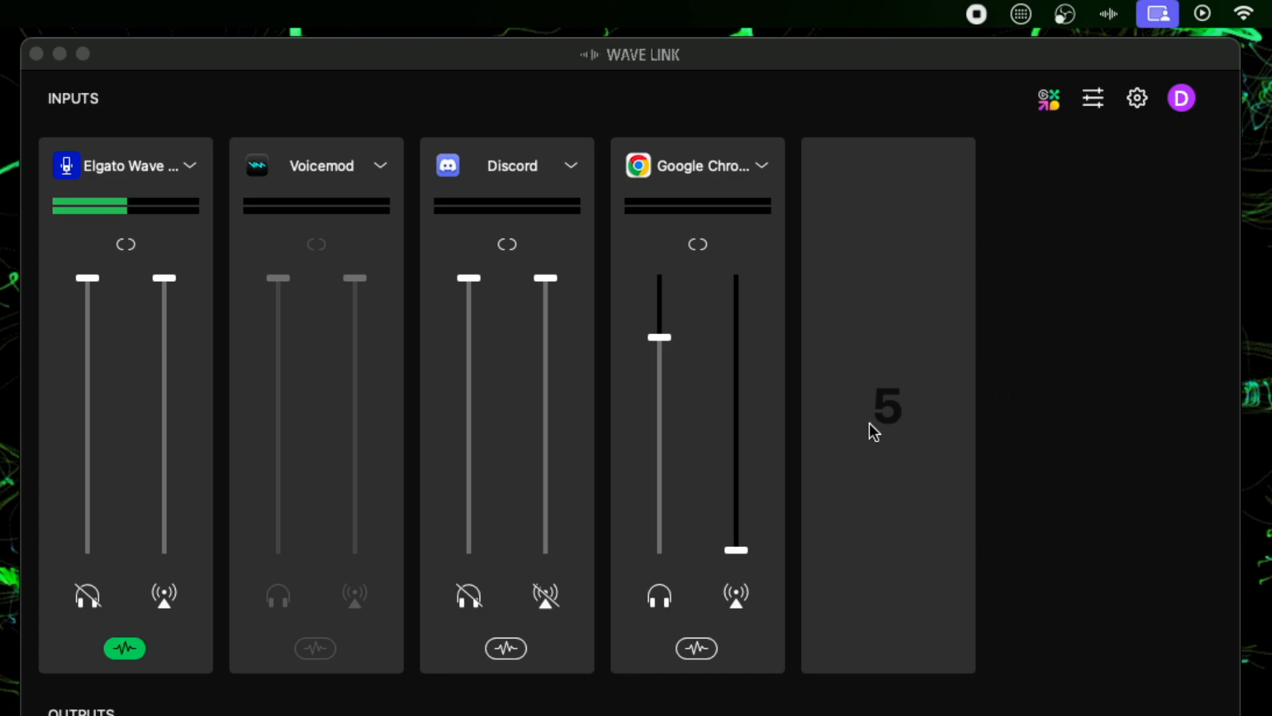
Add Music as the fifth mixer input from the Add Audio Input list and reveal the Monitor and Stream Mix outputs
{"action": "left_click", "coordinate": [886, 406]}
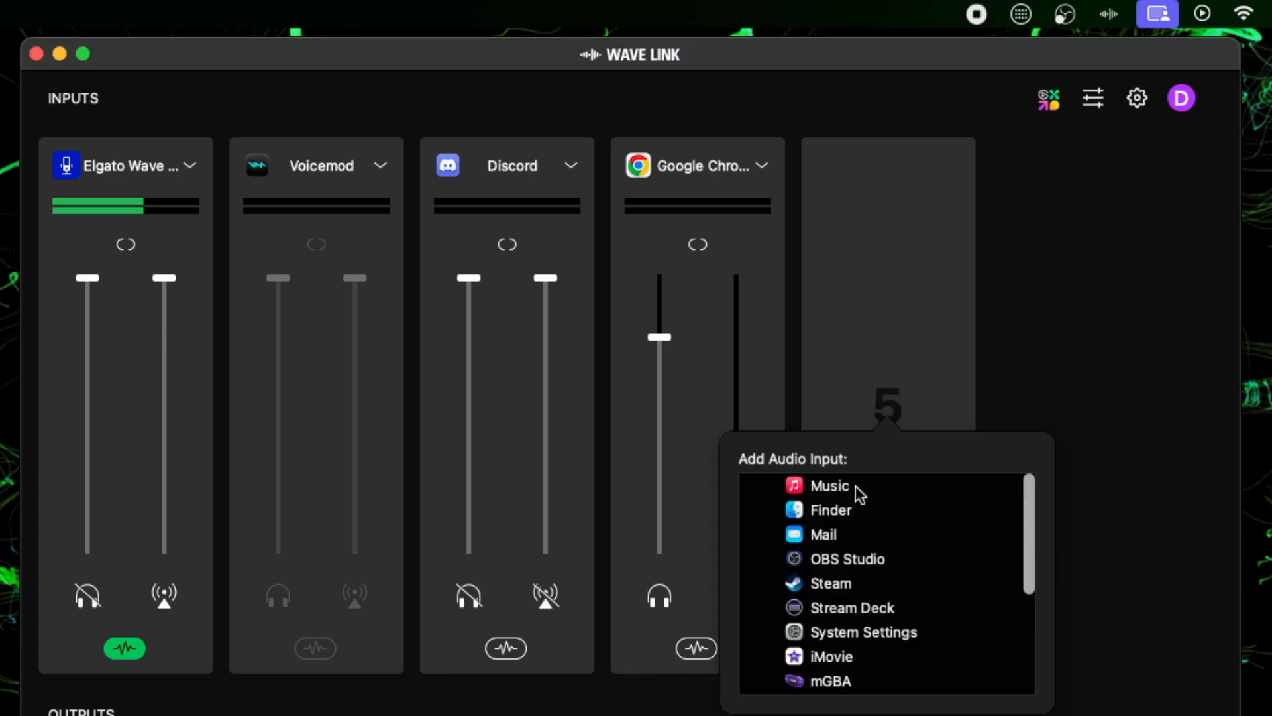
{"action": "left_click", "coordinate": [827, 485]}
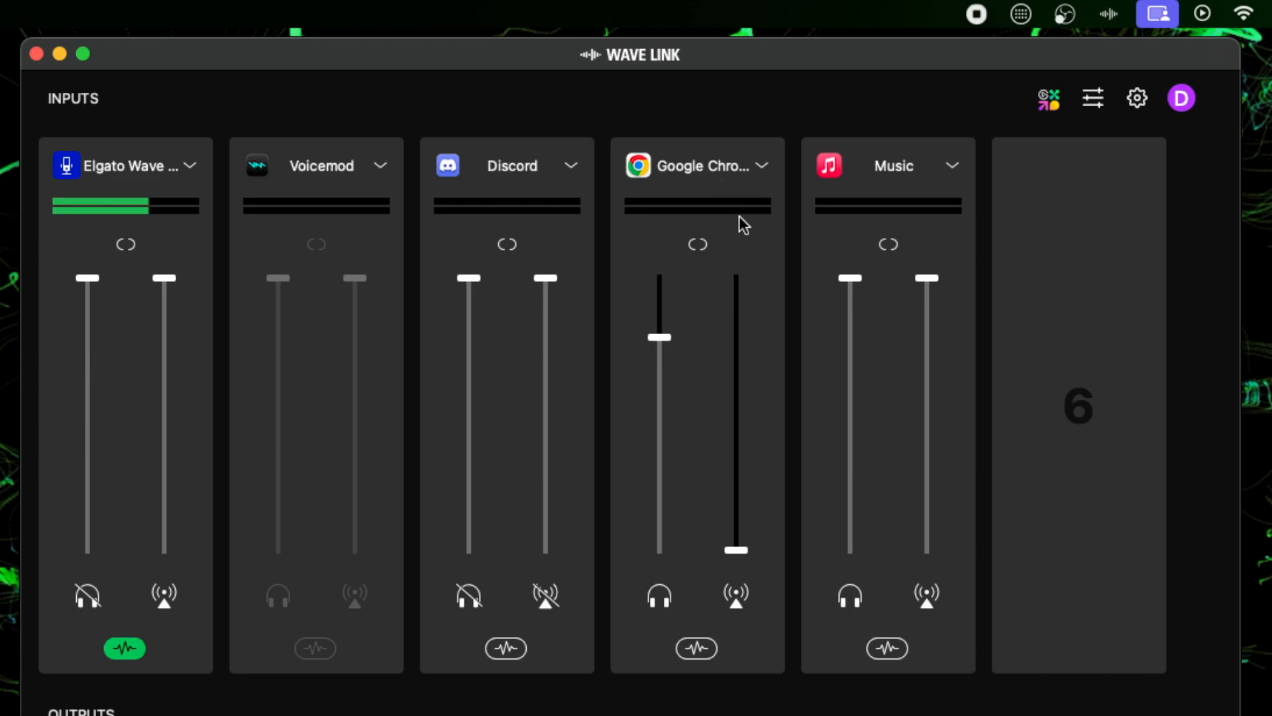
{"action": "mouse_move", "coordinate": [693, 207]}
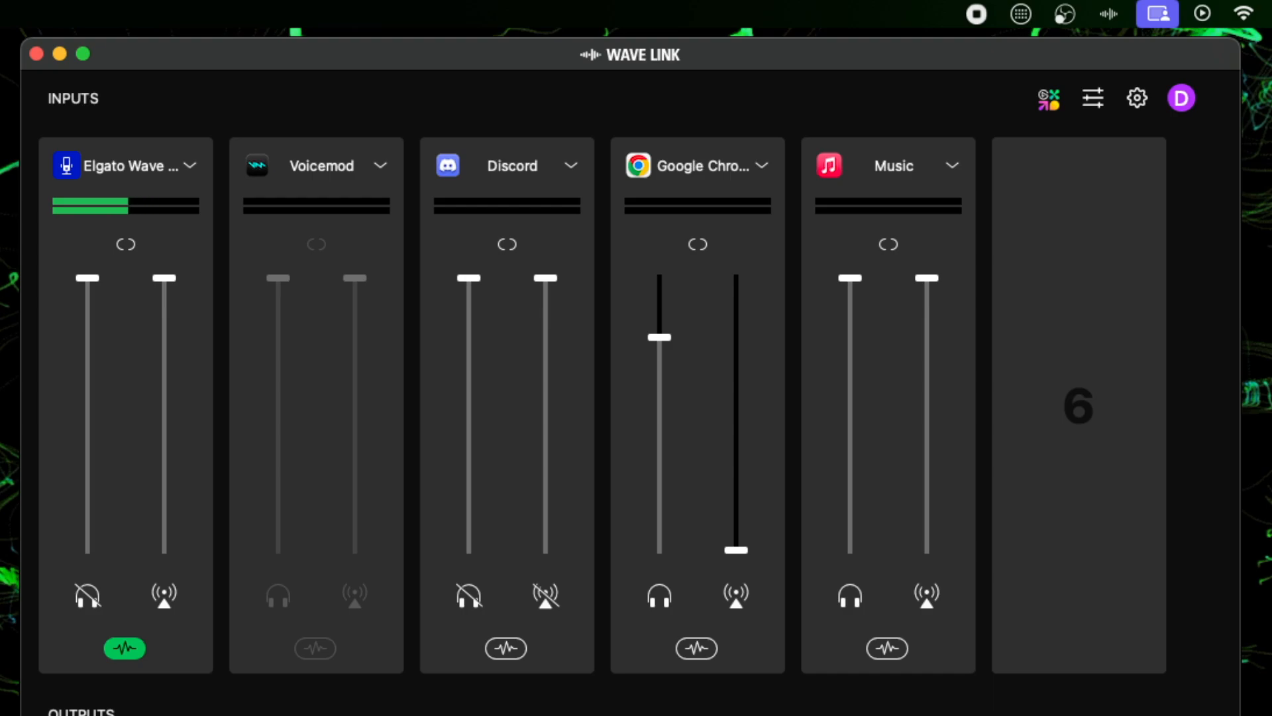
{"action": "scroll", "scroll_direction": "down", "scroll_amount": 3}
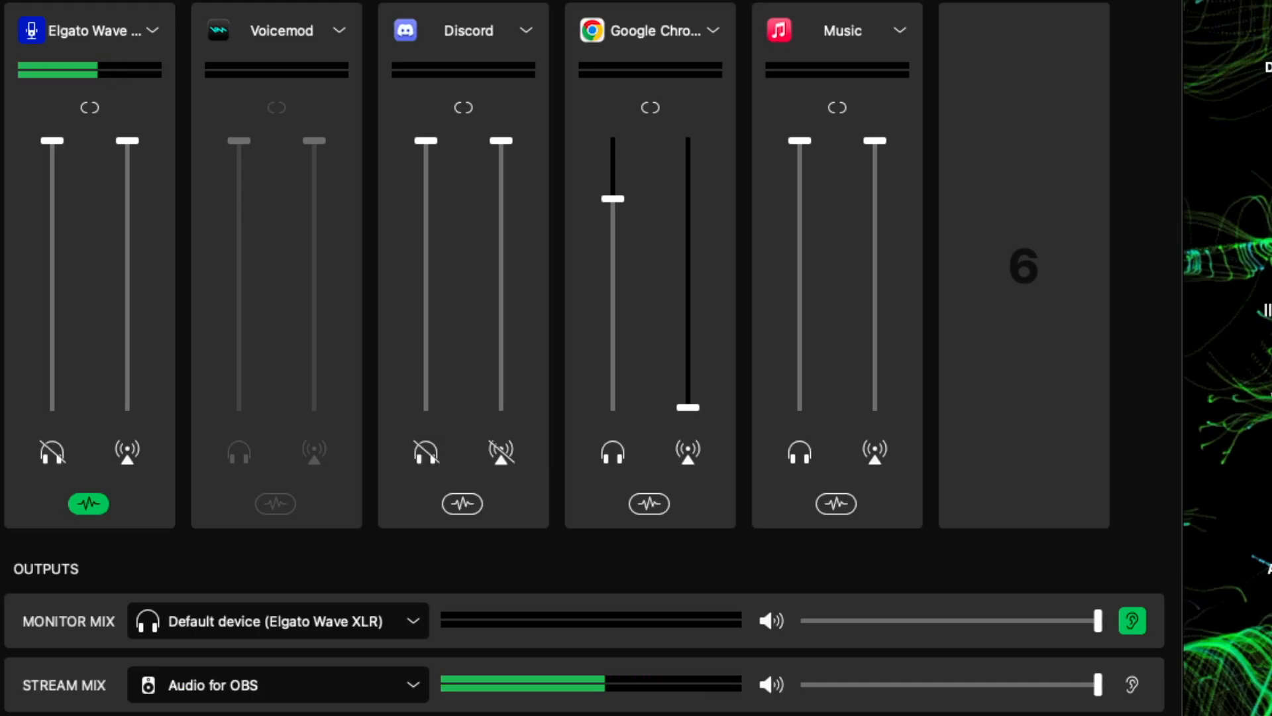